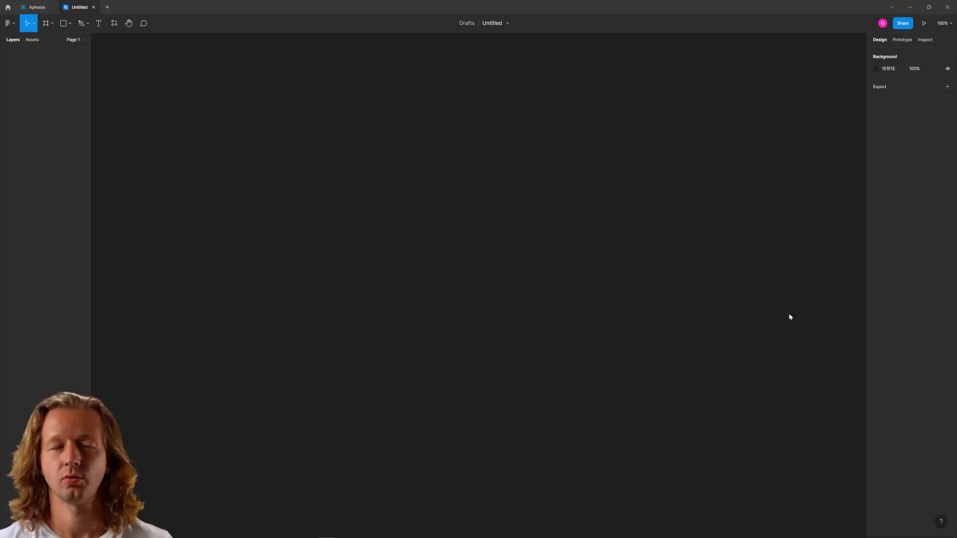
# Add a blank 1024 × 1366 iPad Pro 12.9" frame from the Tablet presets
pyautogui.click(45, 24)
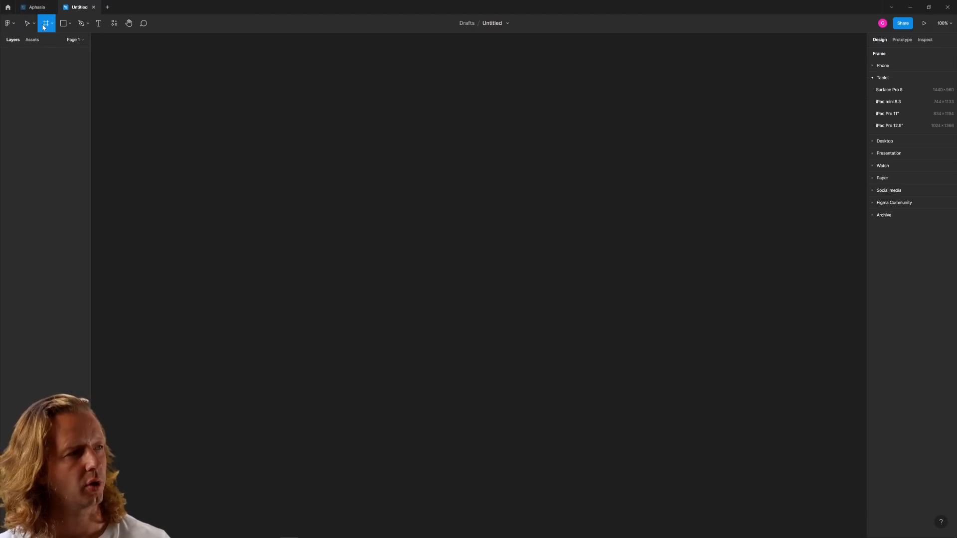
pyautogui.moveTo(897, 126)
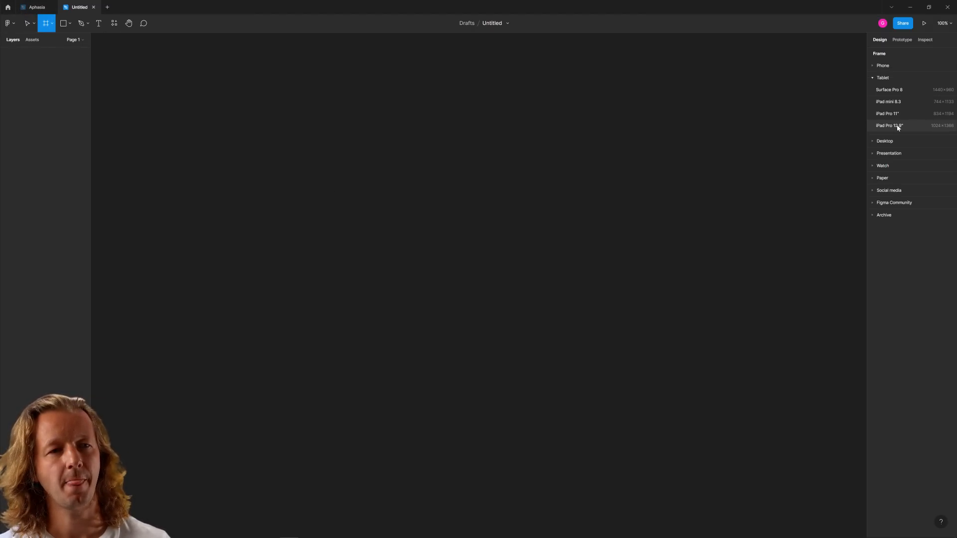
pyautogui.click(889, 125)
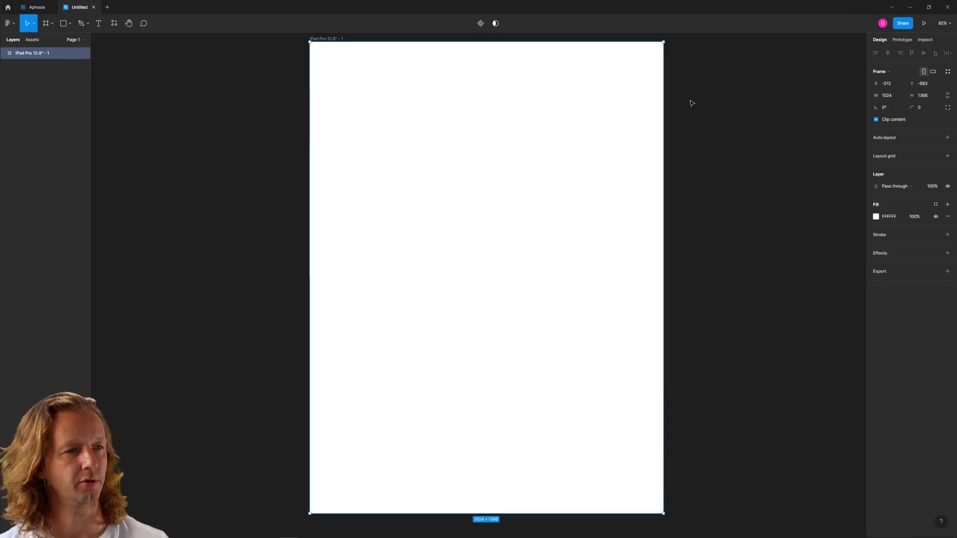
pyautogui.scroll(-3)
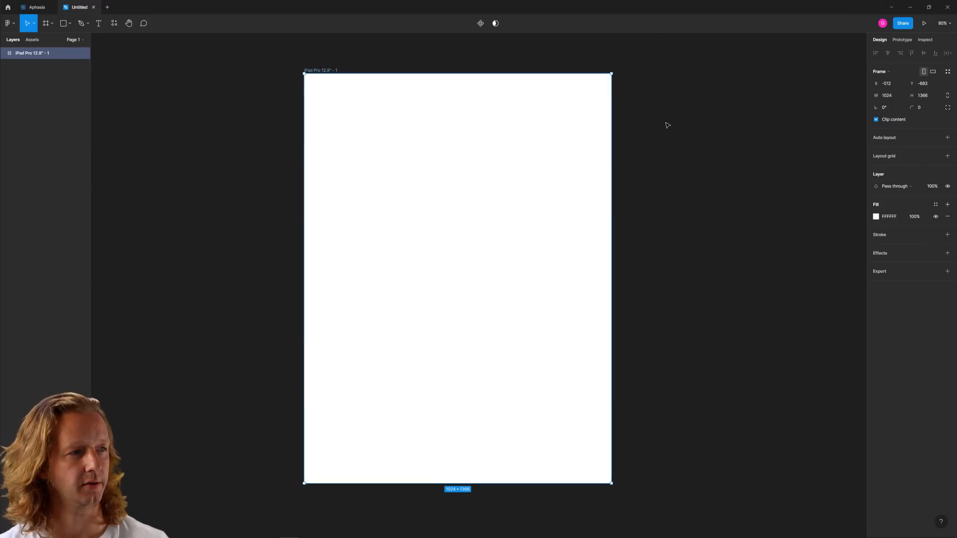
pyautogui.moveTo(676, 133)
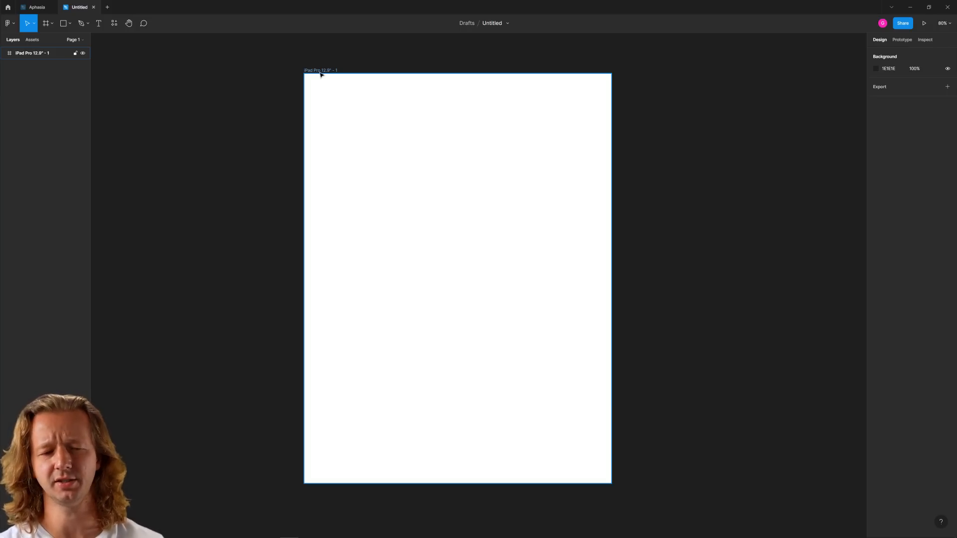
pyautogui.moveTo(450, 120)
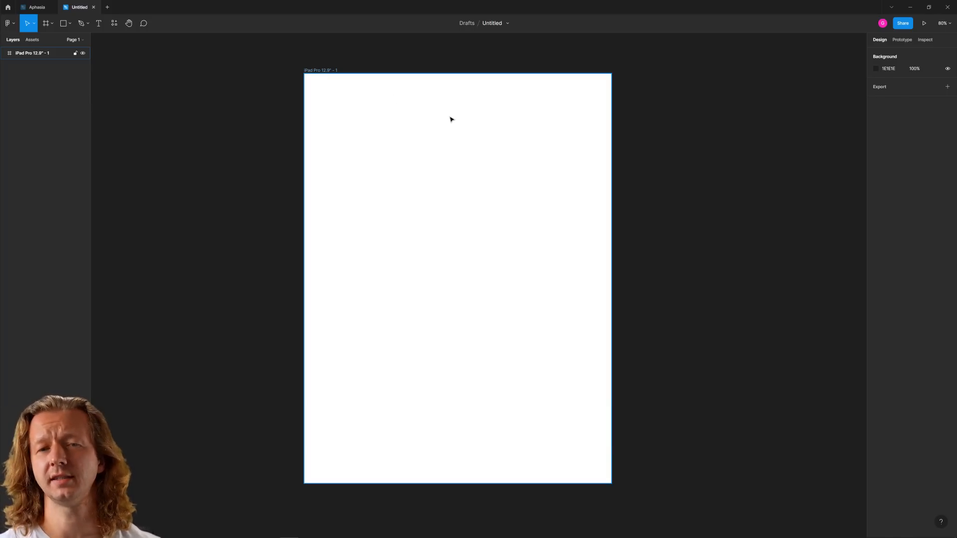
pyautogui.click(667, 131)
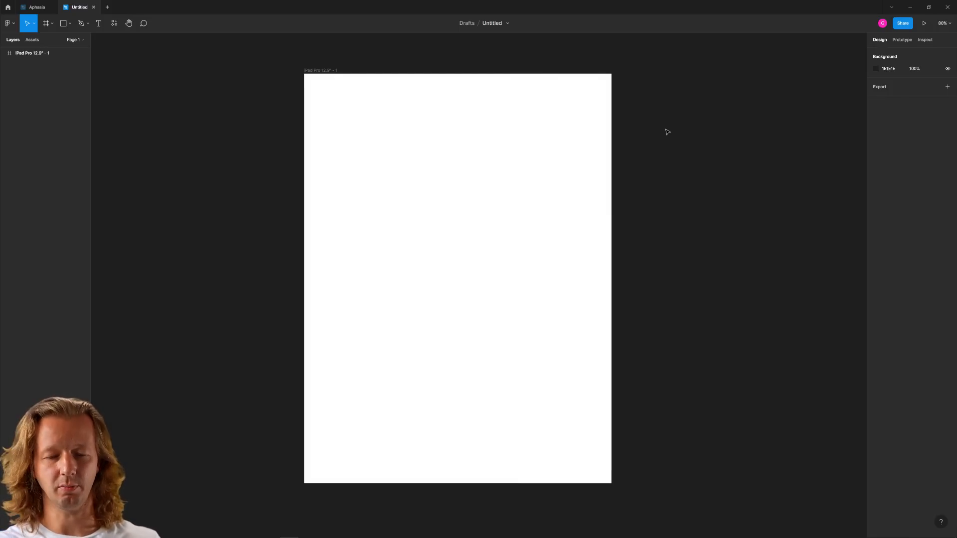
pyautogui.moveTo(214, 100)
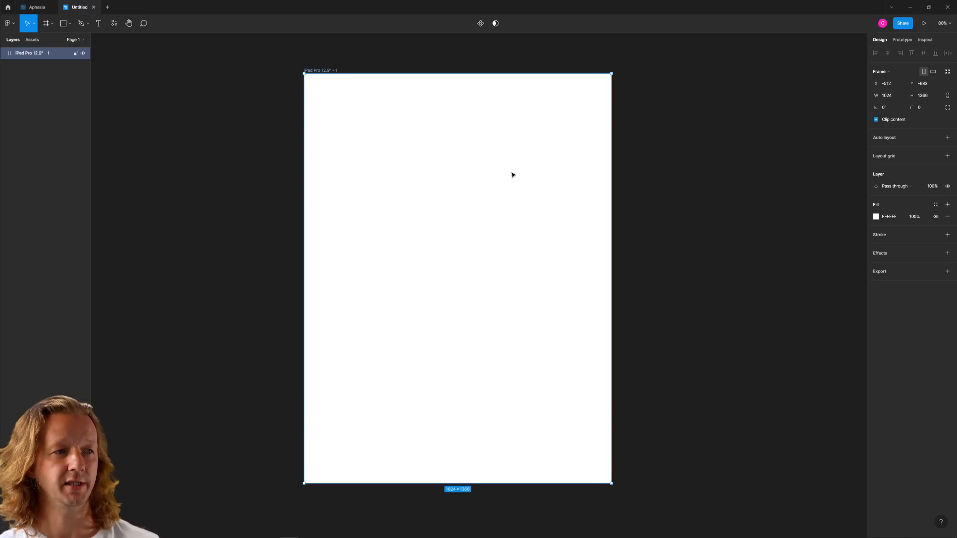
pyautogui.click(698, 185)
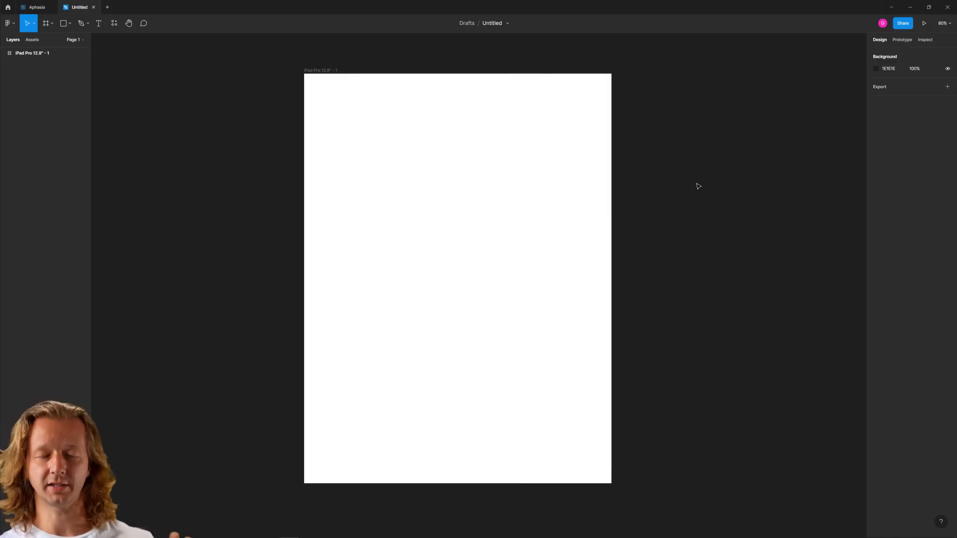
pyautogui.moveTo(737, 223)
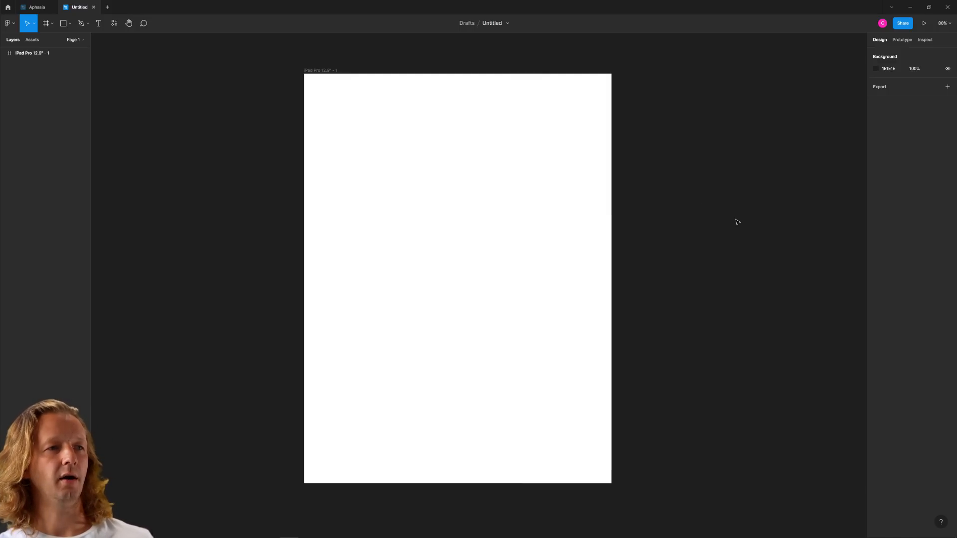
pyautogui.moveTo(740, 214)
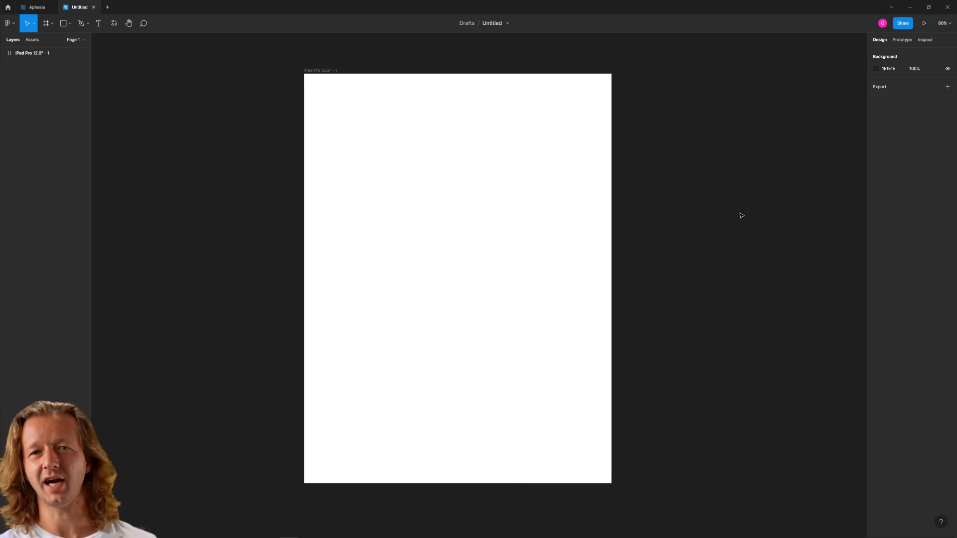
pyautogui.moveTo(706, 227)
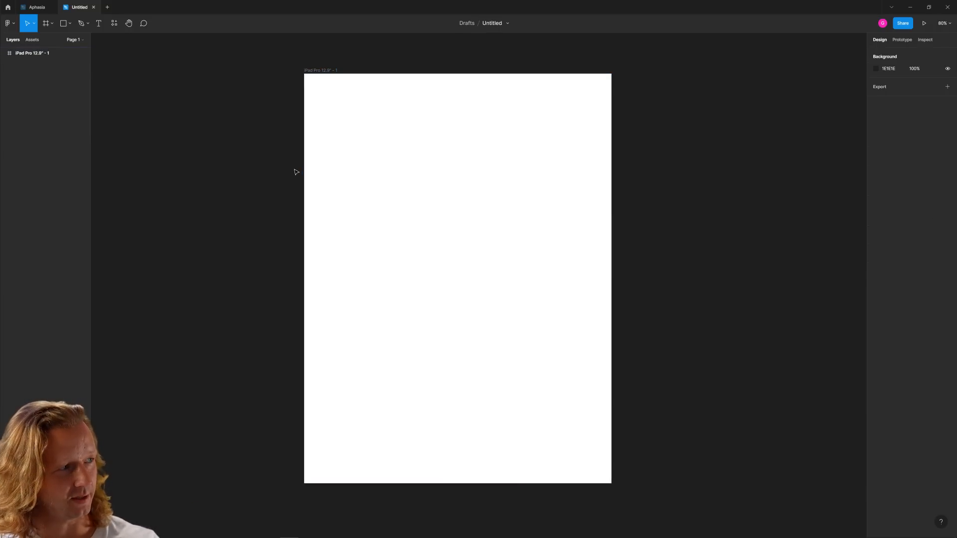
pyautogui.moveTo(247, 165)
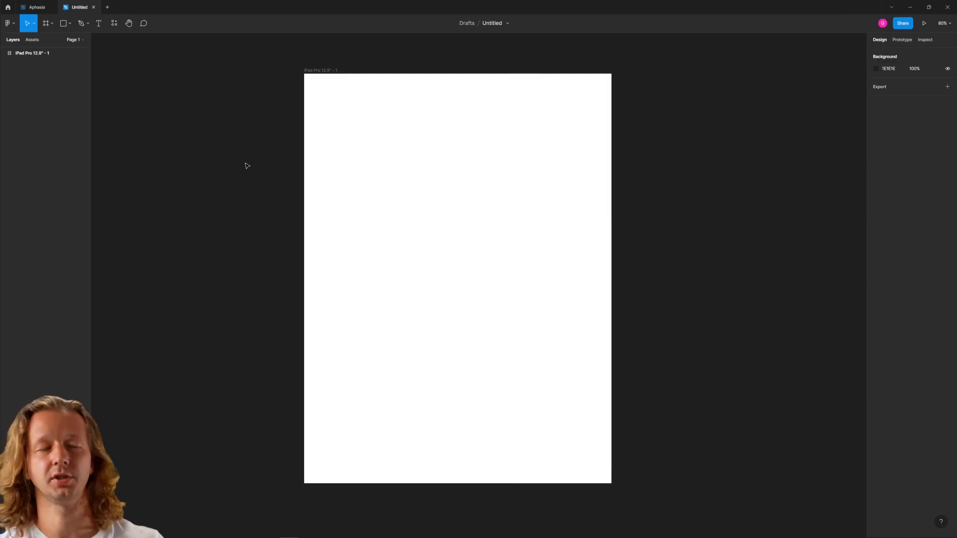
pyautogui.moveTo(706, 170)
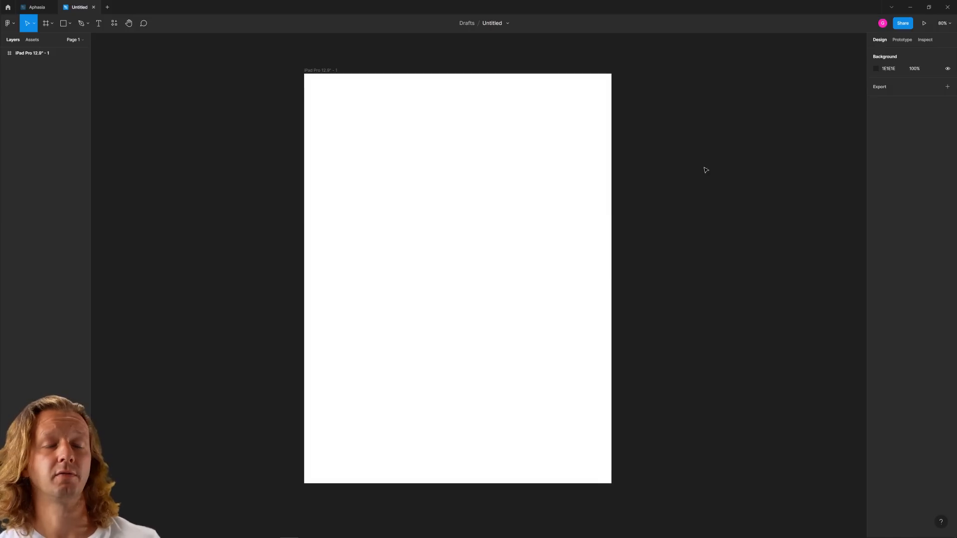
pyautogui.moveTo(701, 168)
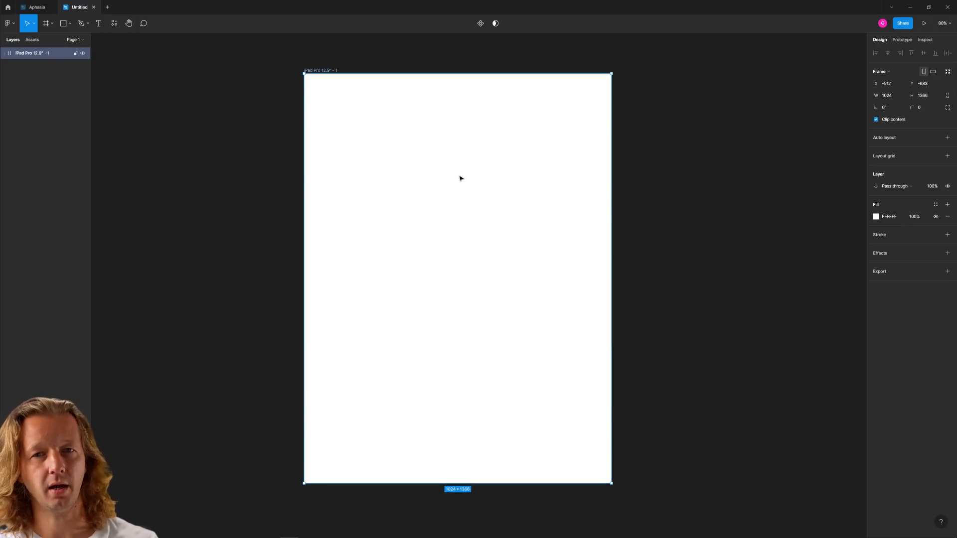
# Create a large bold 'Yes' text layer in Poppins, centred near the frame's top
pyautogui.click(98, 24)
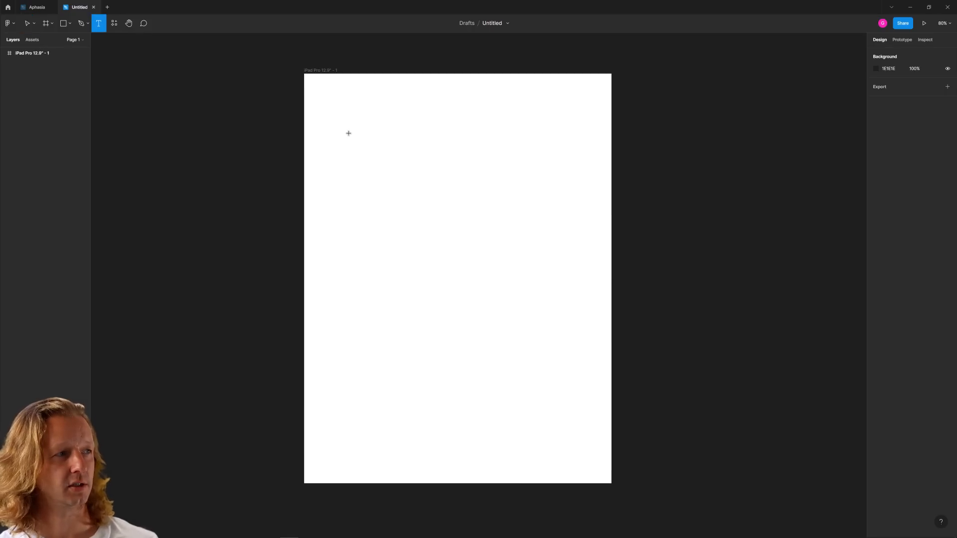
pyautogui.click(348, 134)
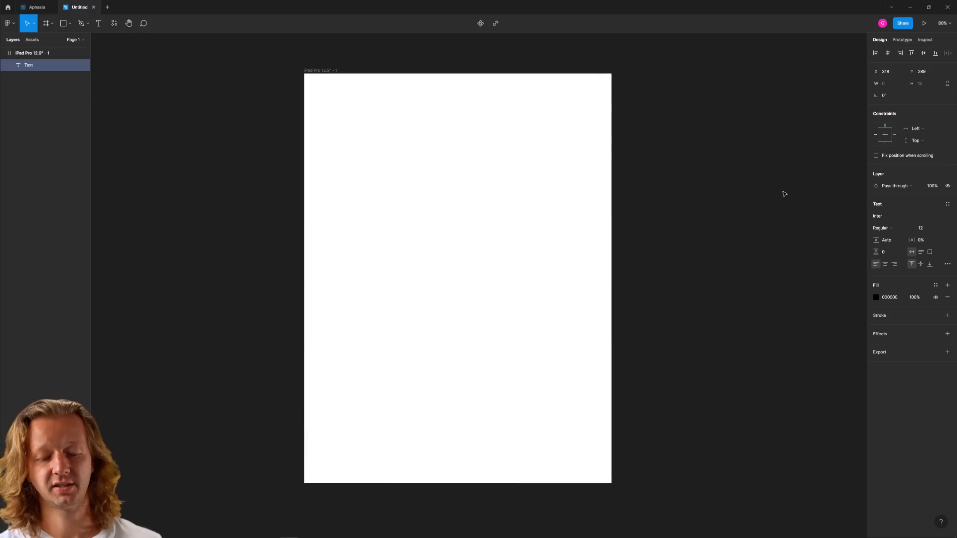
pyautogui.click(399, 163)
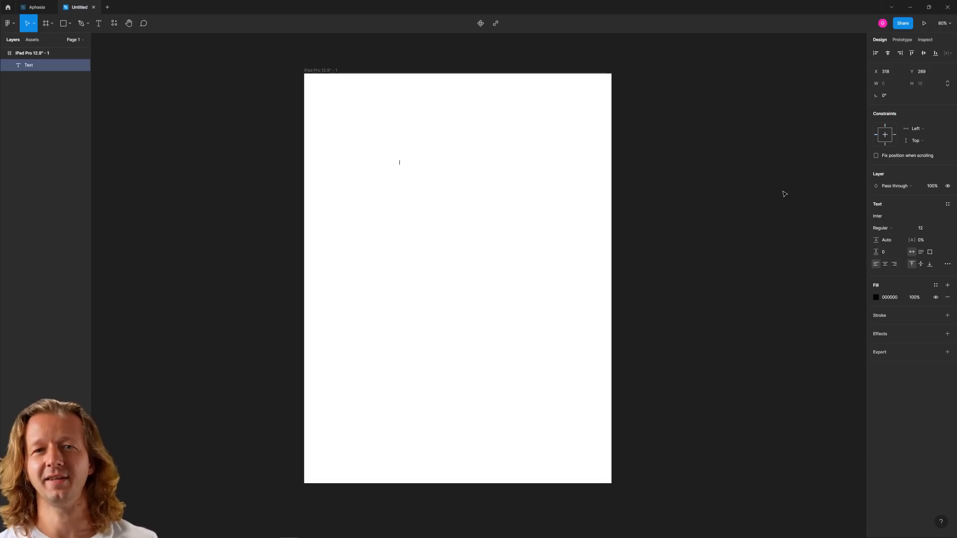
pyautogui.write('Yes')
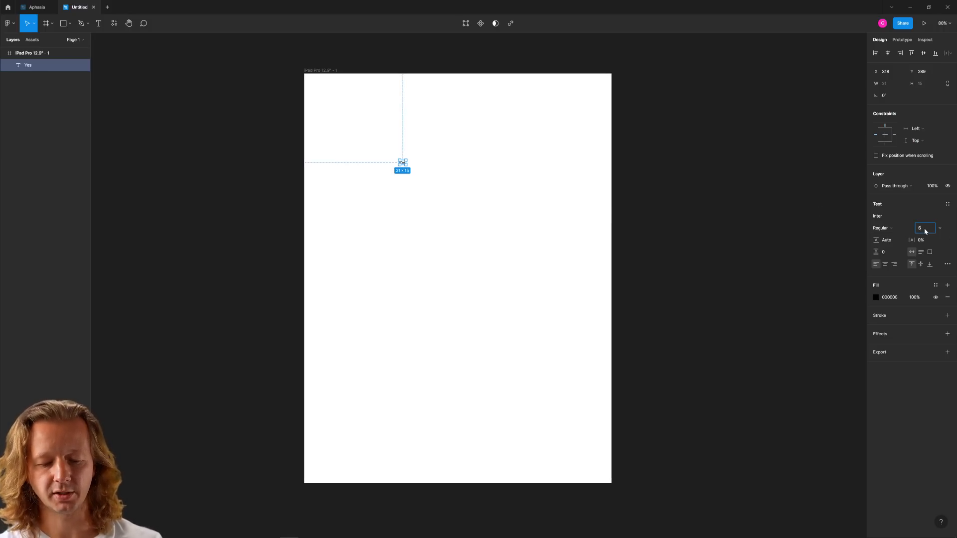
pyautogui.write('60')
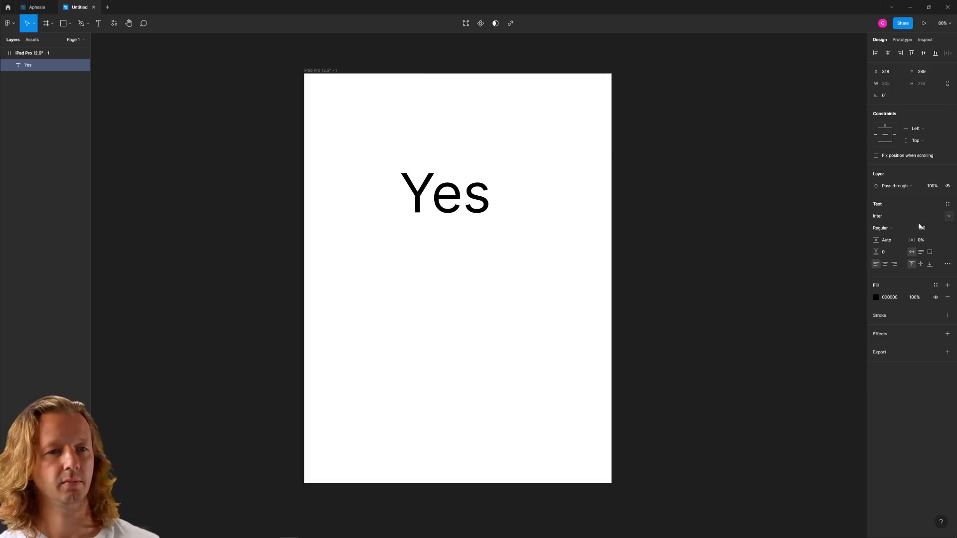
pyautogui.click(882, 228)
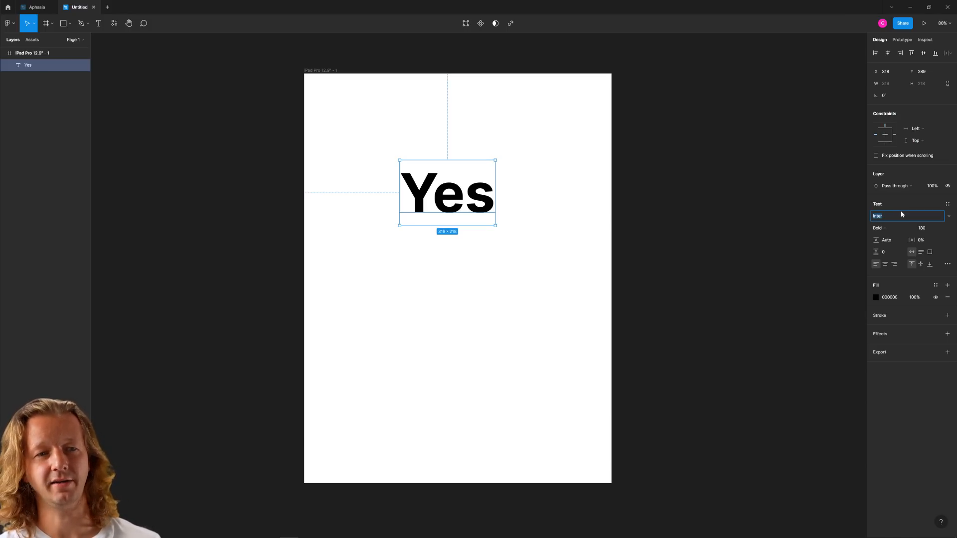
pyautogui.write('Poppins')
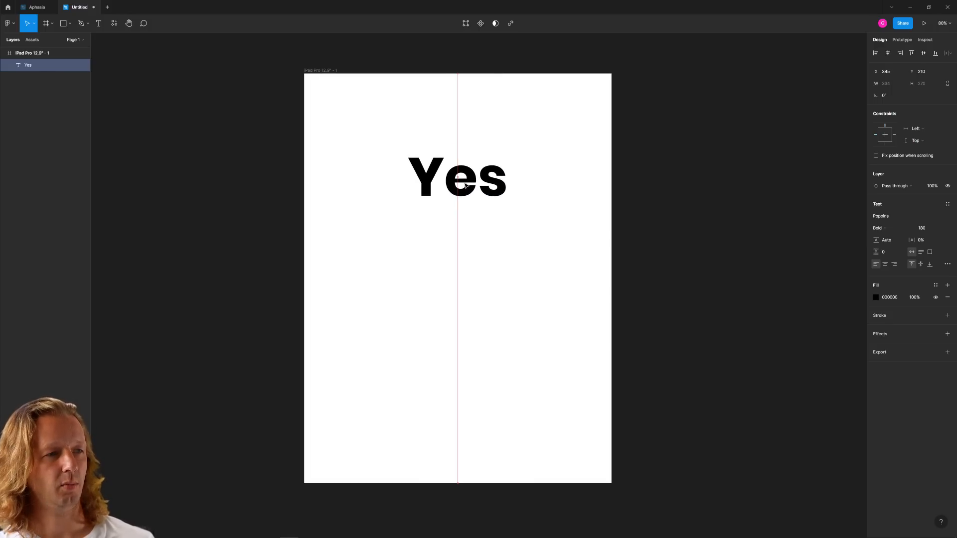
pyautogui.click(405, 220)
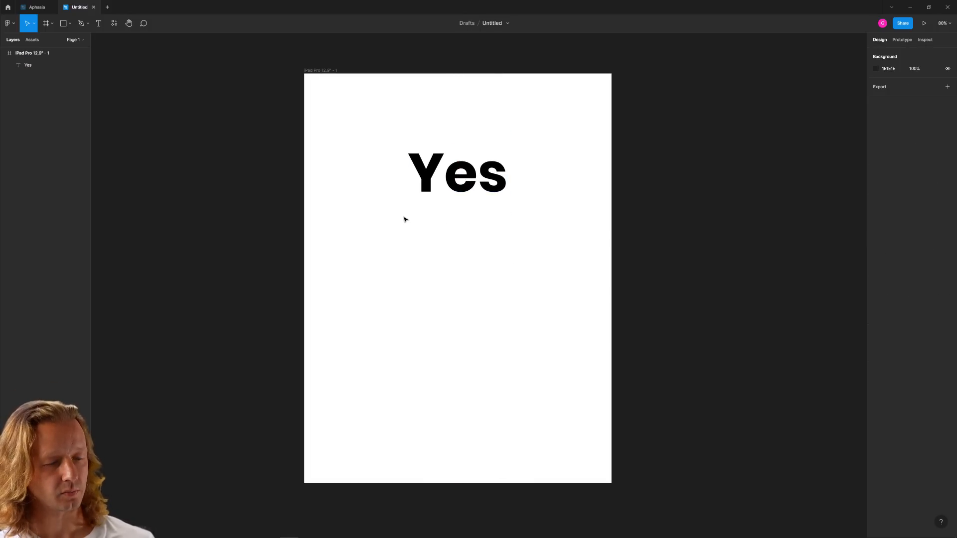
# Put Yes on a grey rectangle in centred auto layout, then componentize it with a variant
pyautogui.click(63, 24)
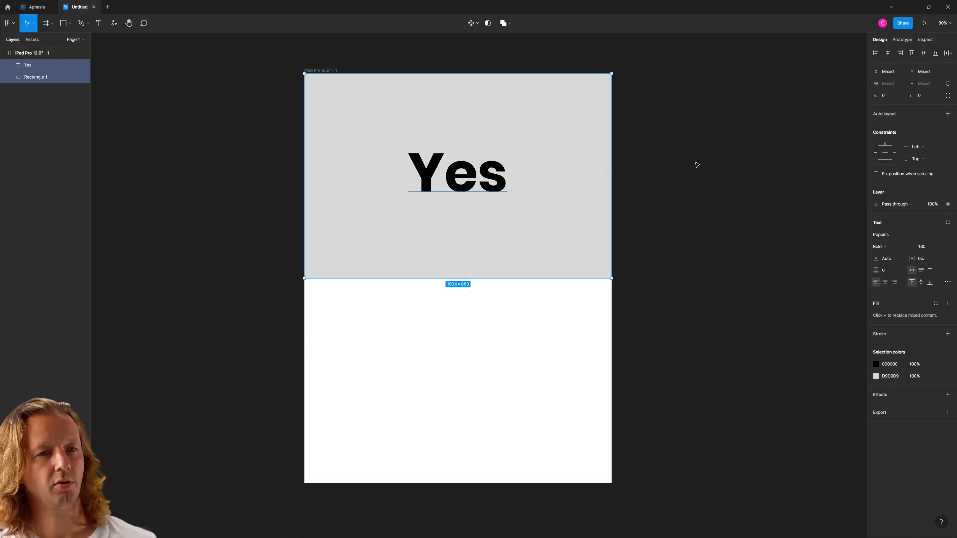
pyautogui.press('shift+a')
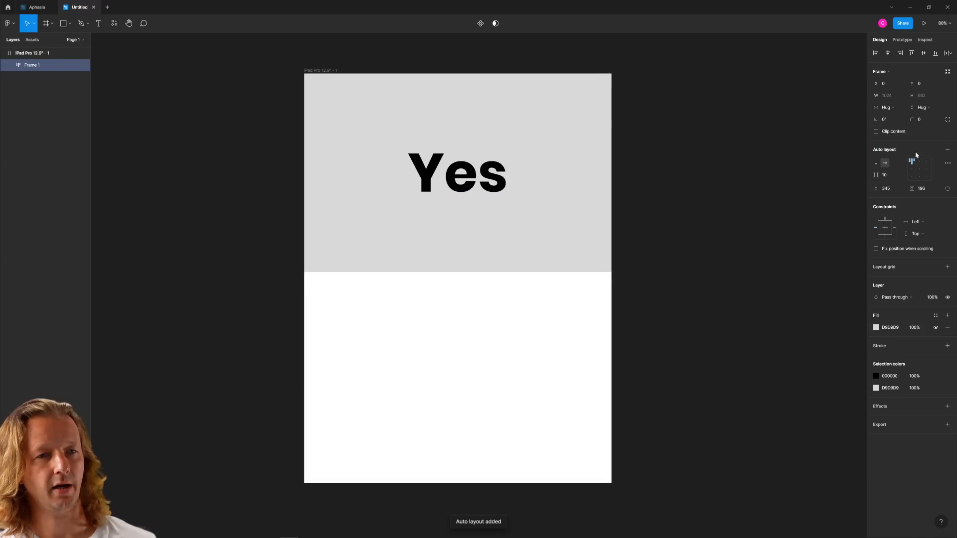
pyautogui.click(643, 269)
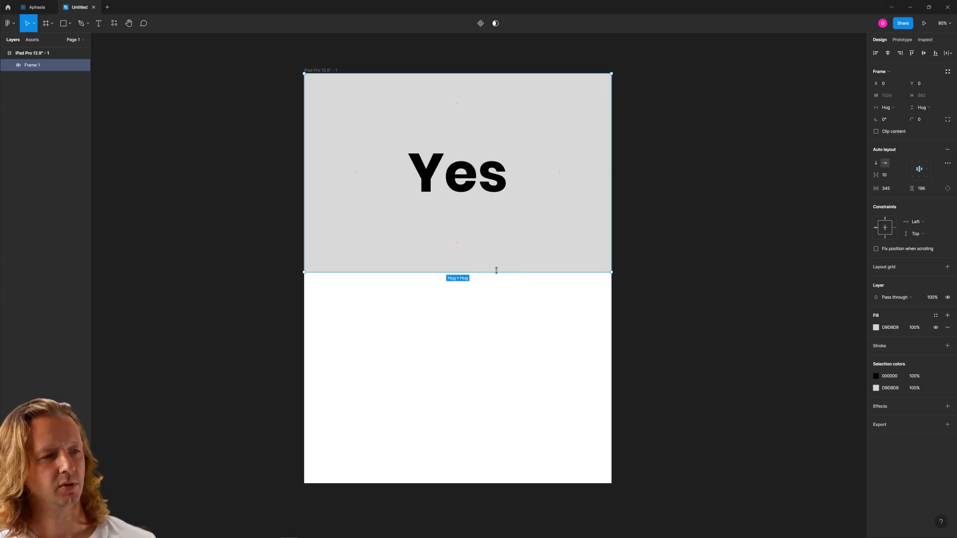
pyautogui.moveTo(480, 280)
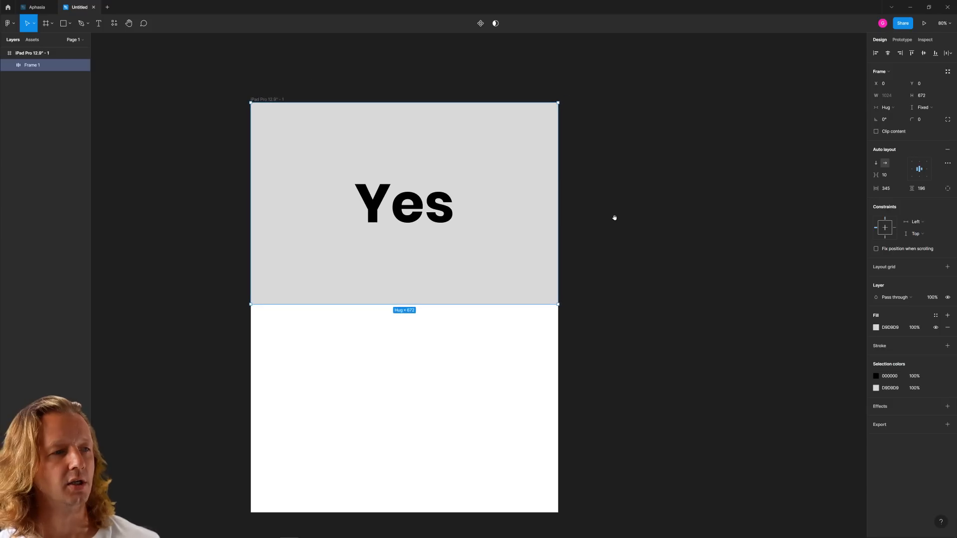
pyautogui.click(876, 327)
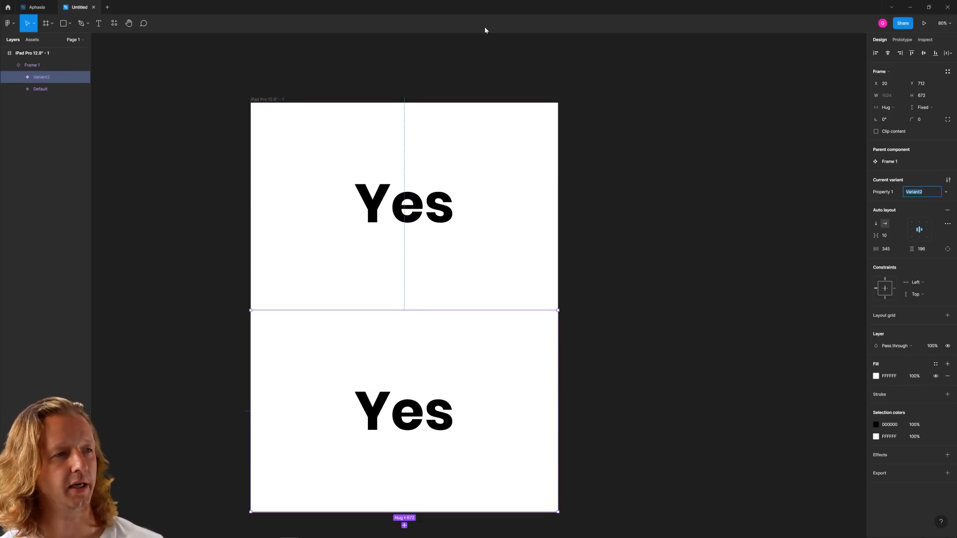
pyautogui.click(40, 88)
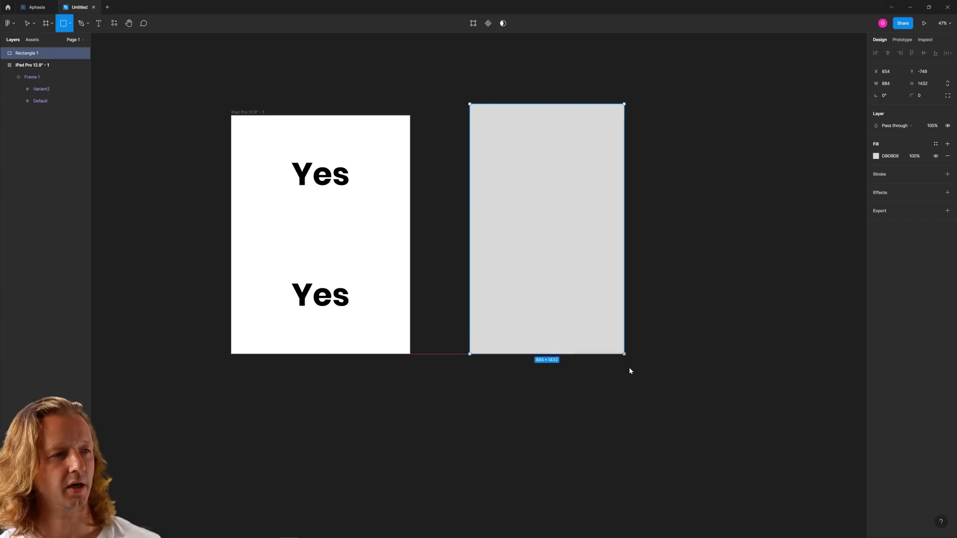
# Create Frame 2 beside the iPad screen and paste the two-variant Yes set inside
pyautogui.press('Delete')
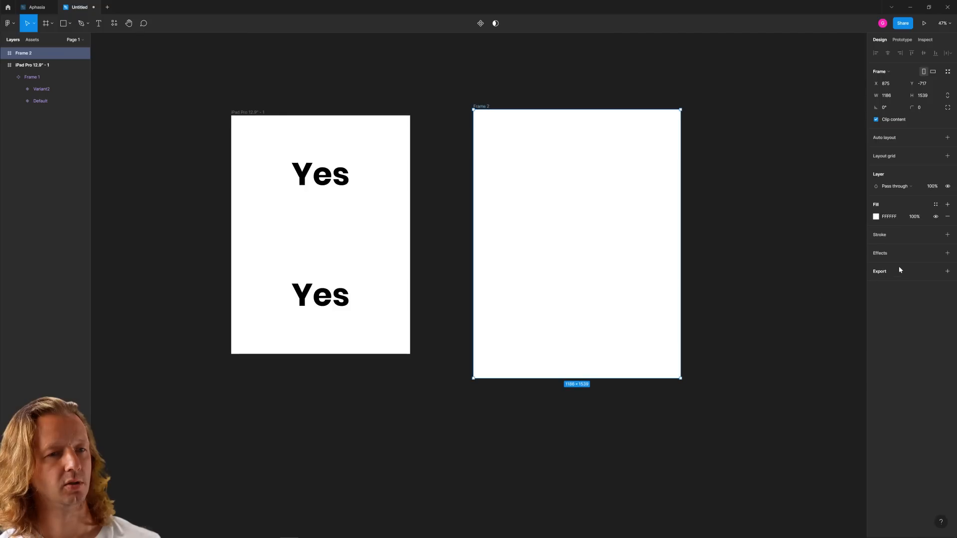
pyautogui.click(321, 234)
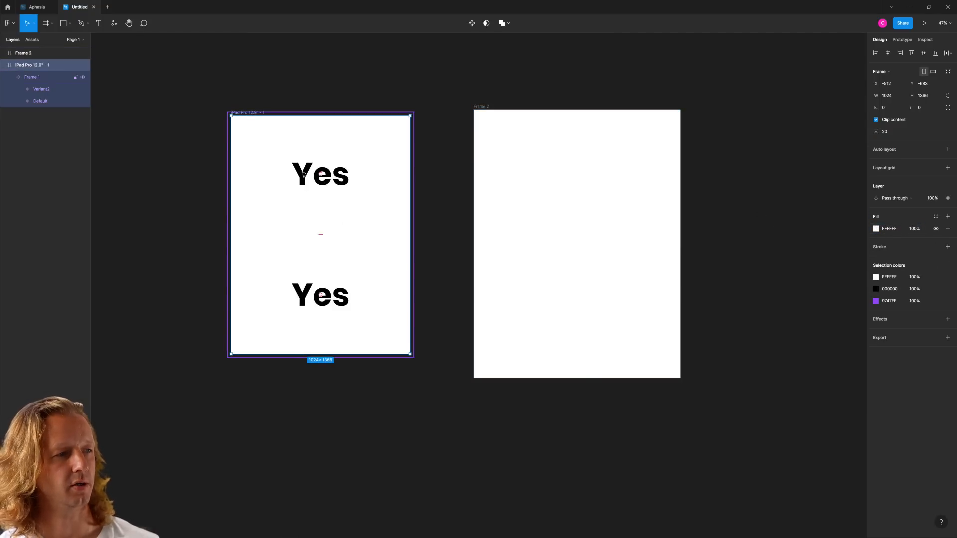
pyautogui.moveTo(287, 157)
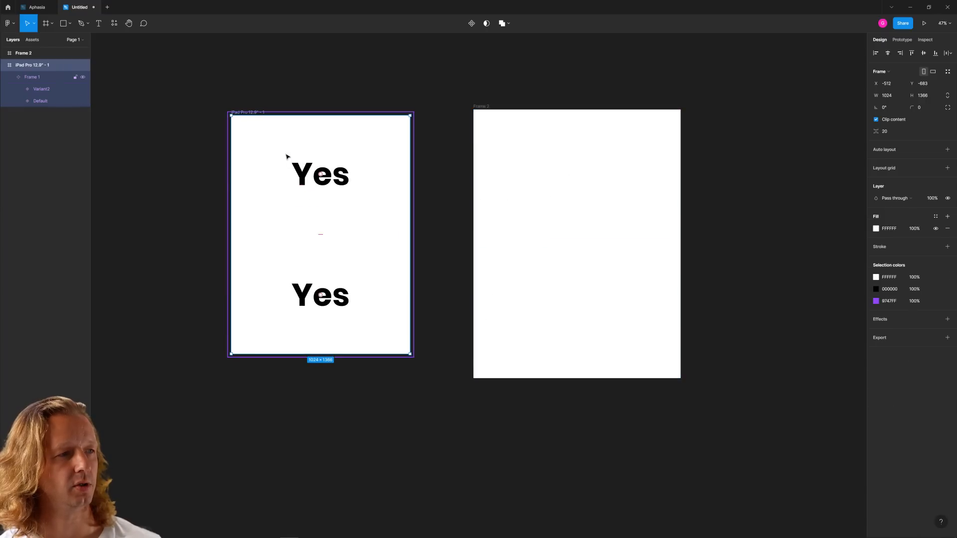
pyautogui.click(41, 89)
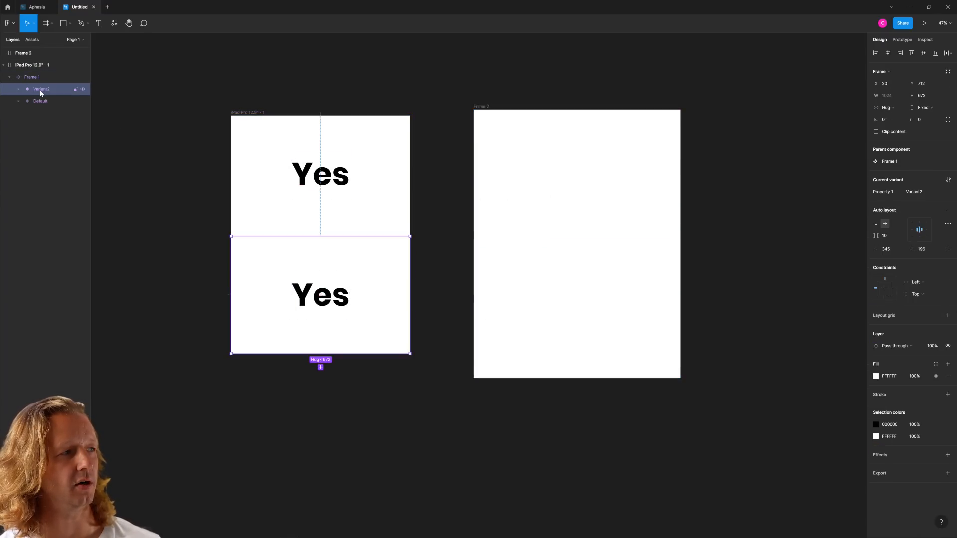
pyautogui.click(32, 77)
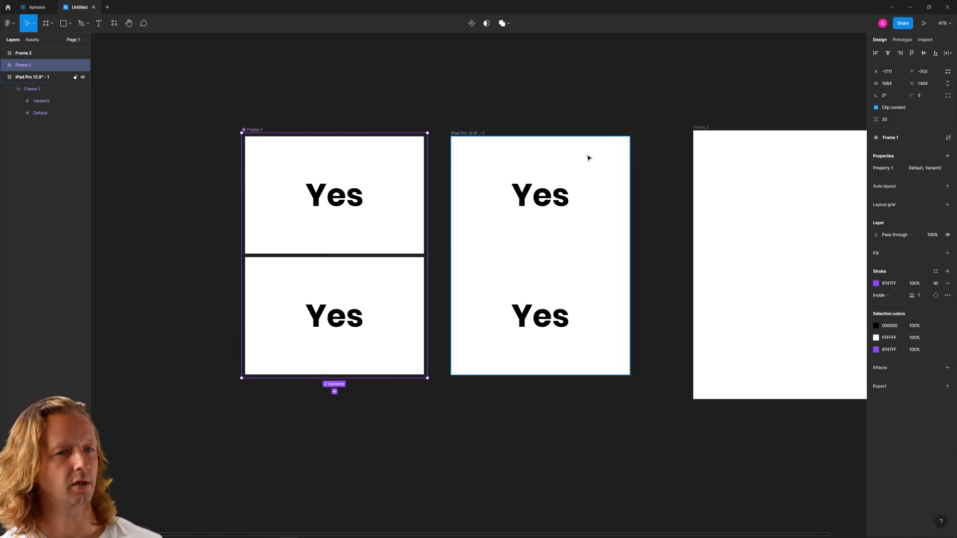
pyautogui.click(540, 255)
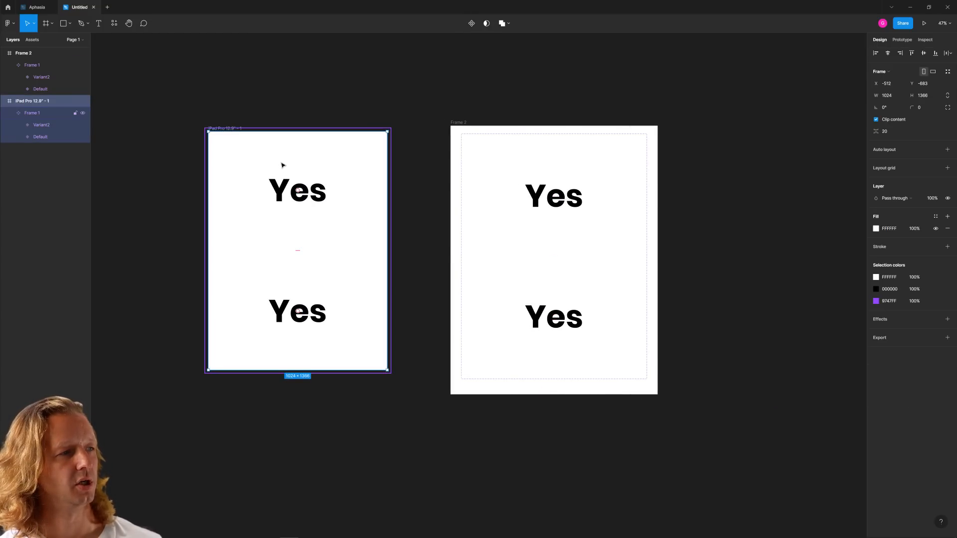
# Delete Frame 1 from the iPad screen and fill Variant2 with 000000 for white text
pyautogui.click(32, 113)
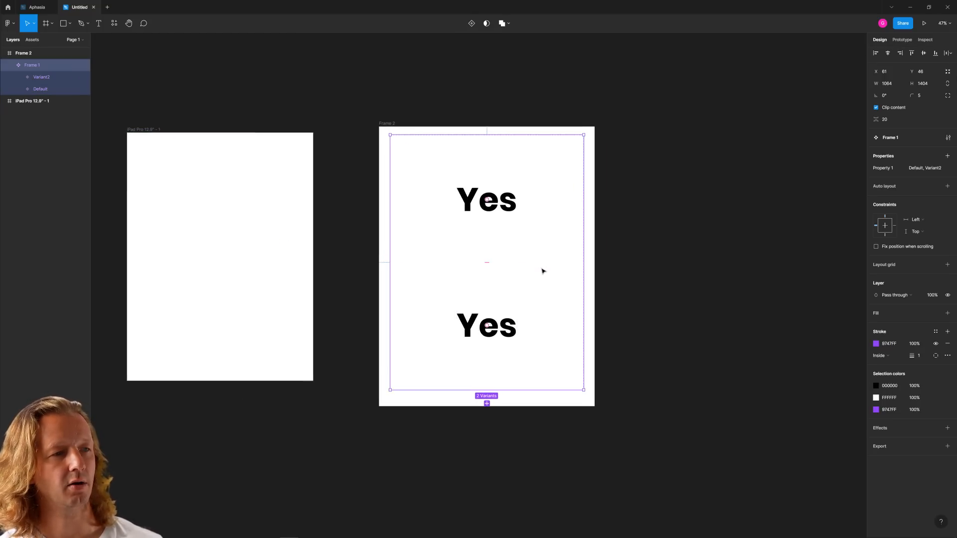
pyautogui.click(42, 77)
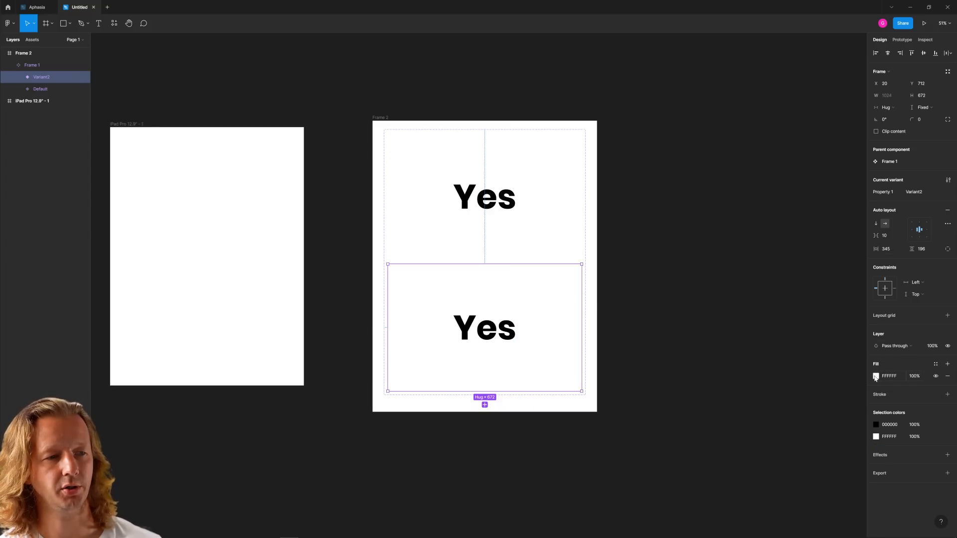
pyautogui.click(876, 376)
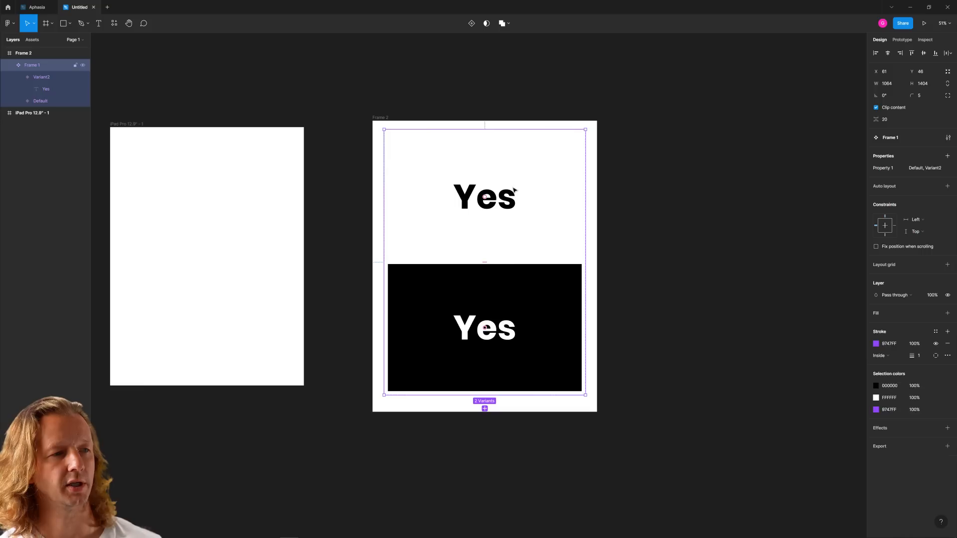
pyautogui.click(902, 39)
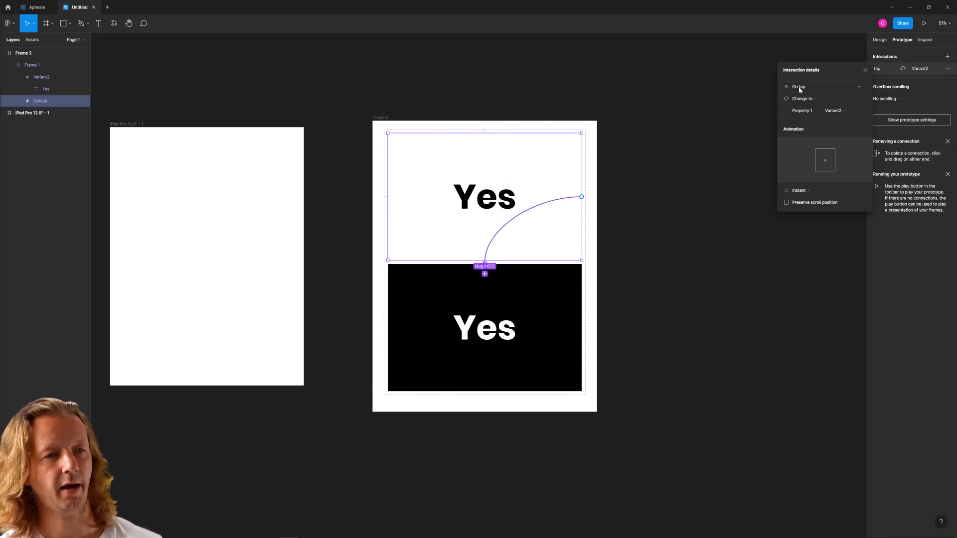
# Set Default to change to Variant2 on tap; Variant2 reverts after 800 ms, Dissolve
pyautogui.click(800, 190)
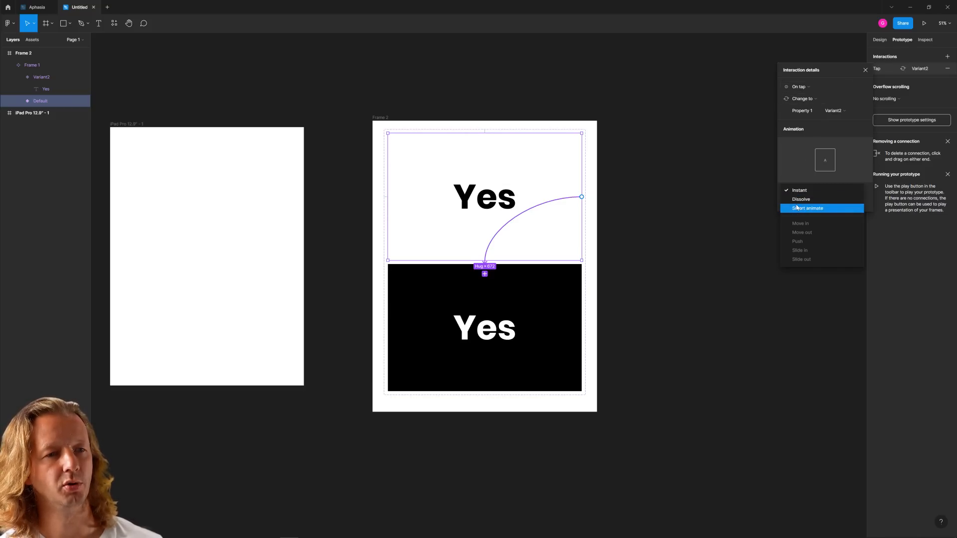
pyautogui.click(809, 208)
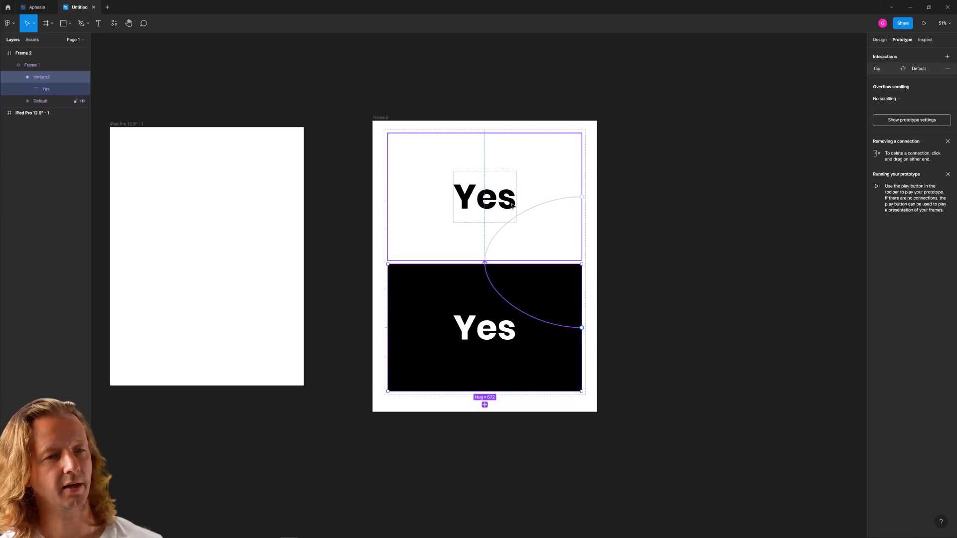
pyautogui.click(877, 68)
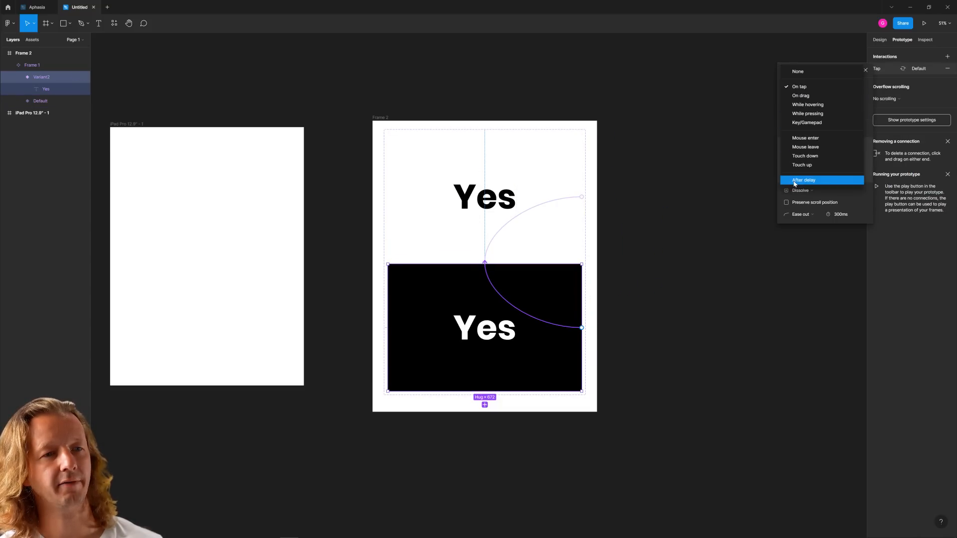
pyautogui.click(804, 180)
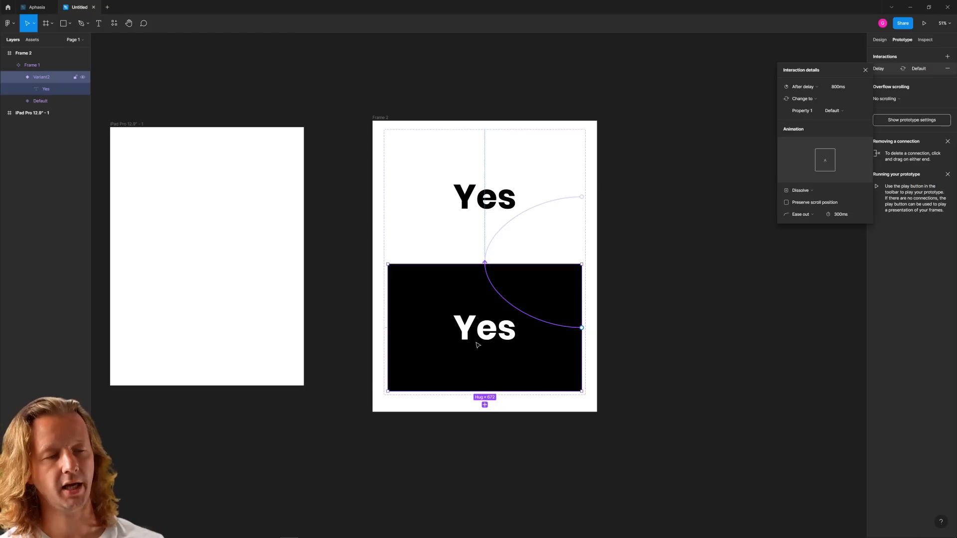
pyautogui.moveTo(488, 339)
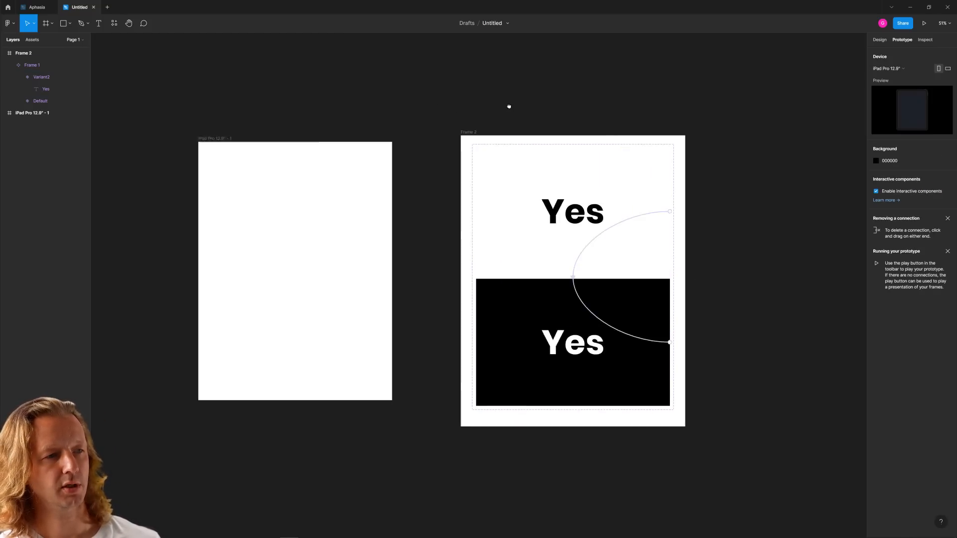
# Place the Frame 2 button instance on the iPad, relabel the lower button 'No', centre labels
pyautogui.click(32, 40)
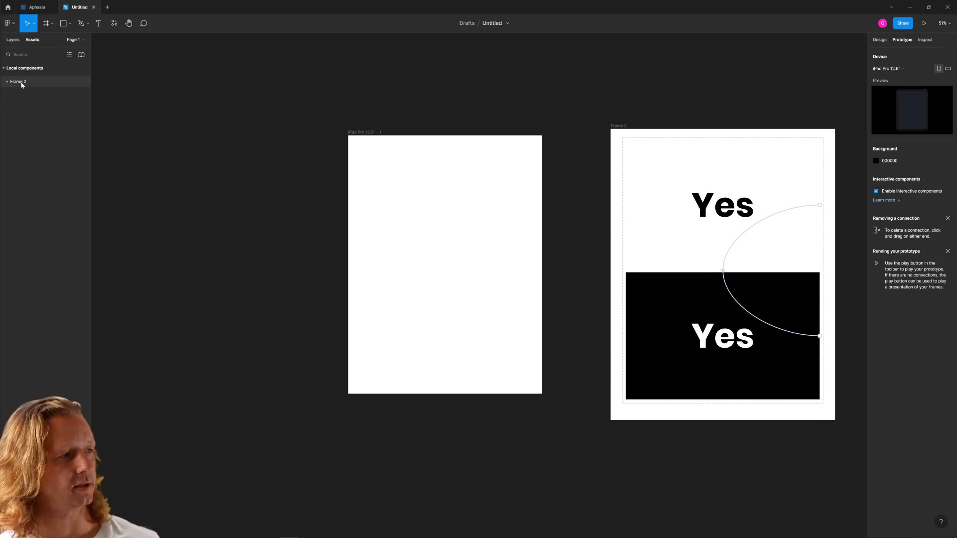
pyautogui.click(447, 198)
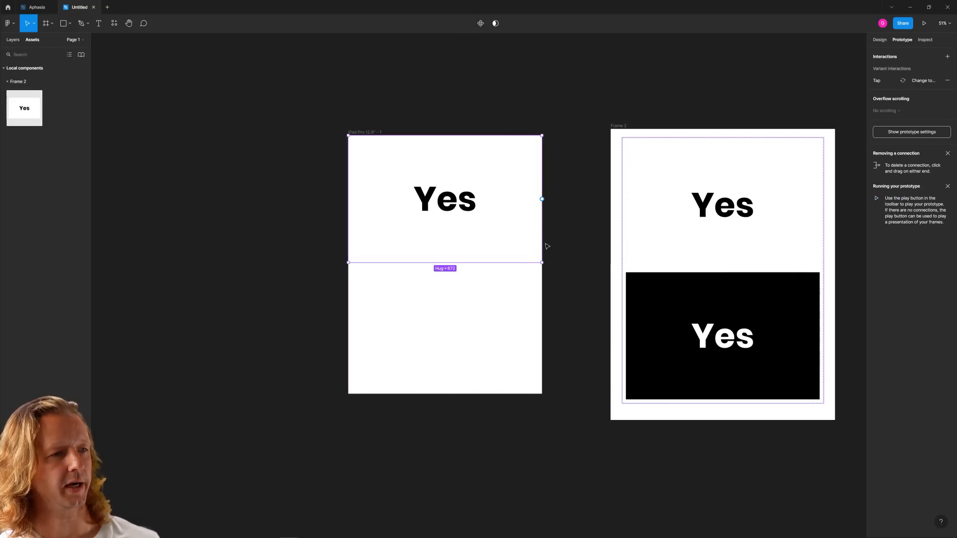
pyautogui.click(879, 40)
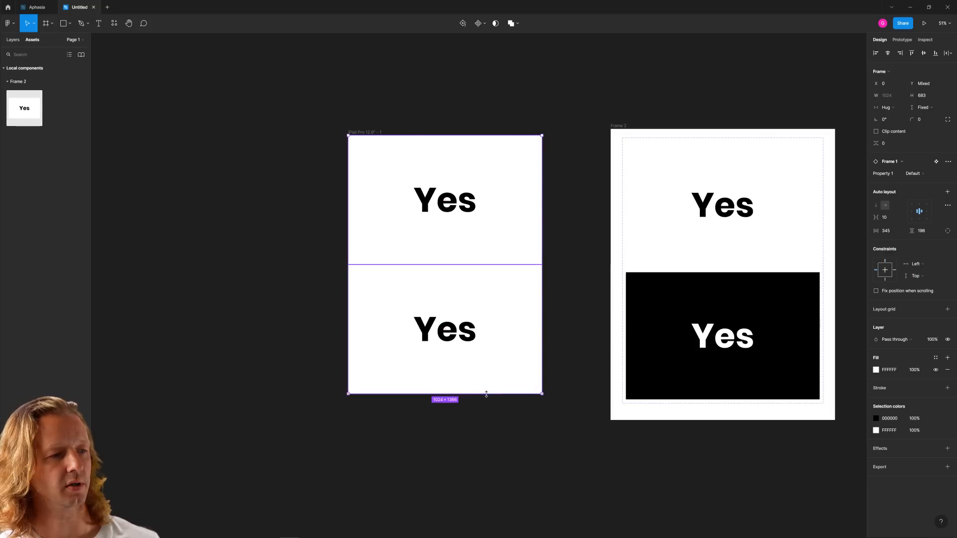
pyautogui.click(318, 245)
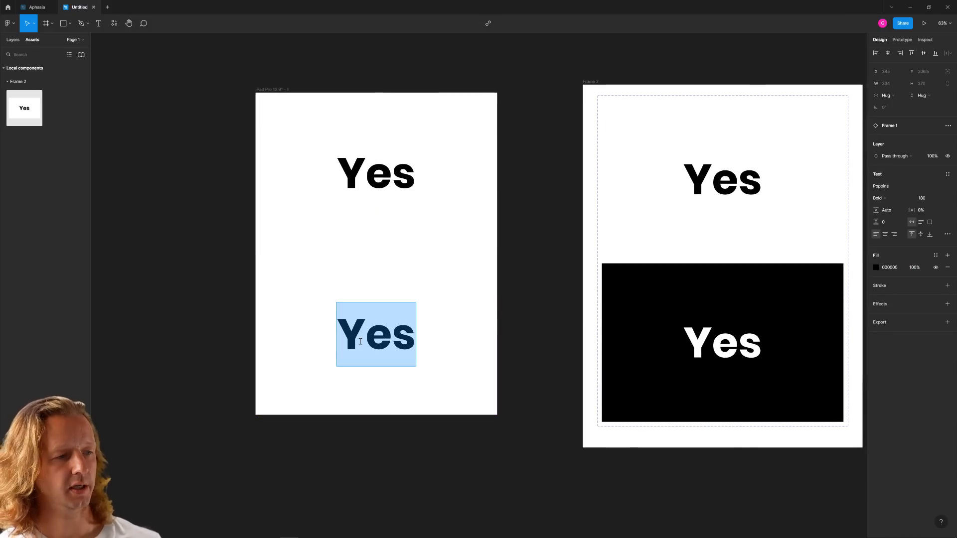
pyautogui.write('No')
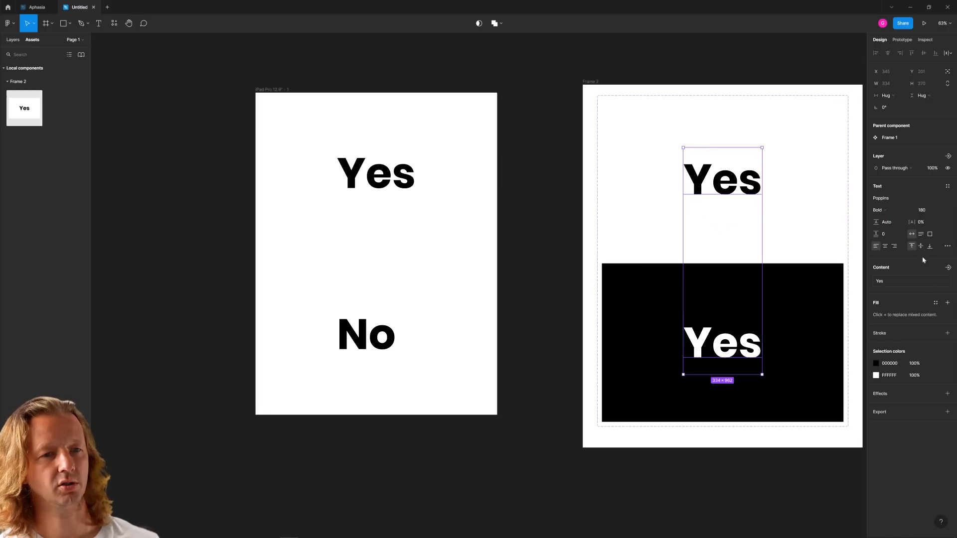
pyautogui.moveTo(885, 246)
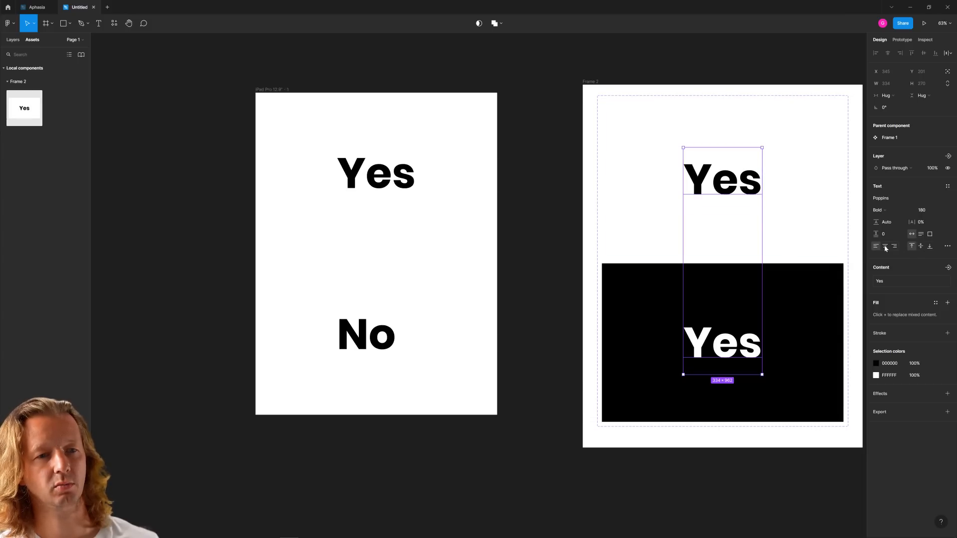
pyautogui.click(366, 334)
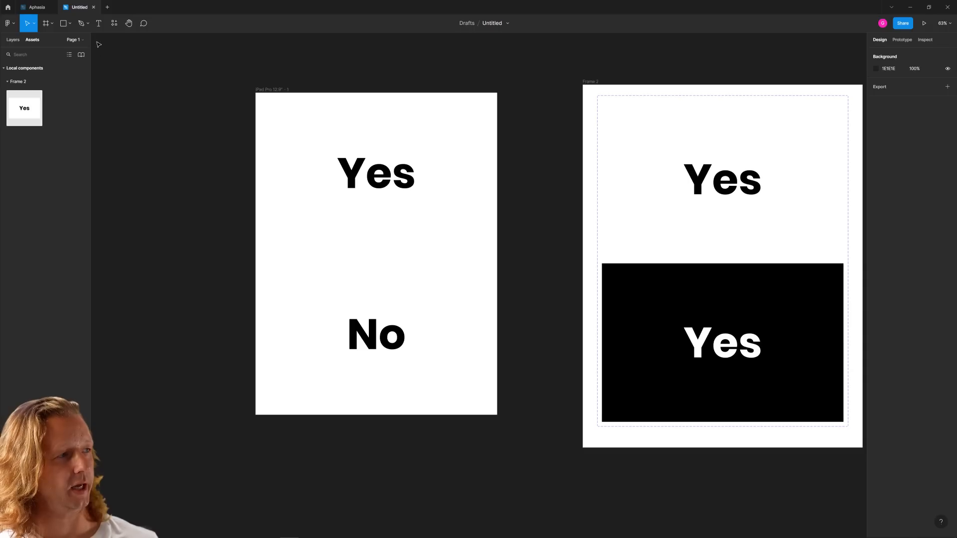
# Draw a divider line between Yes and No, then preview the prototype
pyautogui.click(71, 23)
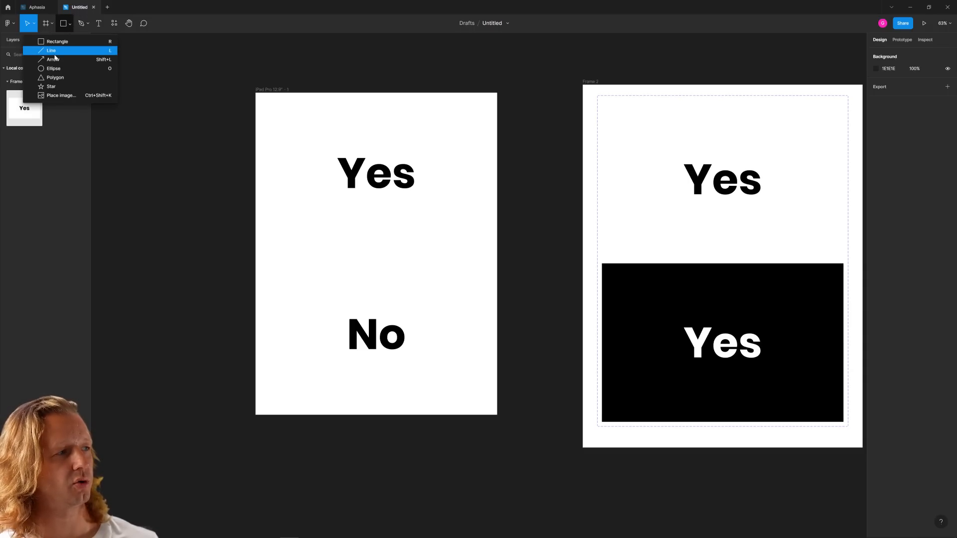
pyautogui.click(51, 50)
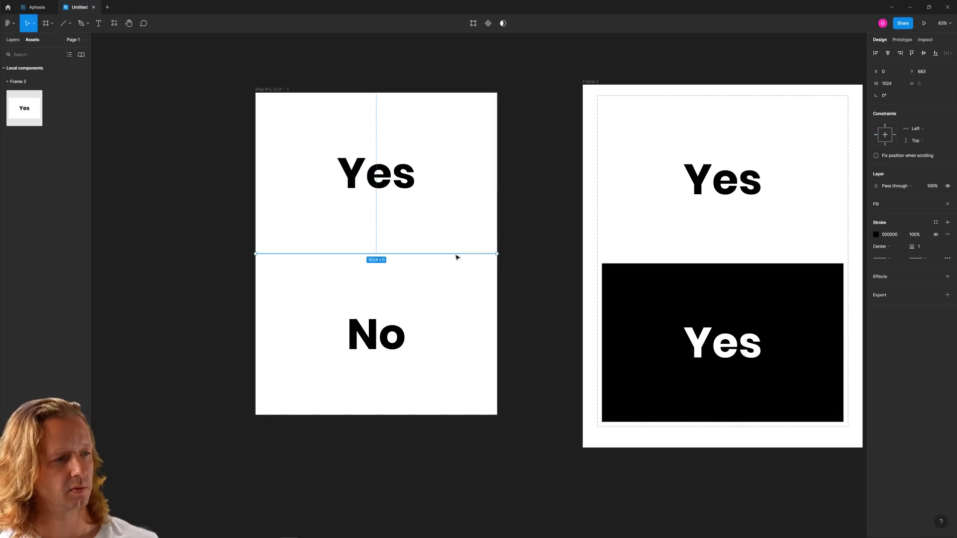
pyautogui.click(238, 82)
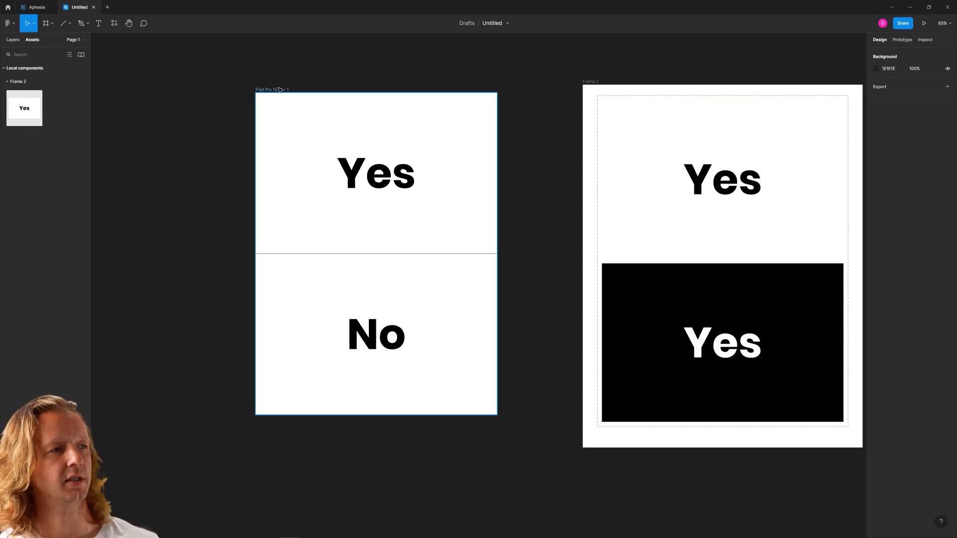
pyautogui.click(376, 257)
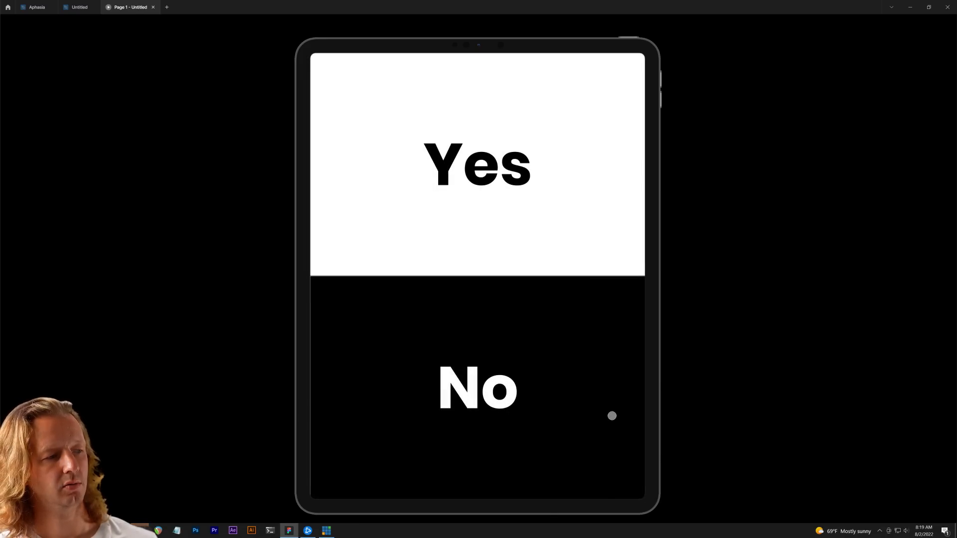
pyautogui.moveTo(149, 473)
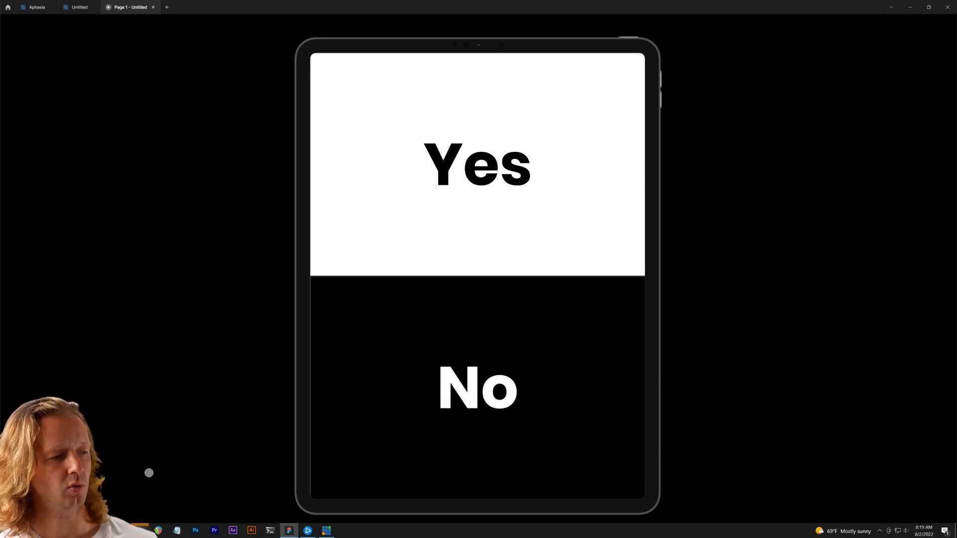
pyautogui.click(78, 6)
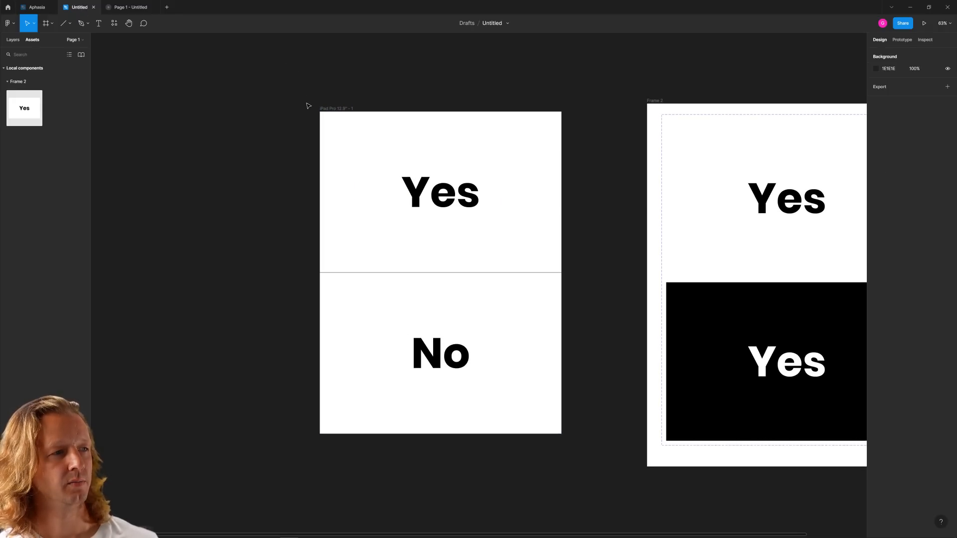
# Paste the grey back-arrow icon from Aphesia into the Yes/No frame's top-left corner
pyautogui.rightClick(309, 105)
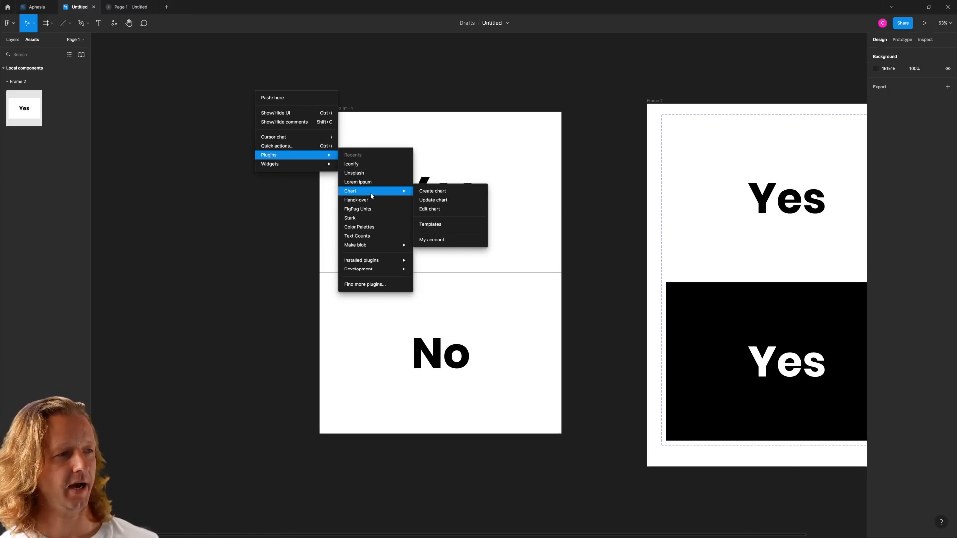
pyautogui.moveTo(358, 200)
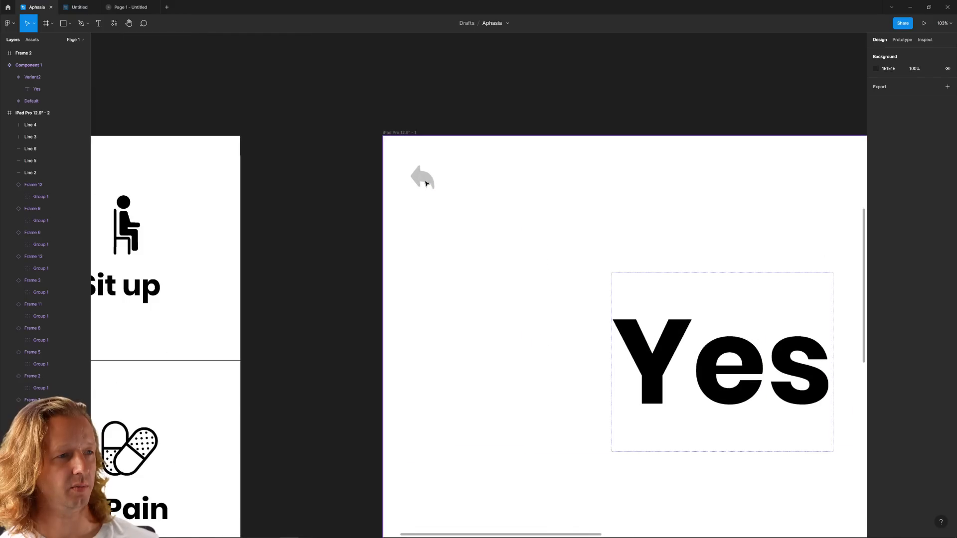
pyautogui.click(78, 6)
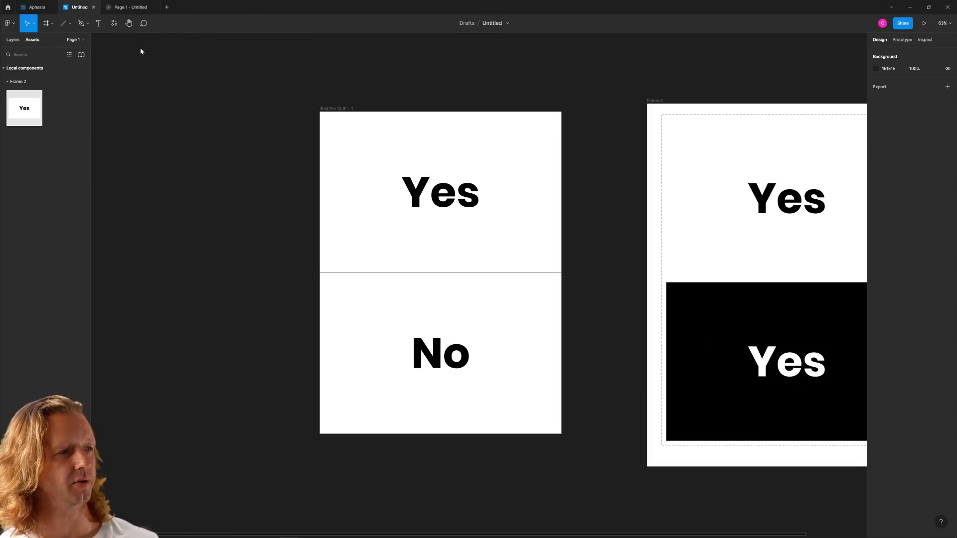
pyautogui.press('ctrl+v')
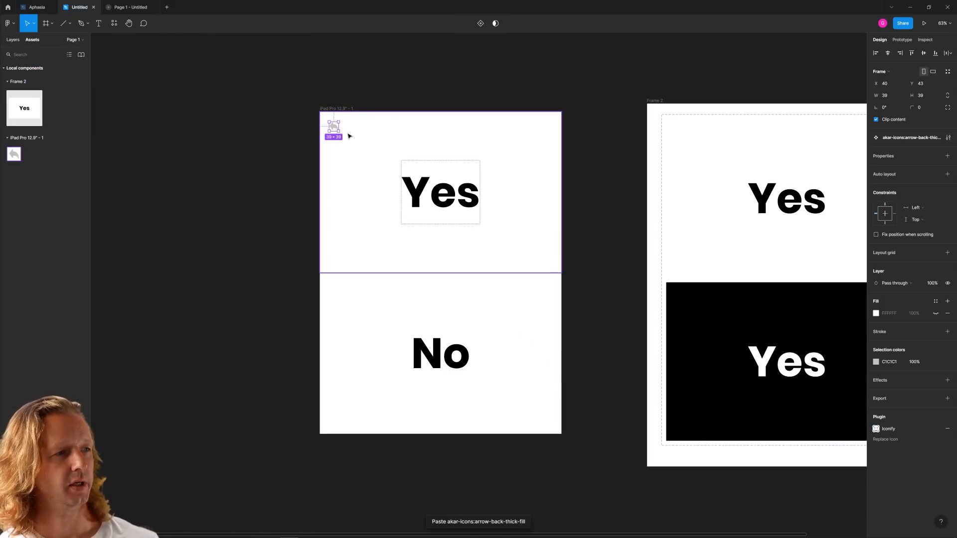
pyautogui.click(299, 143)
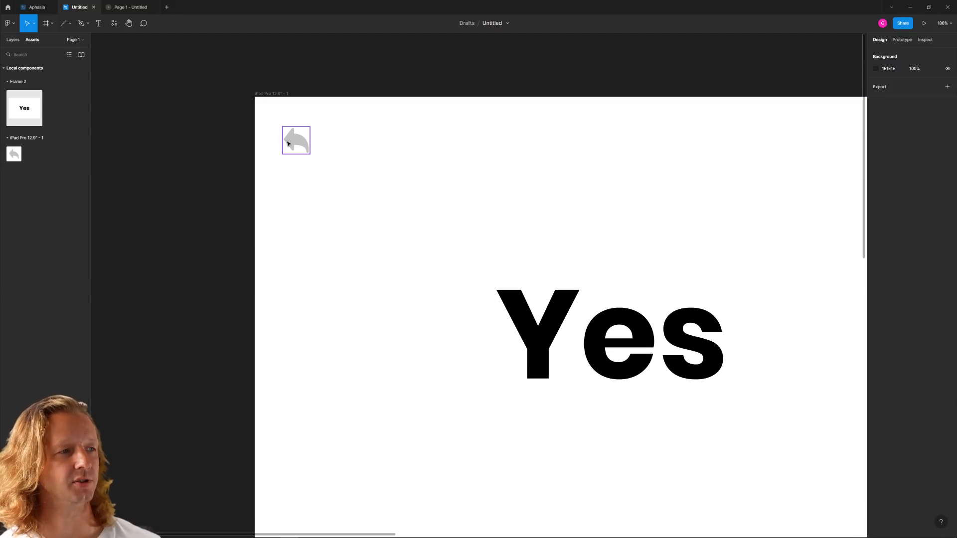
pyautogui.click(297, 141)
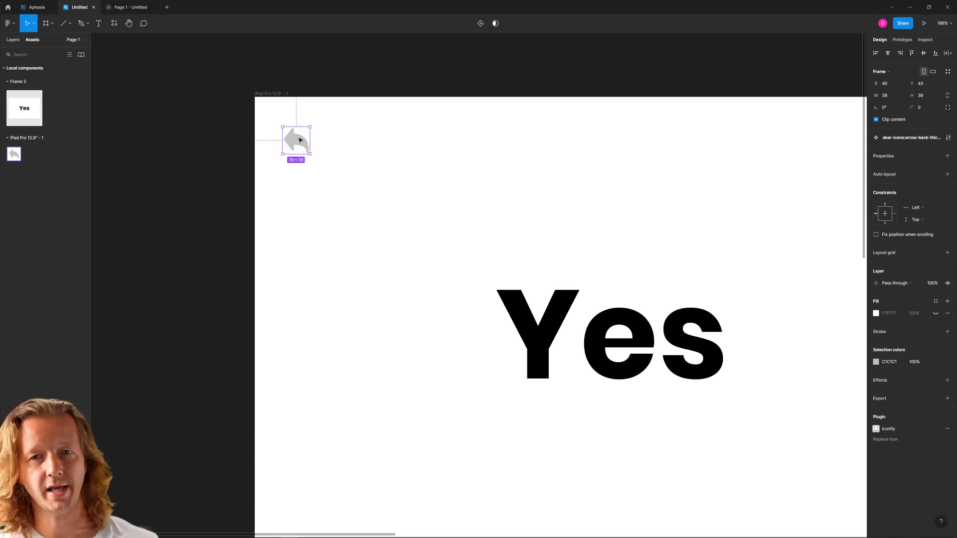
pyautogui.click(223, 152)
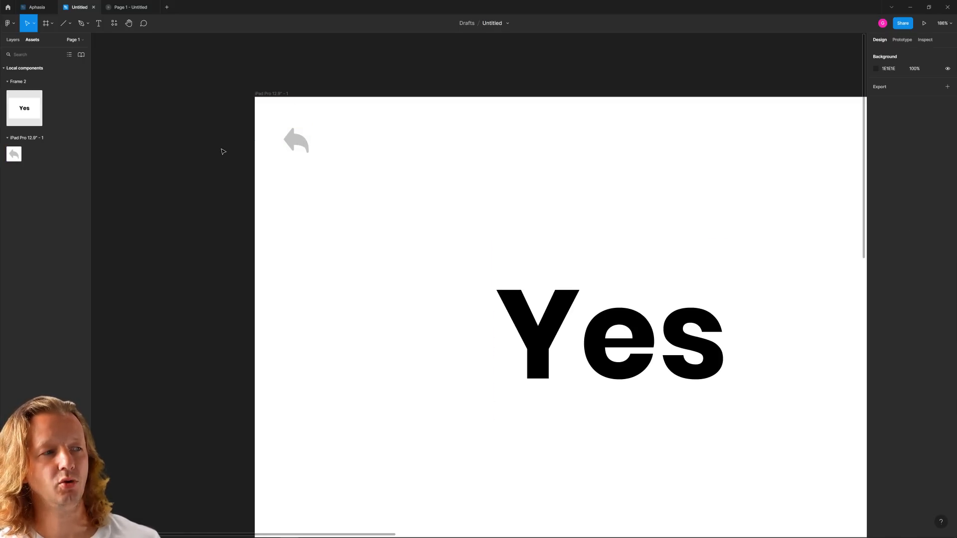
pyautogui.scroll(-3)
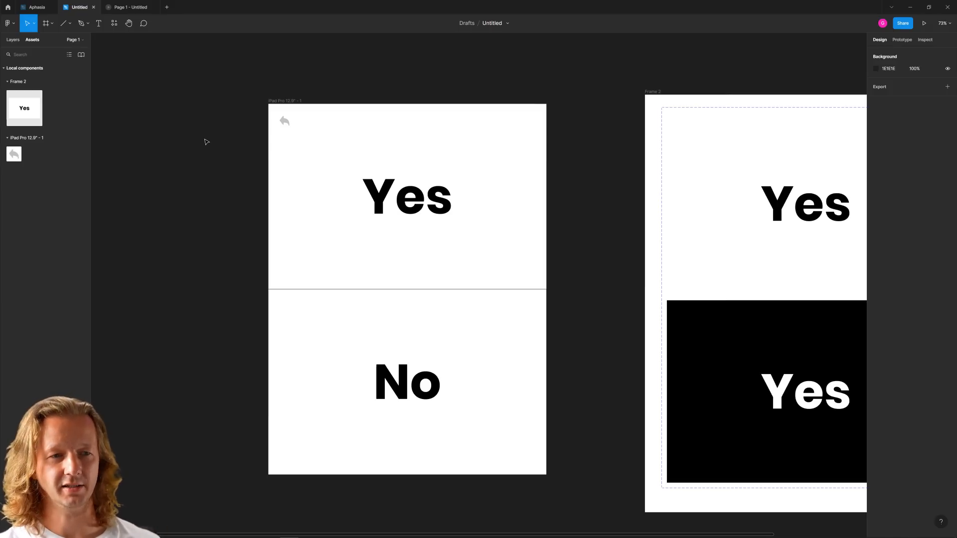
pyautogui.moveTo(203, 172)
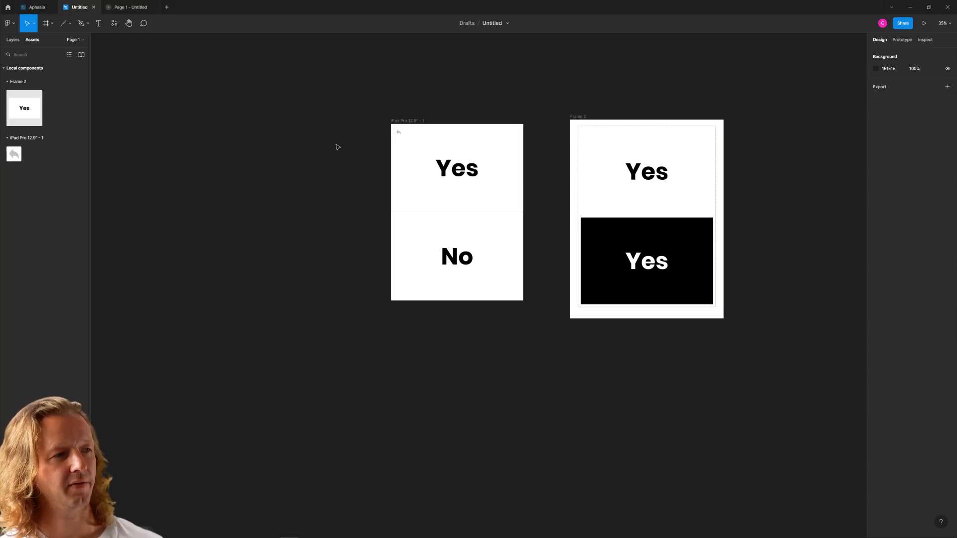
pyautogui.moveTo(331, 150)
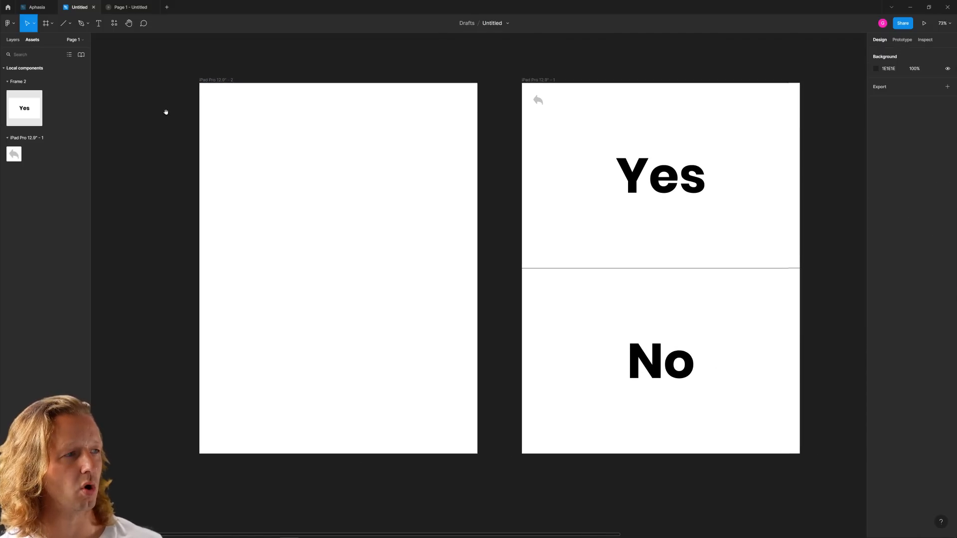
pyautogui.moveTo(139, 103)
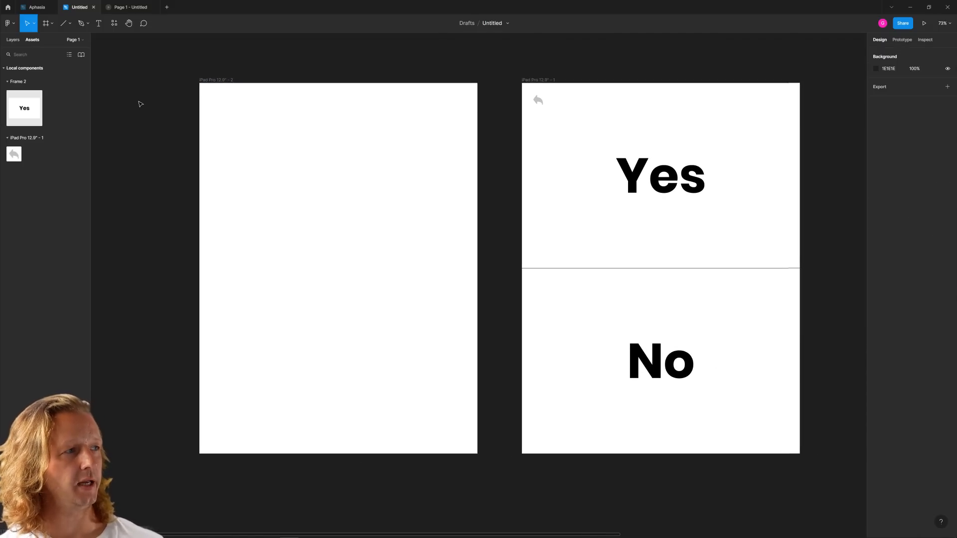
pyautogui.click(35, 7)
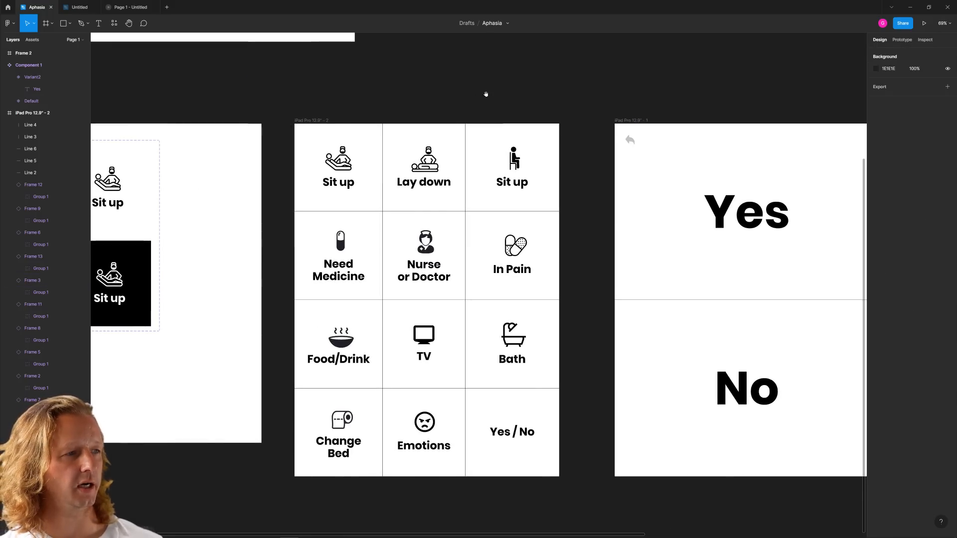
pyautogui.click(305, 125)
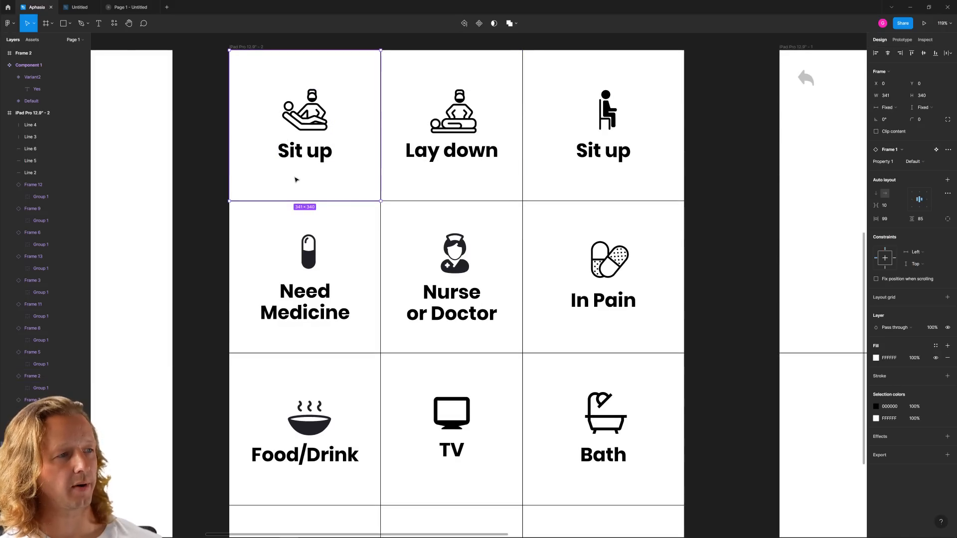
pyautogui.click(603, 276)
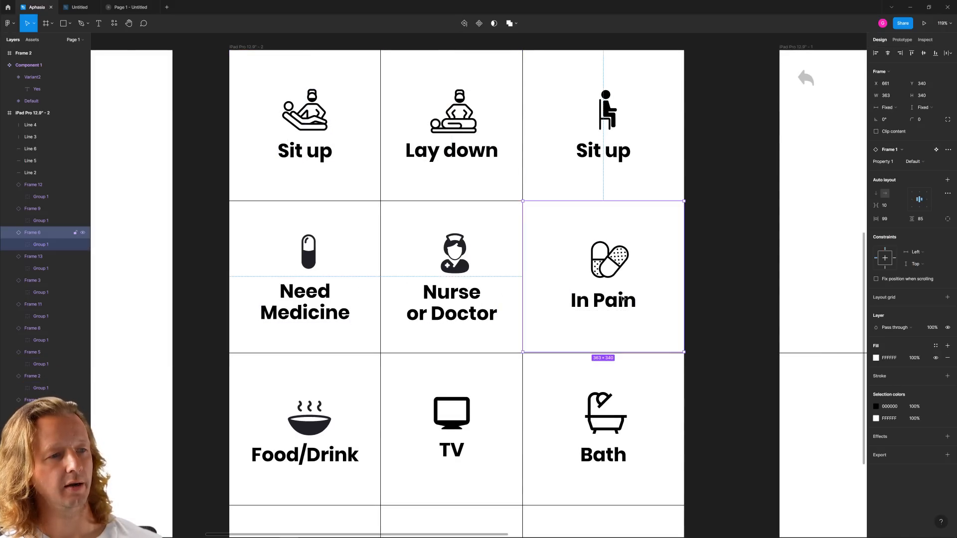
pyautogui.click(305, 429)
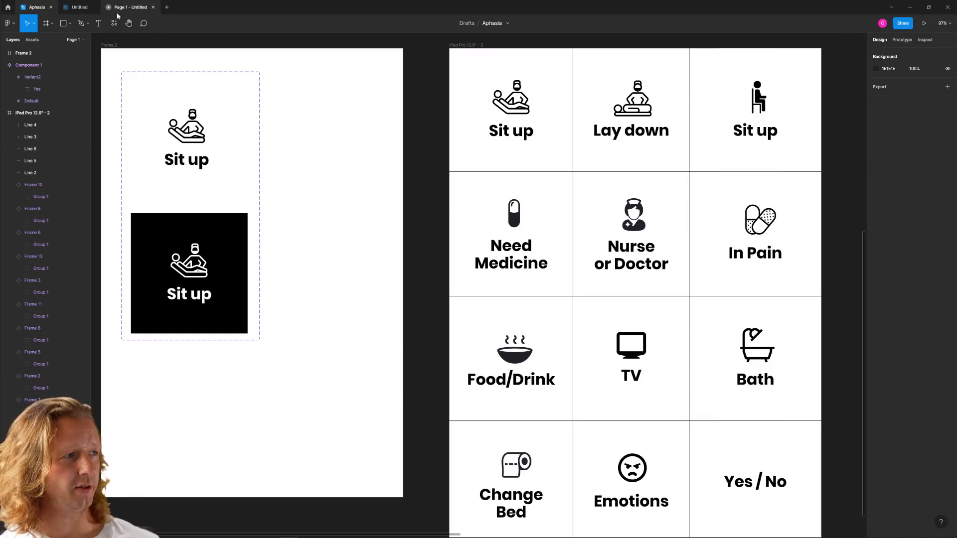
pyautogui.click(78, 6)
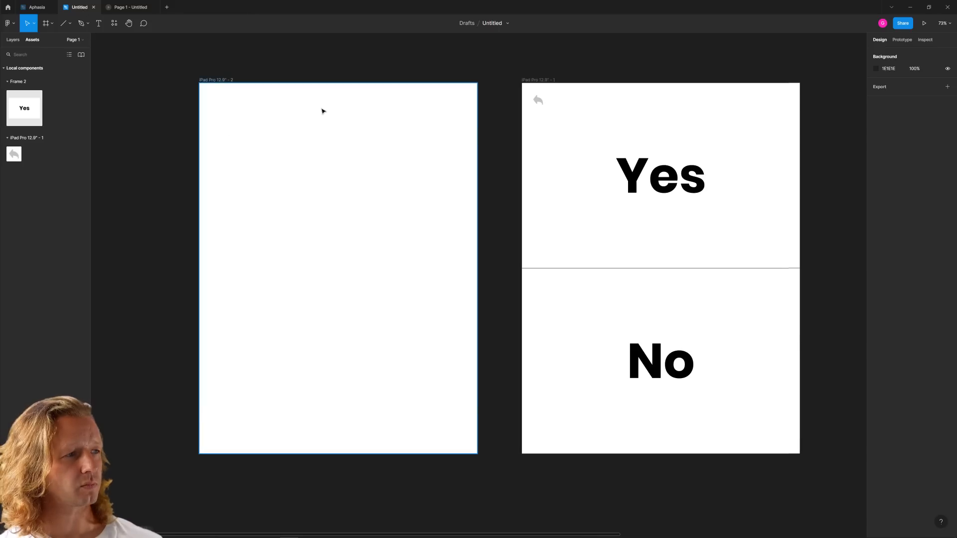
pyautogui.click(35, 7)
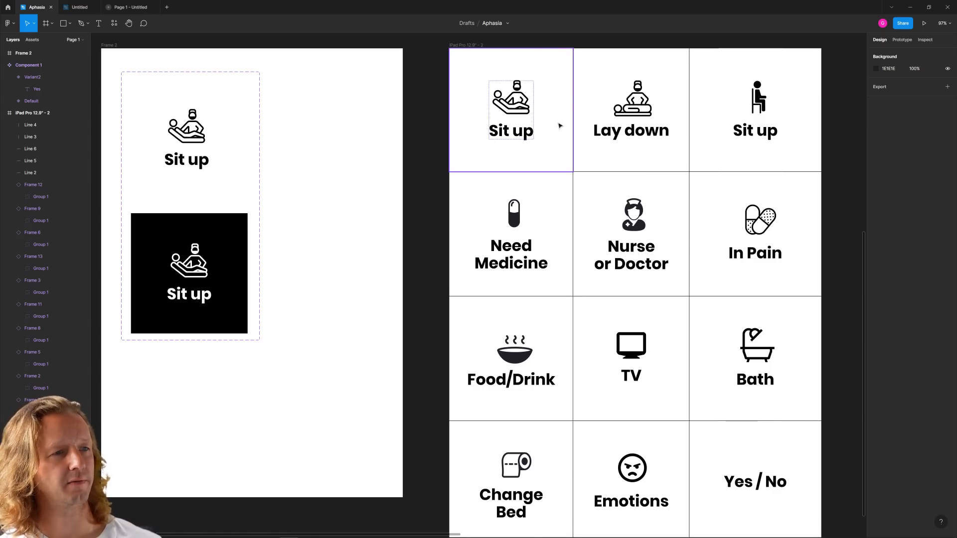
pyautogui.click(631, 481)
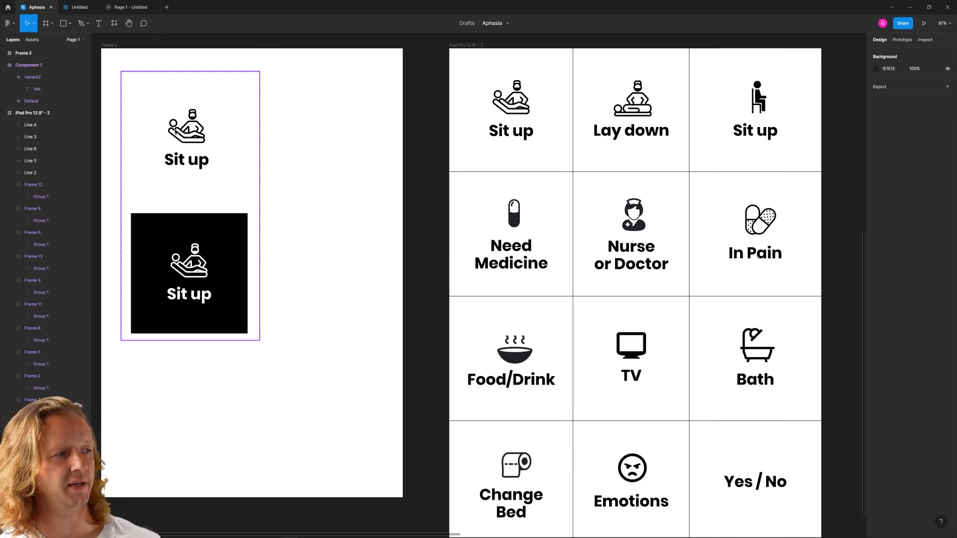
pyautogui.click(78, 6)
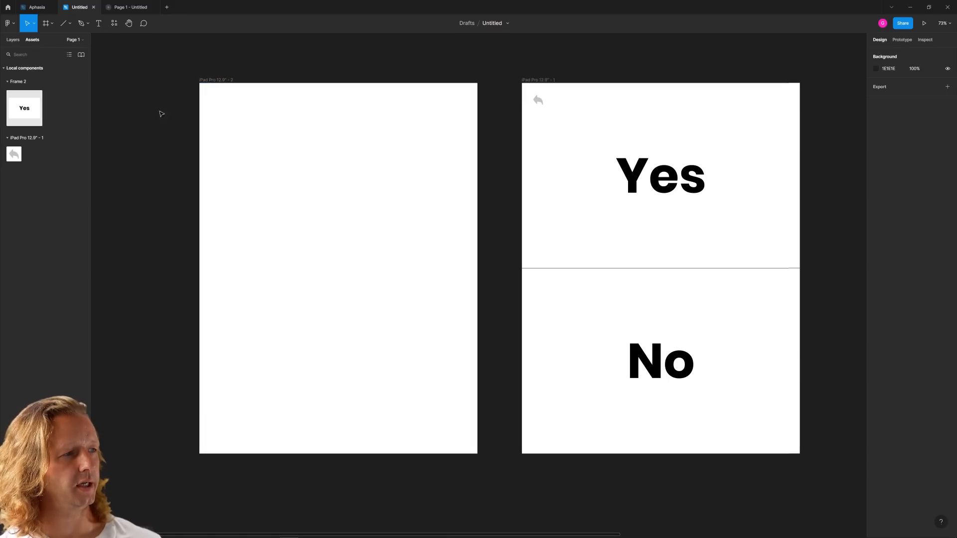
# Paste the 'Sit up' label onto the blank frame and move it to the top left
pyautogui.click(226, 160)
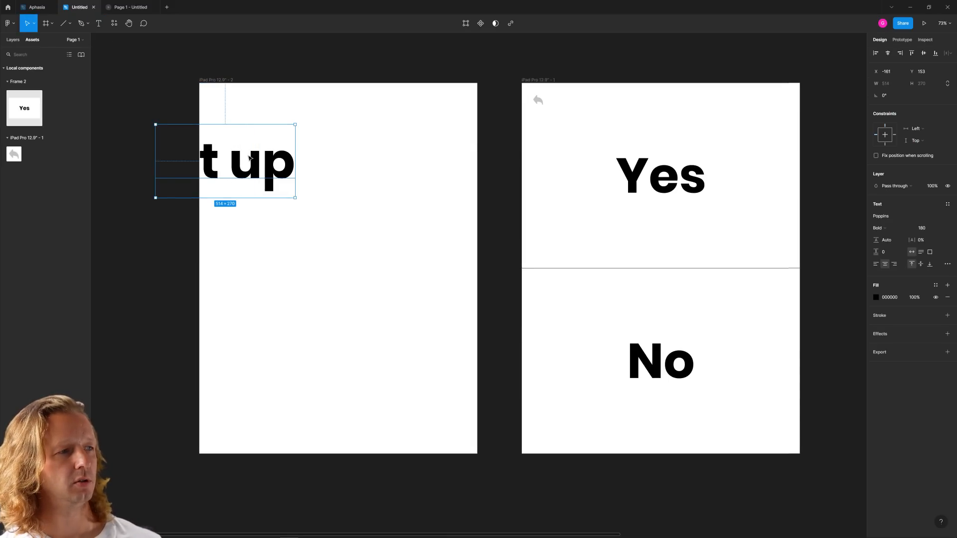
pyautogui.click(36, 6)
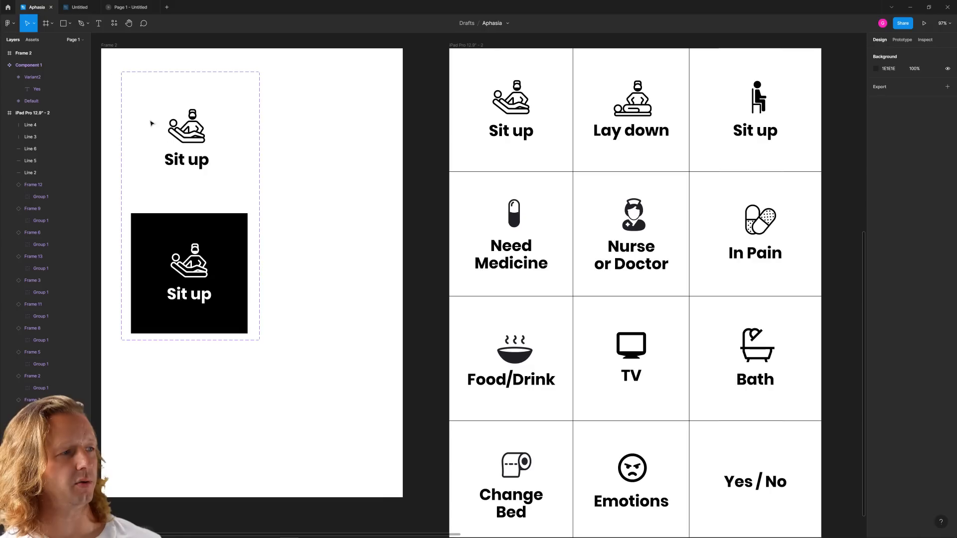
pyautogui.click(186, 159)
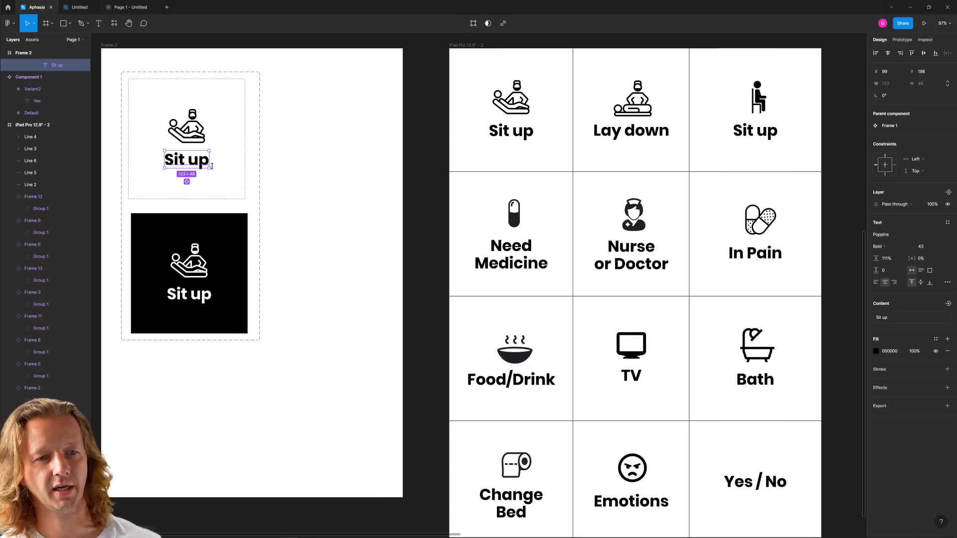
pyautogui.click(78, 6)
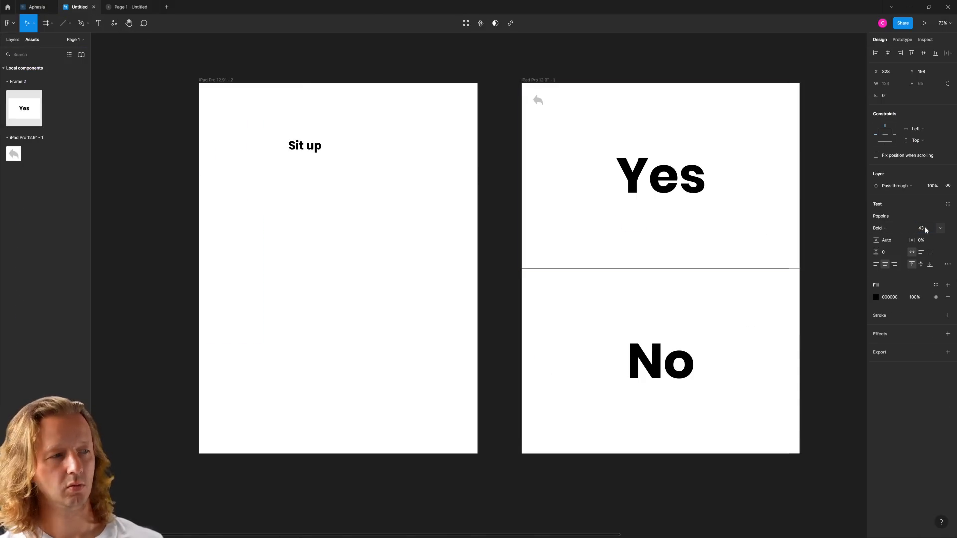
pyautogui.moveTo(305, 145); pyautogui.dragTo(241, 127)
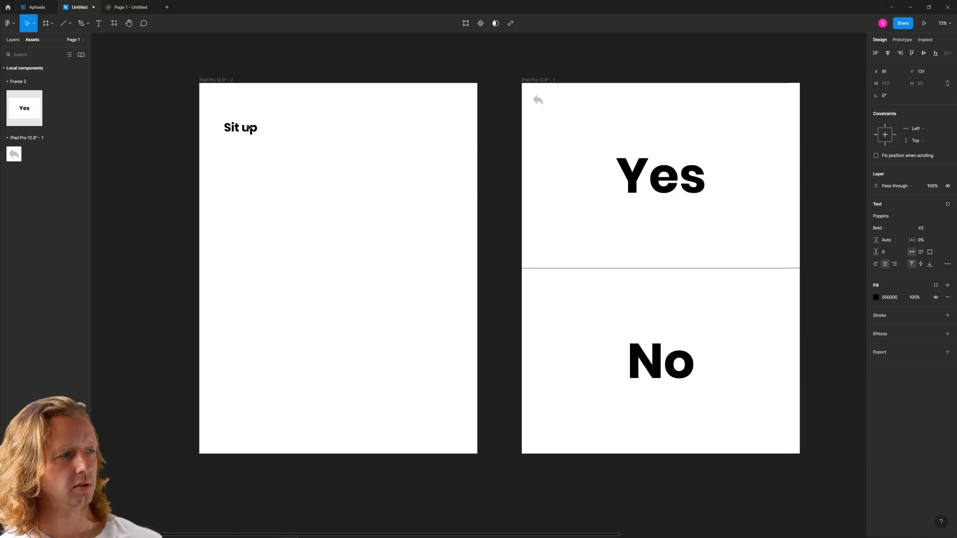
# Copy the lying-patient Sit up icon from Aphesia and add it above the label
pyautogui.click(36, 7)
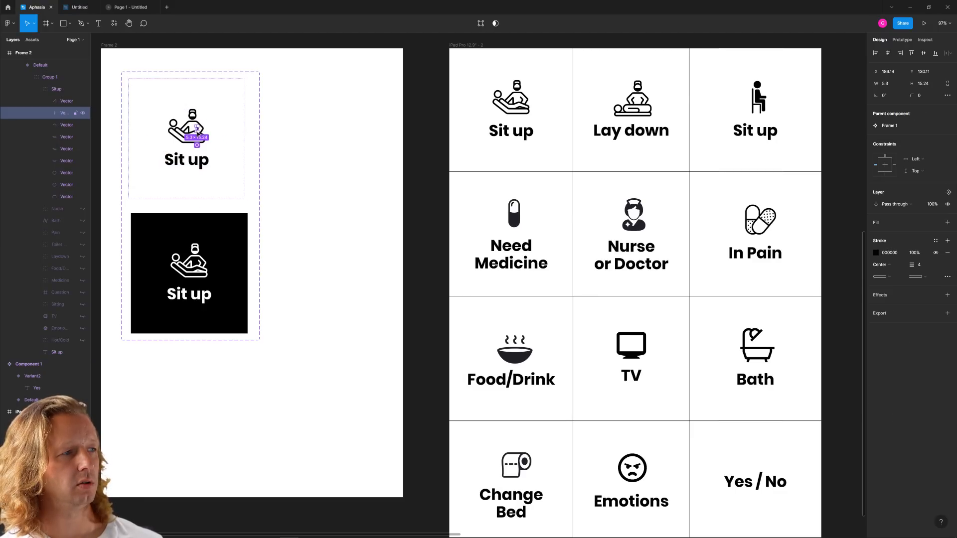
pyautogui.click(56, 89)
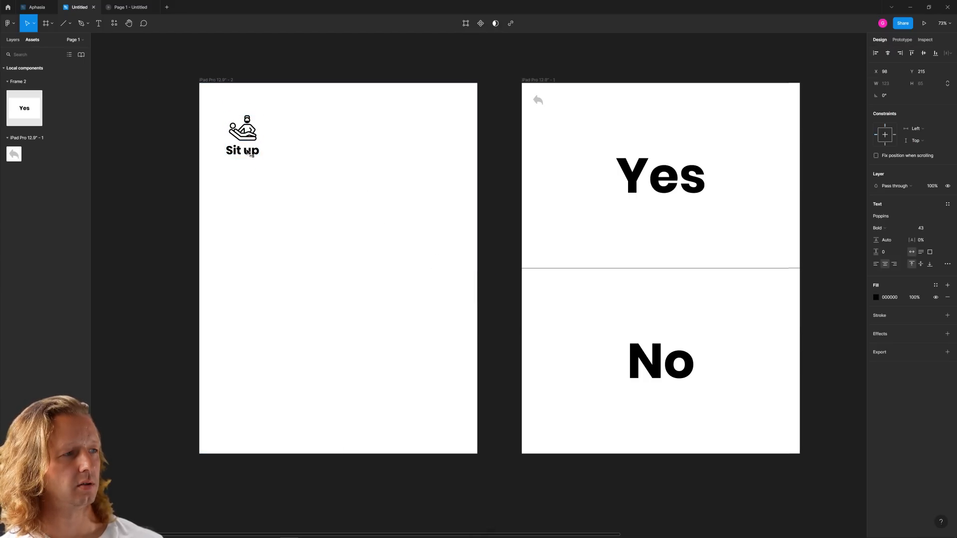
pyautogui.click(338, 269)
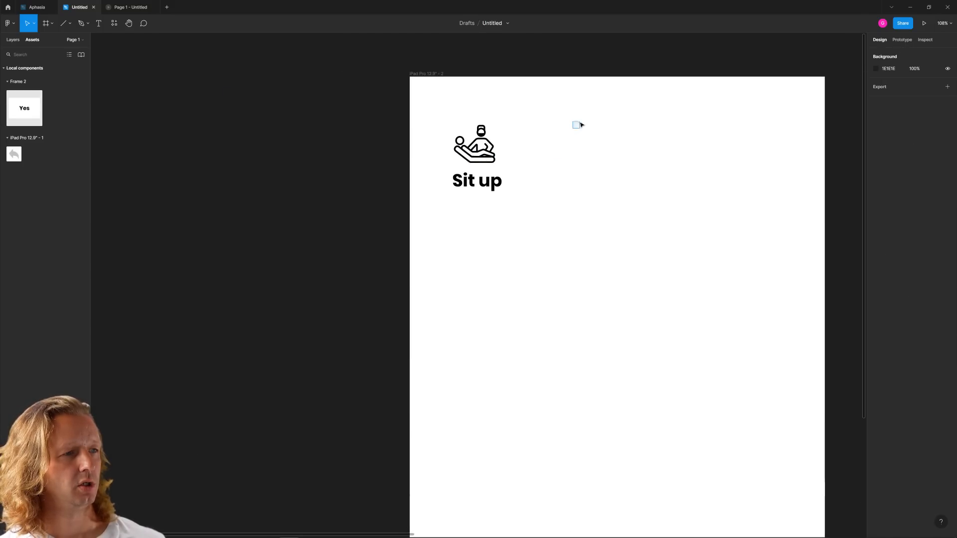
# Select the Sit up icon group, then switch to the Aphesia file
pyautogui.scroll(-3)
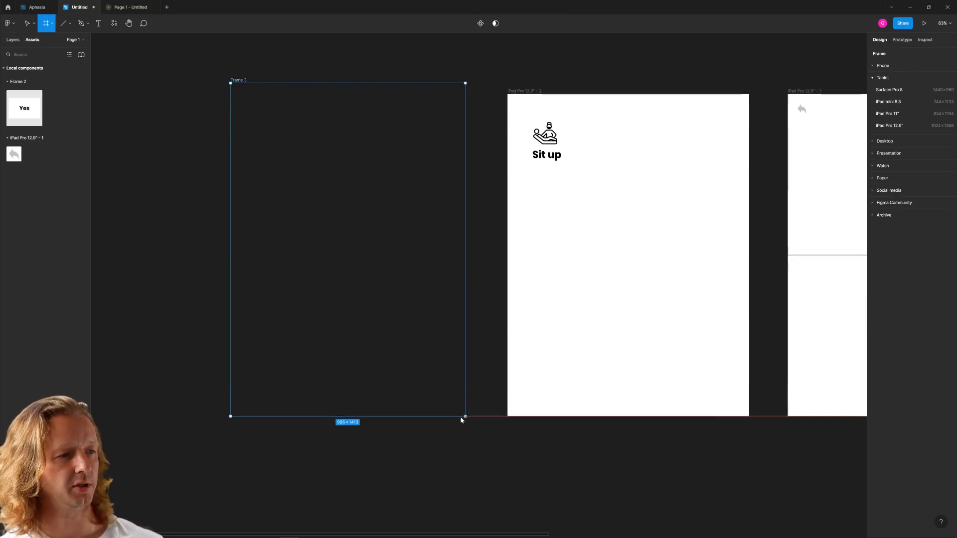
pyautogui.click(627, 110)
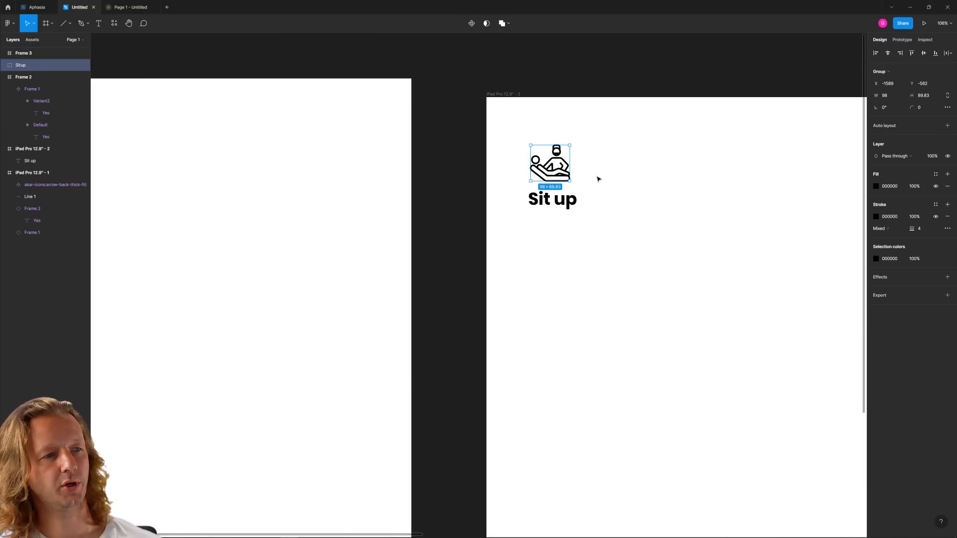
pyautogui.click(633, 139)
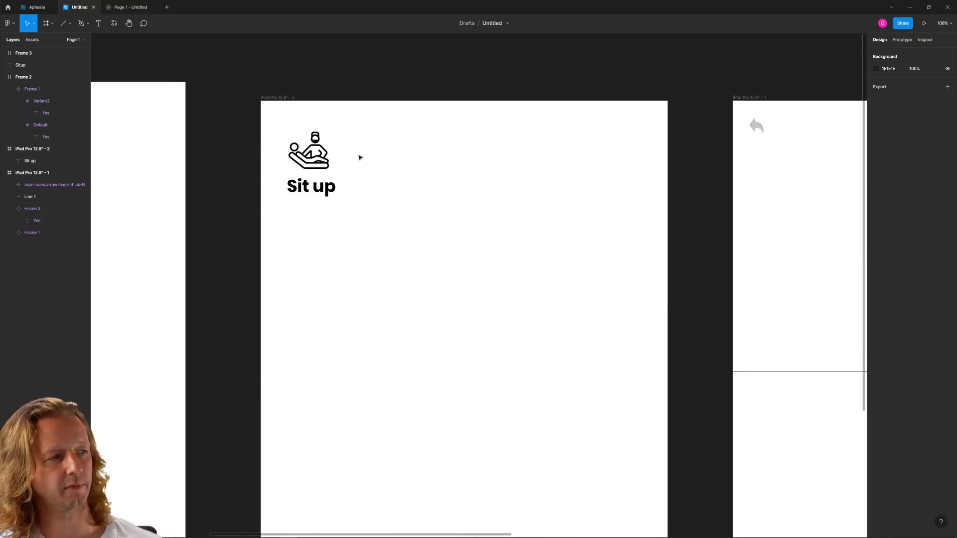
pyautogui.click(36, 6)
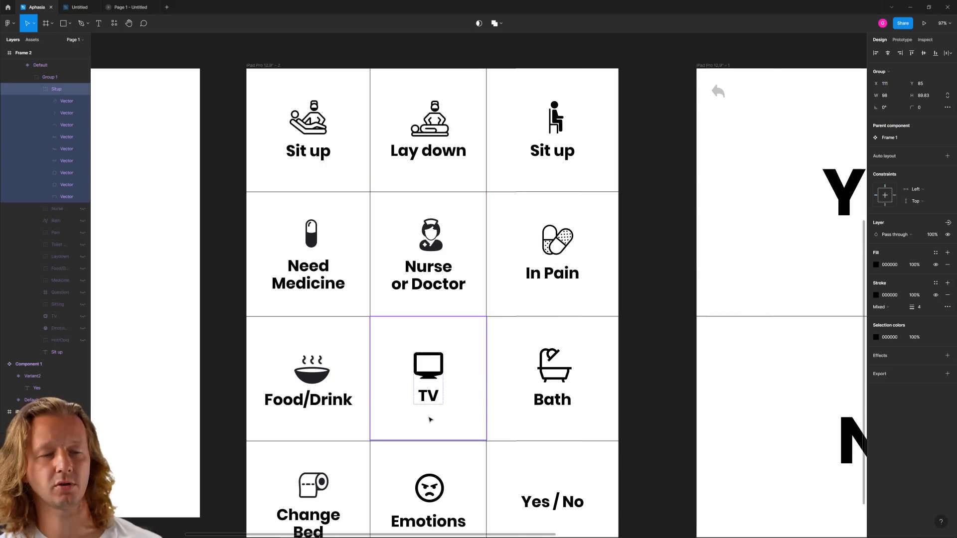
# Inspect the Sit up and Lay down buttons in Aphesia, then return to the Untitled draft
pyautogui.scroll(-3)
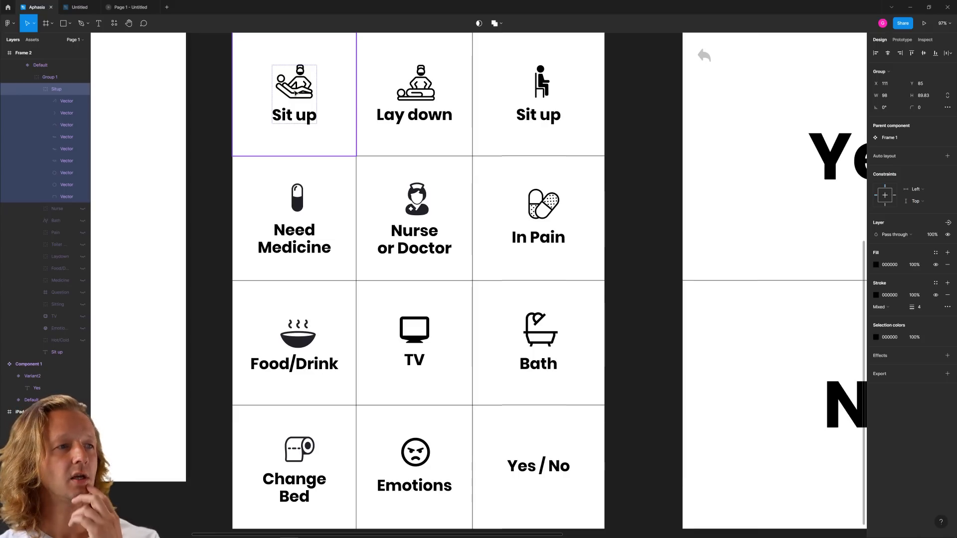
pyautogui.click(414, 91)
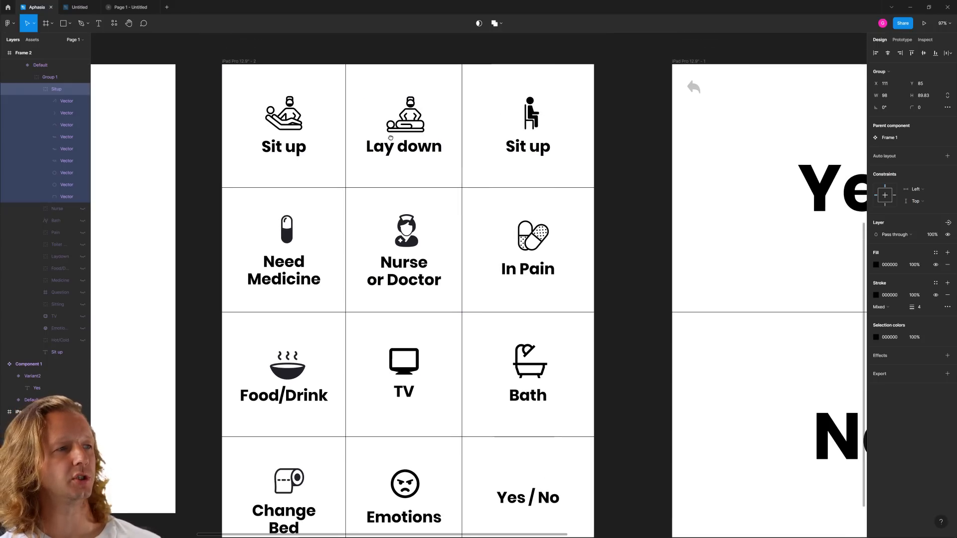
pyautogui.click(404, 125)
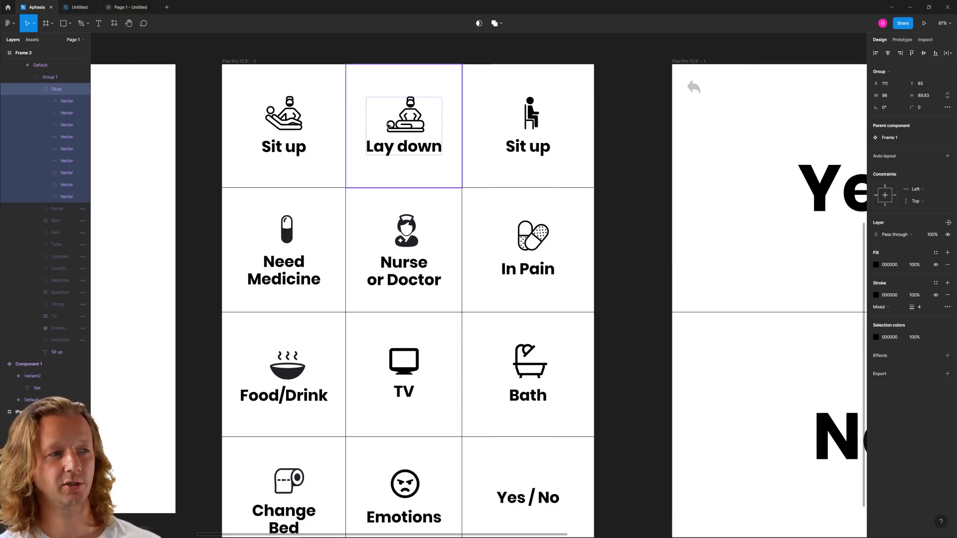
pyautogui.click(528, 125)
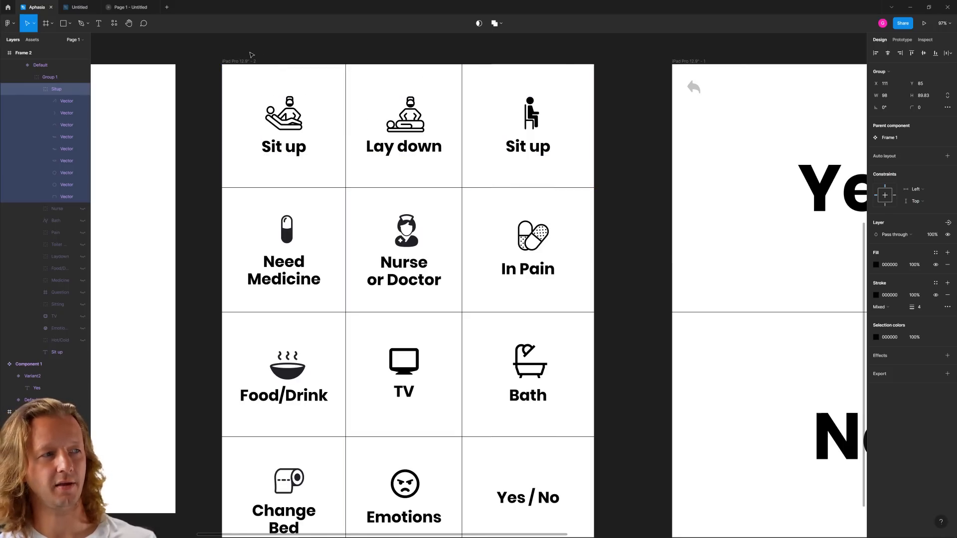
pyautogui.click(78, 6)
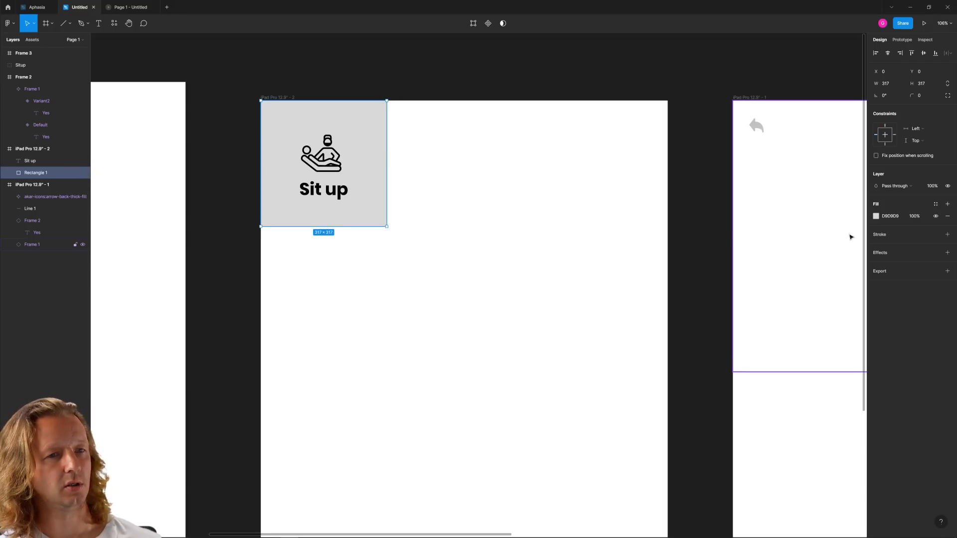
# Wrap the Sit up icon and label in auto layout and select the two-variant component set
pyautogui.click(409, 271)
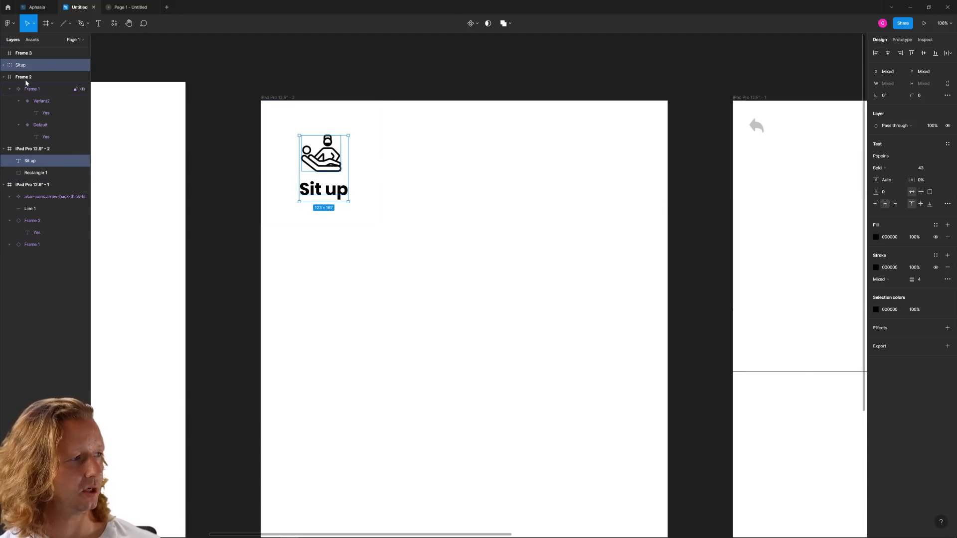
pyautogui.click(20, 65)
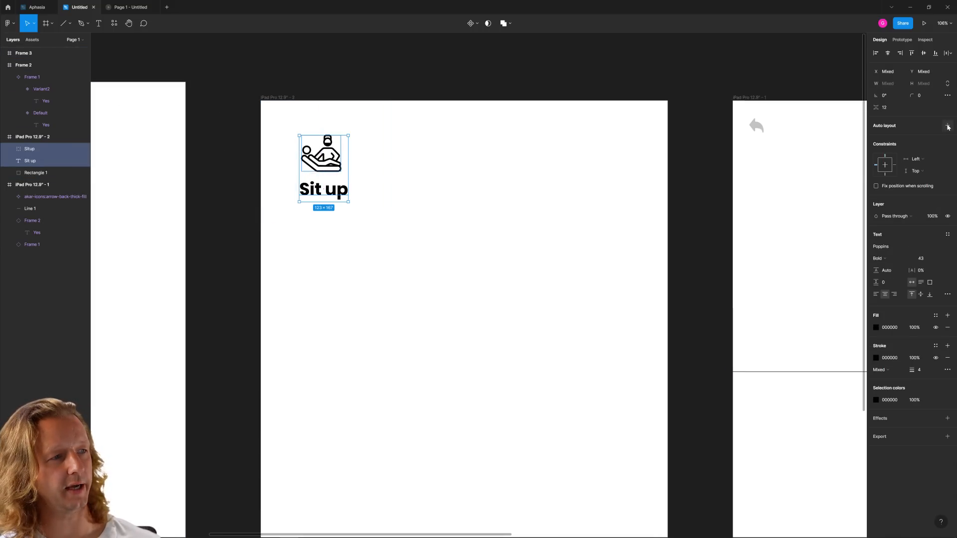
pyautogui.click(948, 125)
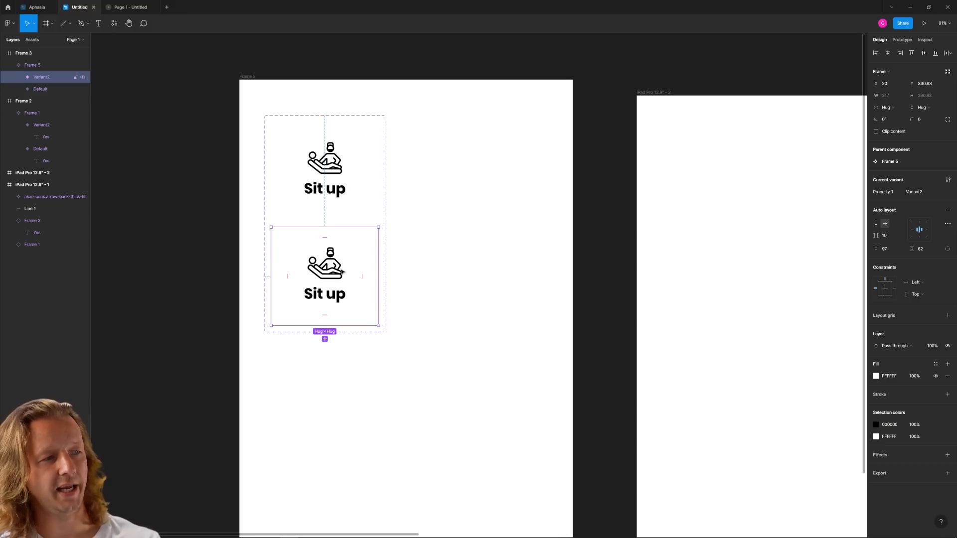
pyautogui.click(479, 215)
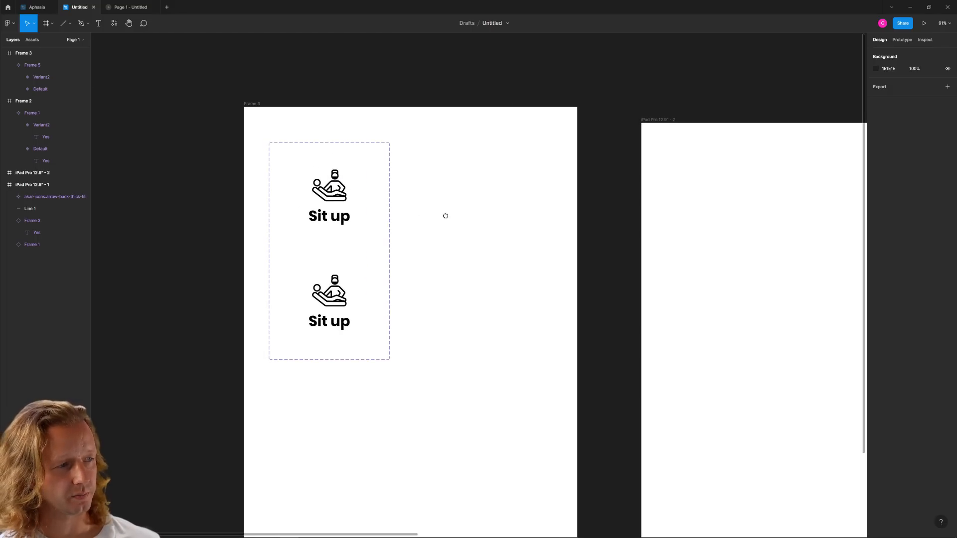
pyautogui.click(32, 65)
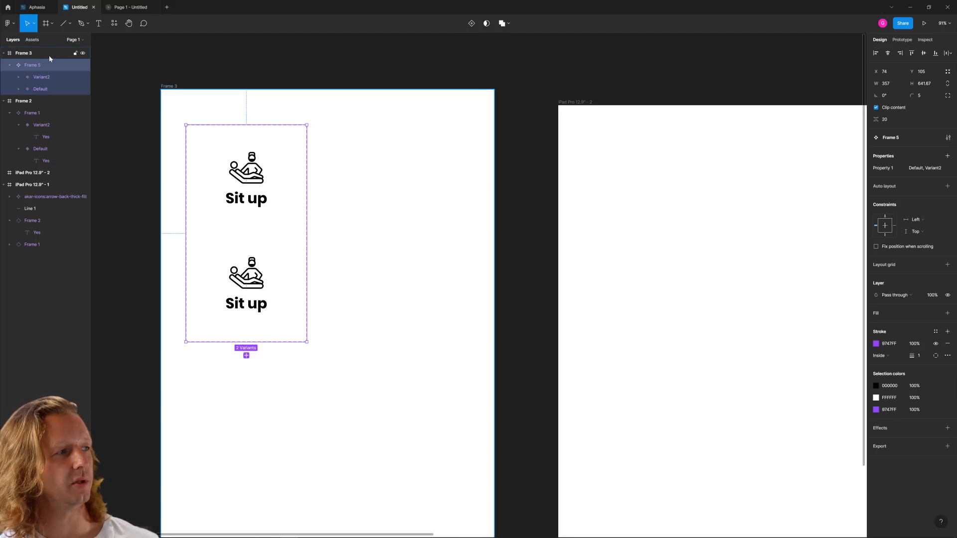
pyautogui.click(32, 39)
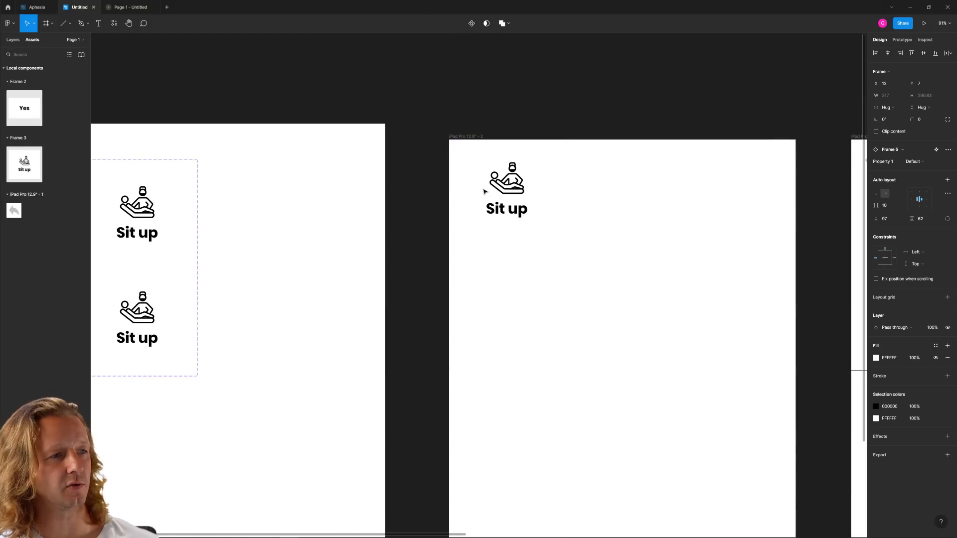
# Duplicate the Sit up button instance and relabel the middle copy 'Lay down'
pyautogui.click(502, 189)
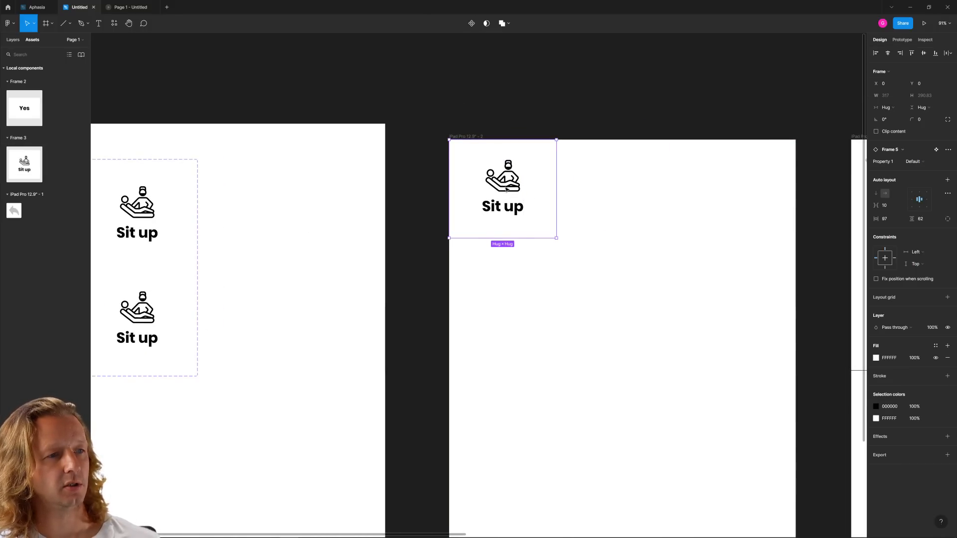
pyautogui.press('ctrl+d')
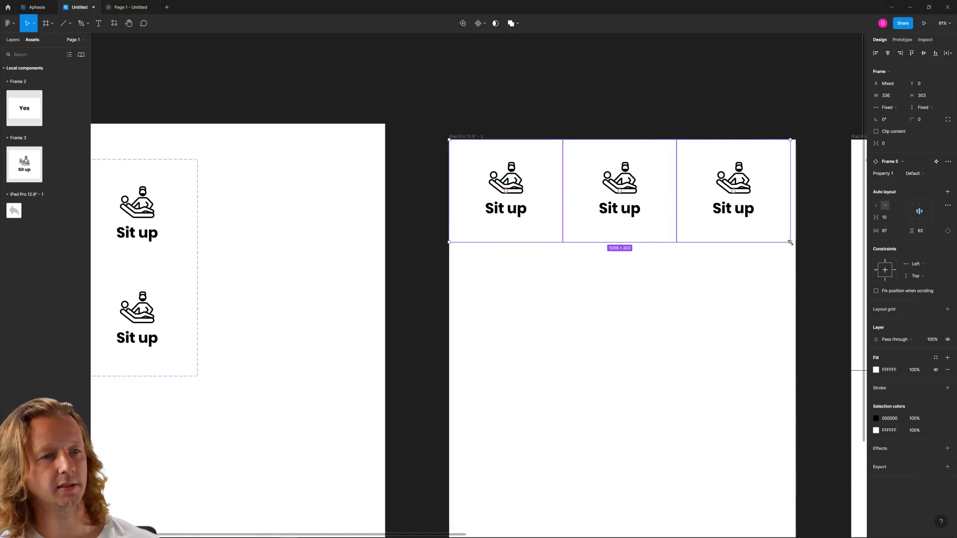
pyautogui.click(636, 253)
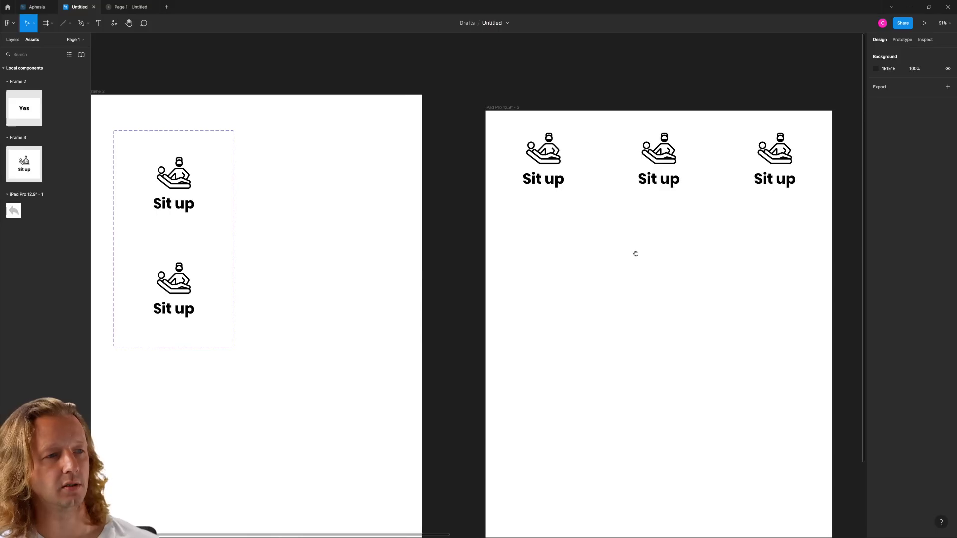
pyautogui.click(651, 161)
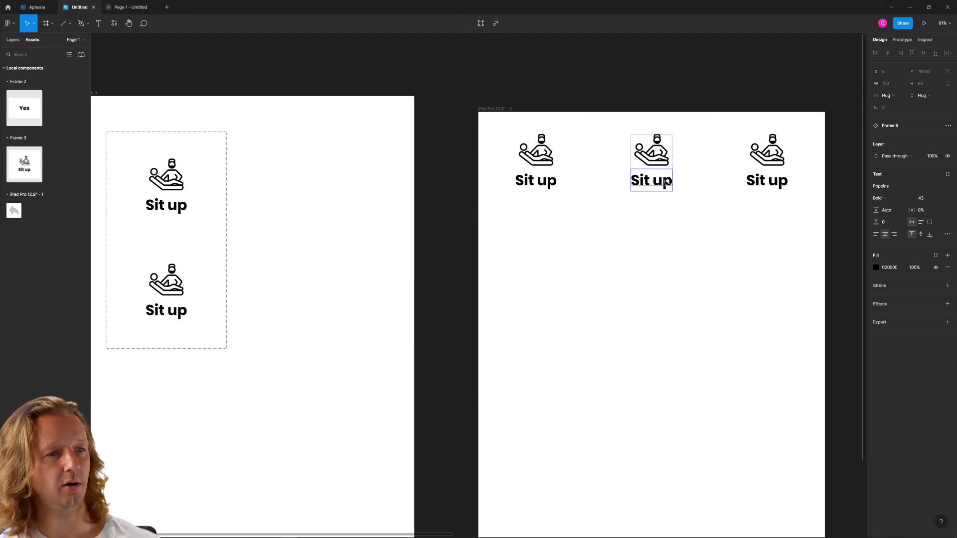
pyautogui.write('Lay')
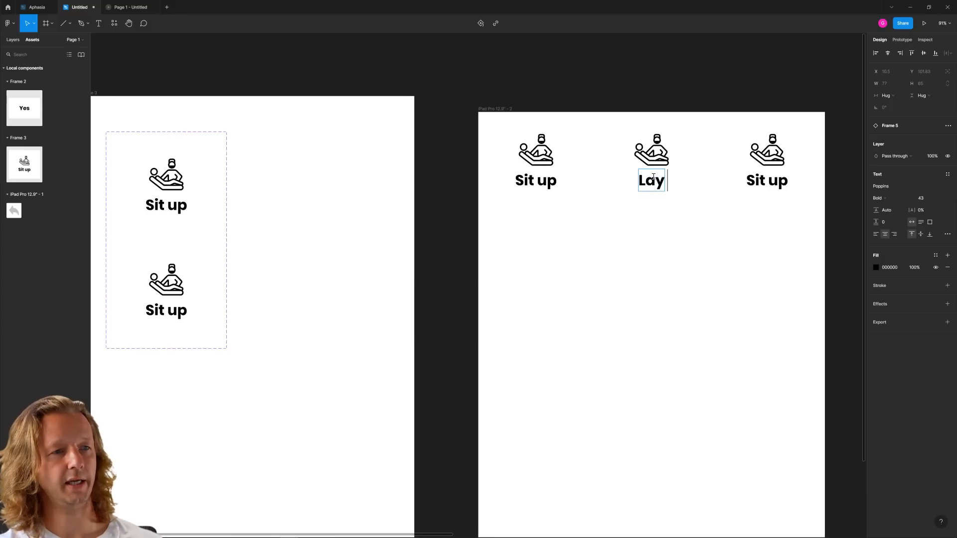
pyautogui.click(719, 276)
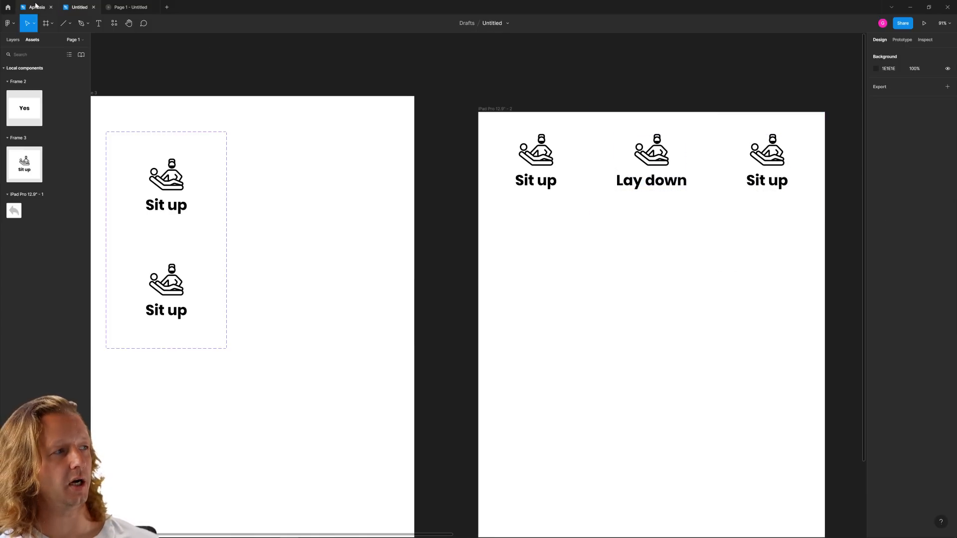
pyautogui.moveTo(55, 13)
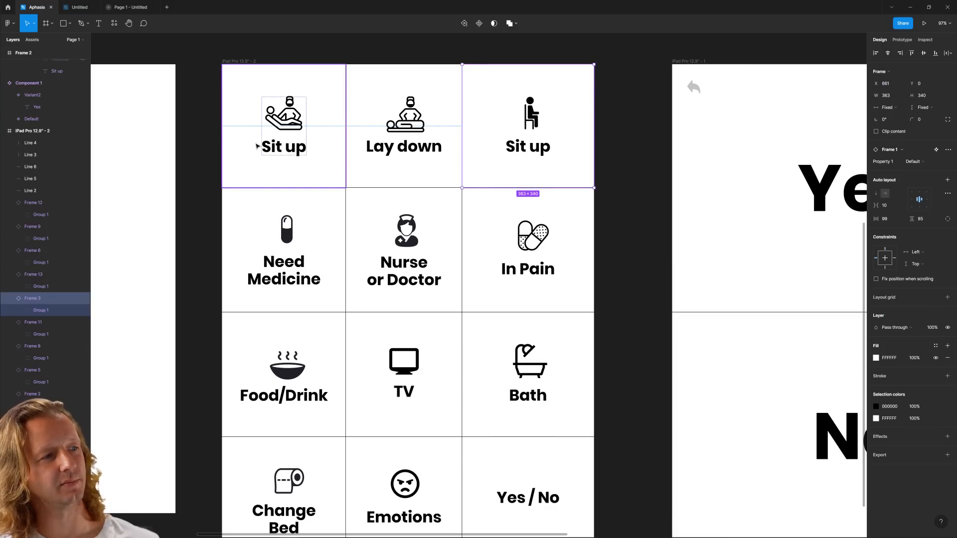
# Change the first button's Sit up label to 'Incline Bed' in Aphesia
pyautogui.doubleClick(283, 147)
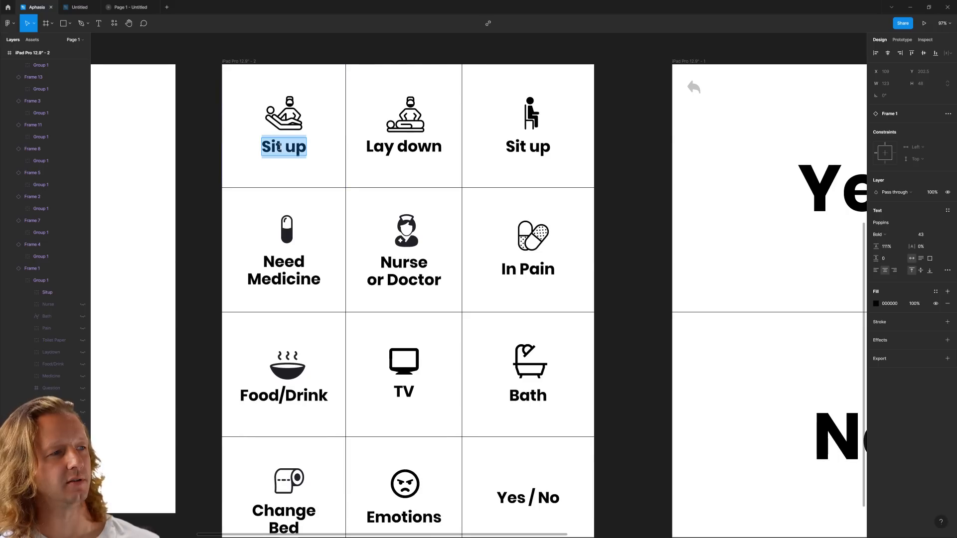
pyautogui.click(528, 116)
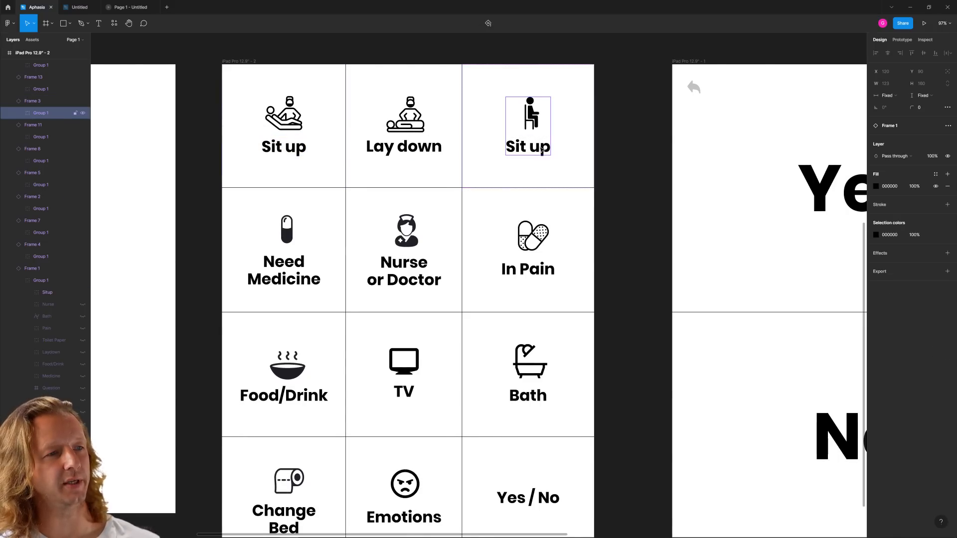
pyautogui.doubleClick(528, 147)
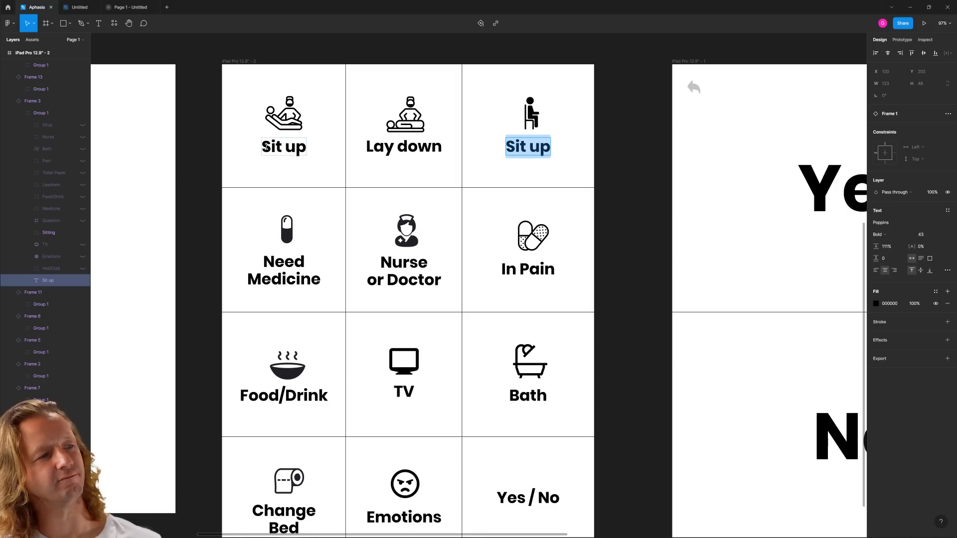
pyautogui.click(284, 146)
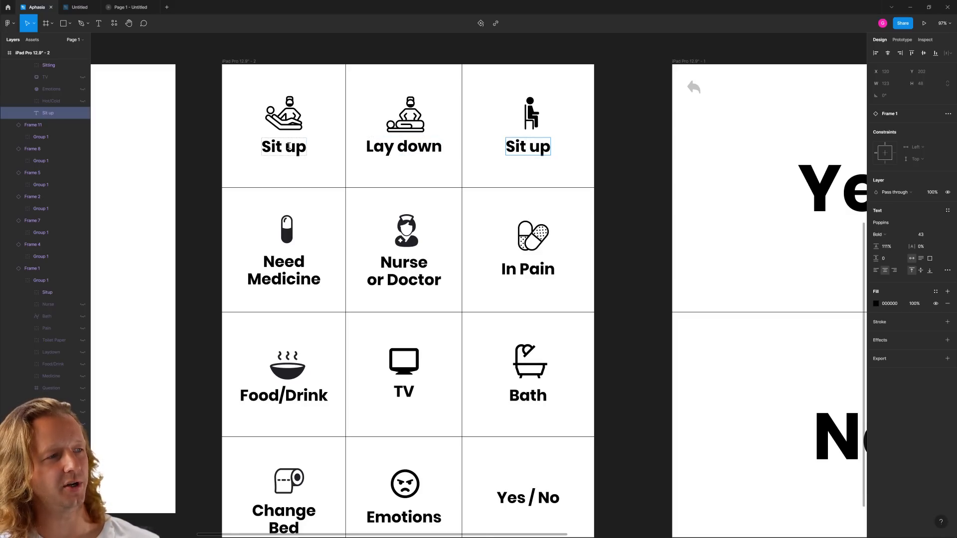
pyautogui.doubleClick(283, 146)
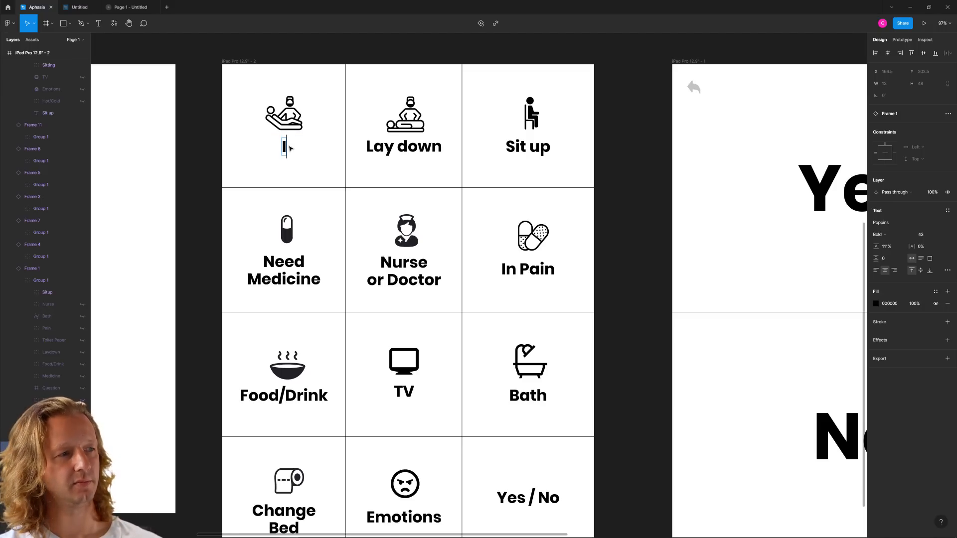
pyautogui.write('Incline')
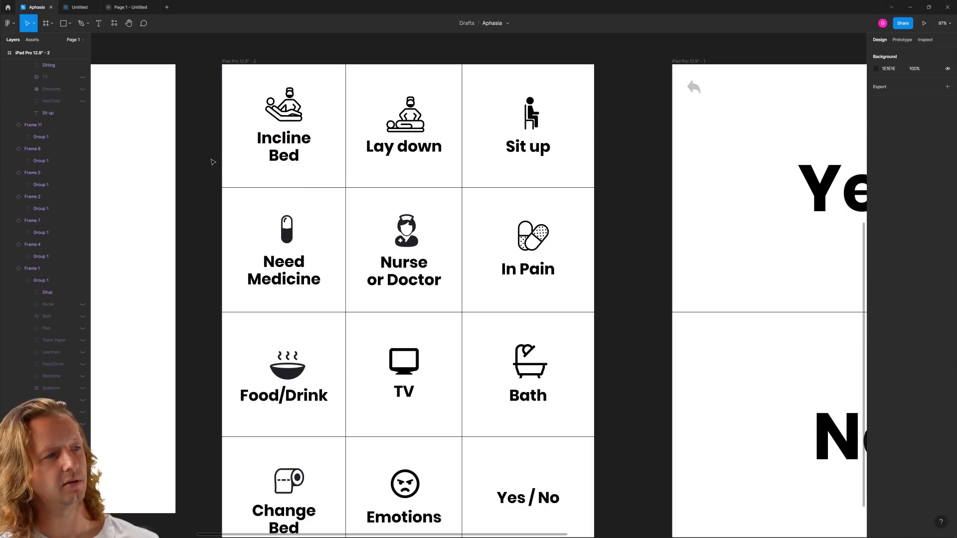
pyautogui.click(283, 126)
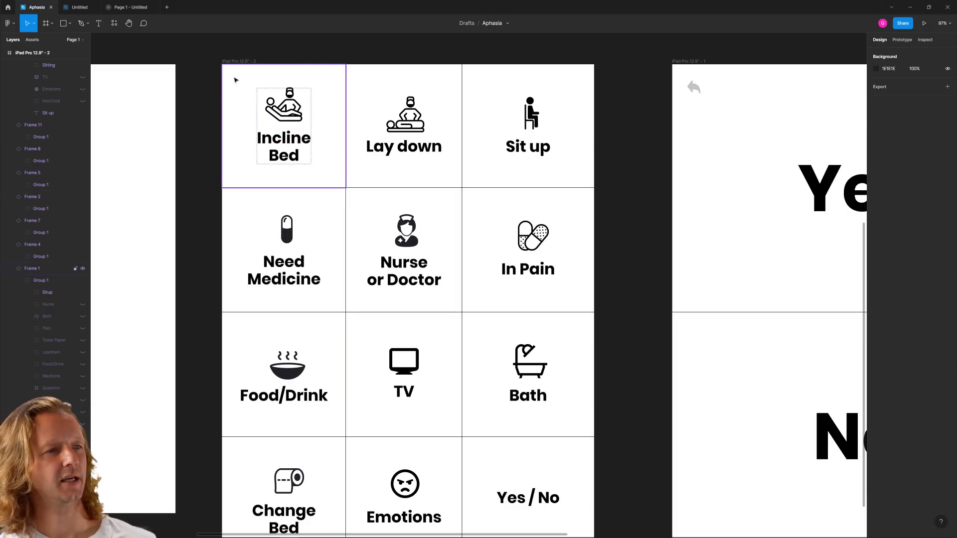
# In the Untitled draft, relabel the first button 'Incline Bed'
pyautogui.click(78, 6)
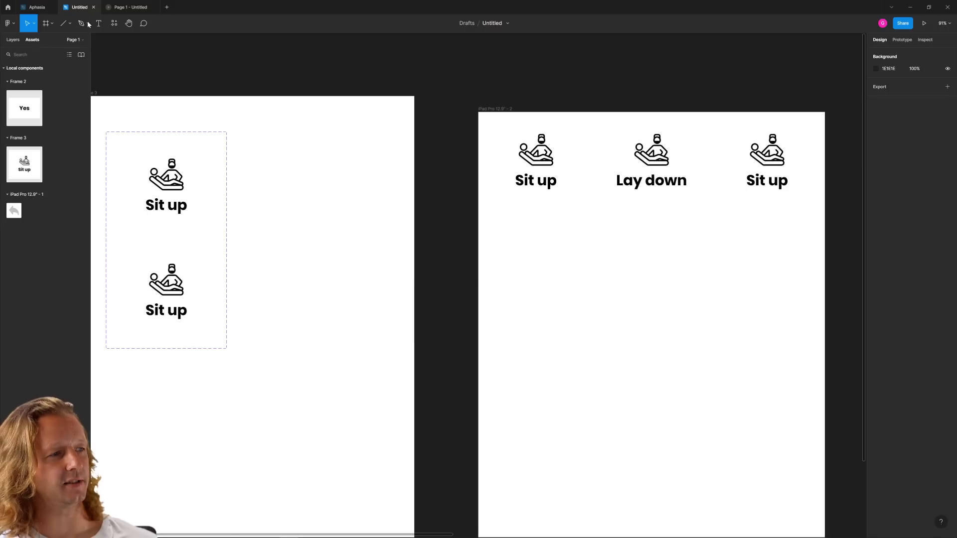
pyautogui.doubleClick(536, 180)
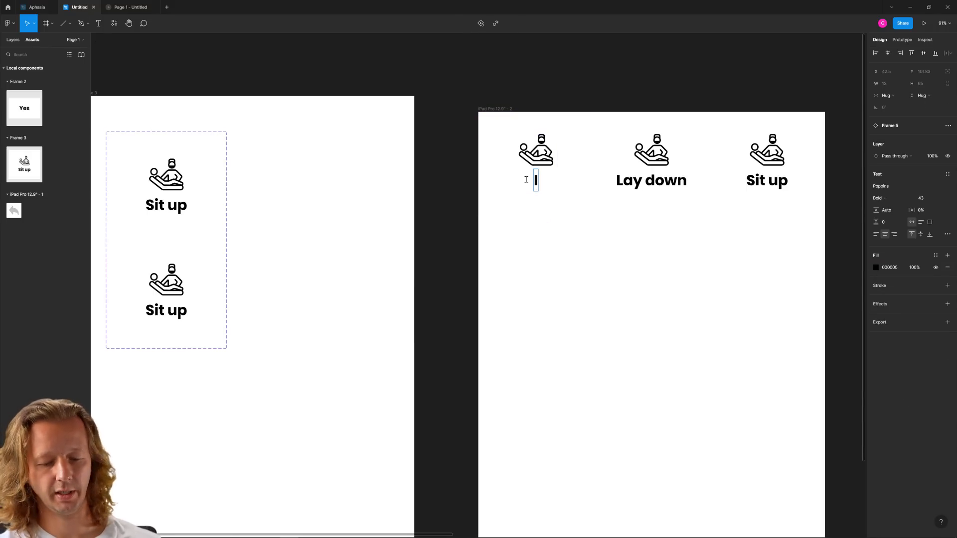
pyautogui.write('Incline')
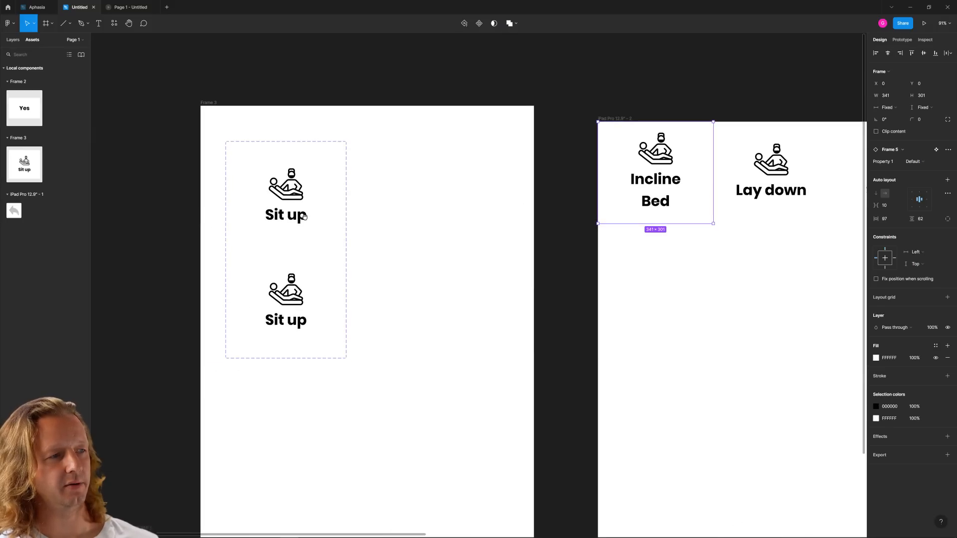
pyautogui.click(286, 214)
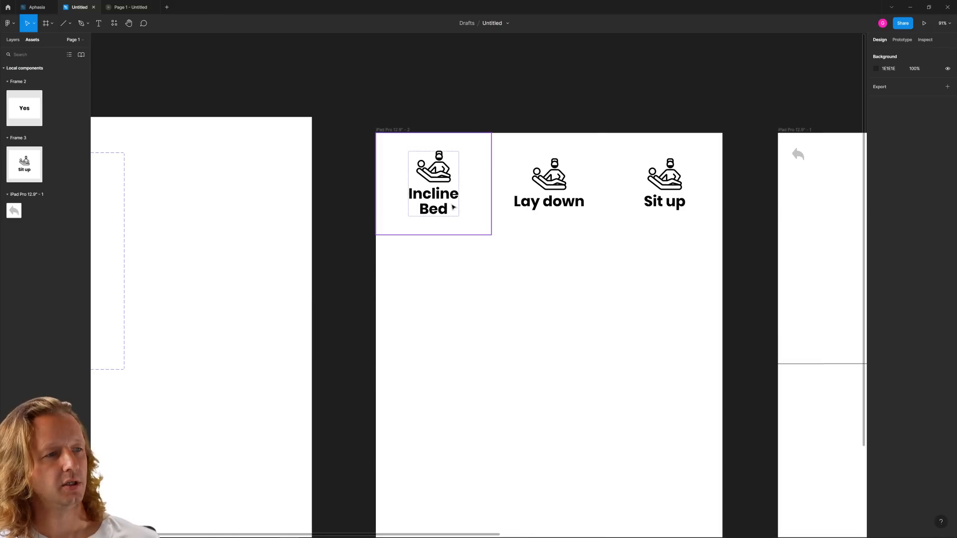
# Click through the button instances and select the top Sit up variant
pyautogui.click(549, 183)
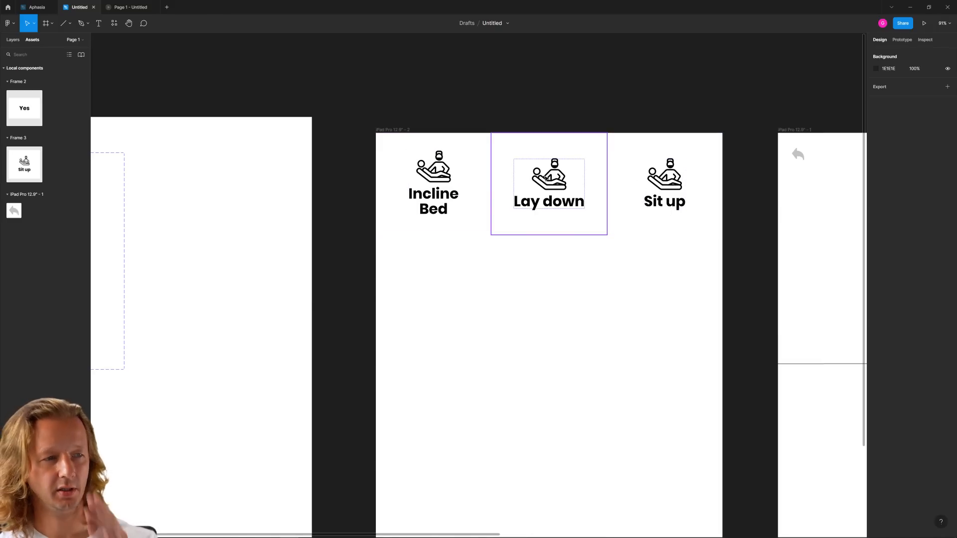
pyautogui.click(365, 93)
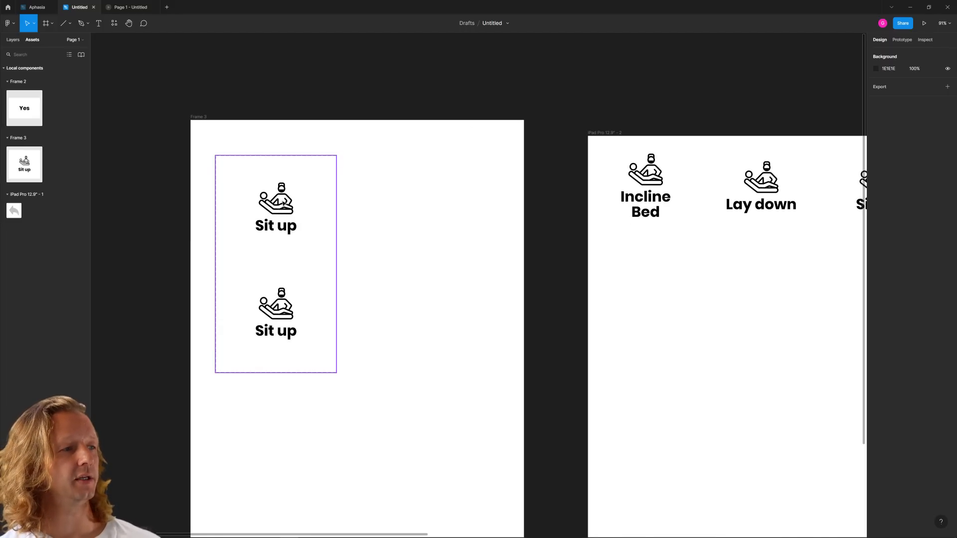
pyautogui.click(275, 207)
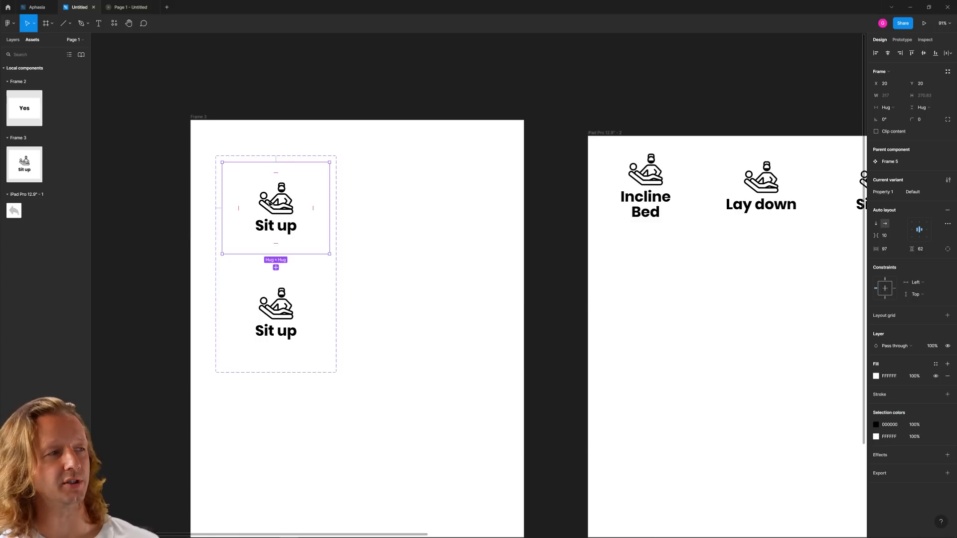
pyautogui.moveTo(249, 110)
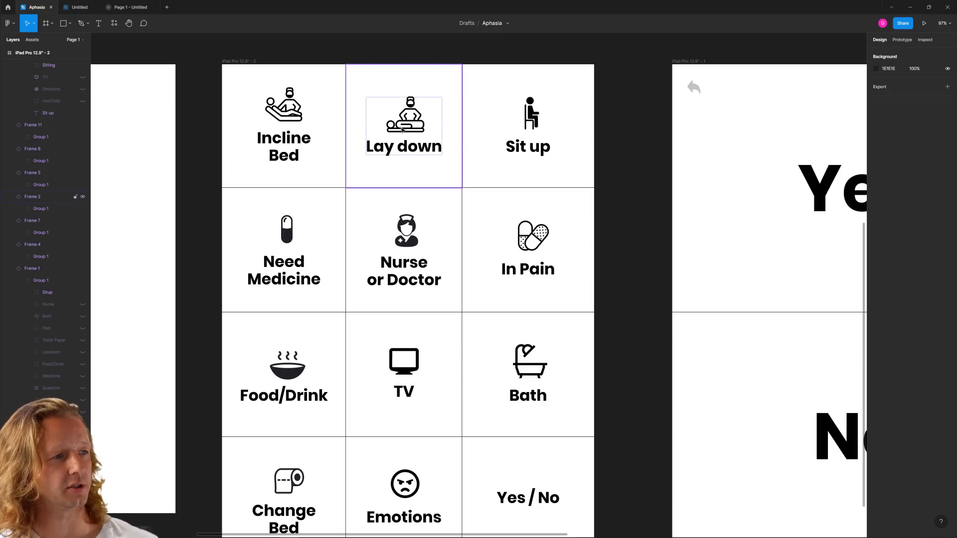
# Copy the Lay down icon from Aphesia and paste it into the Untitled Sit up variant
pyautogui.click(403, 115)
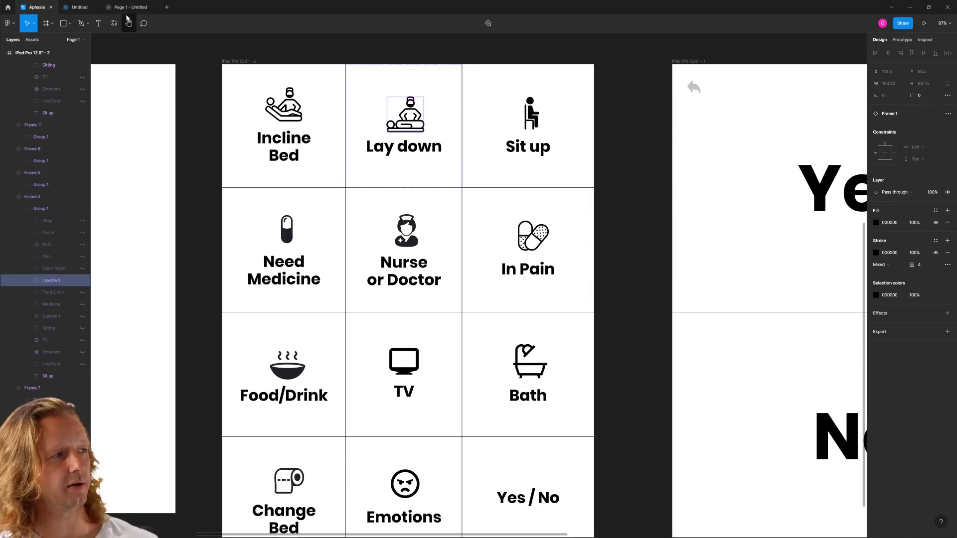
pyautogui.click(76, 7)
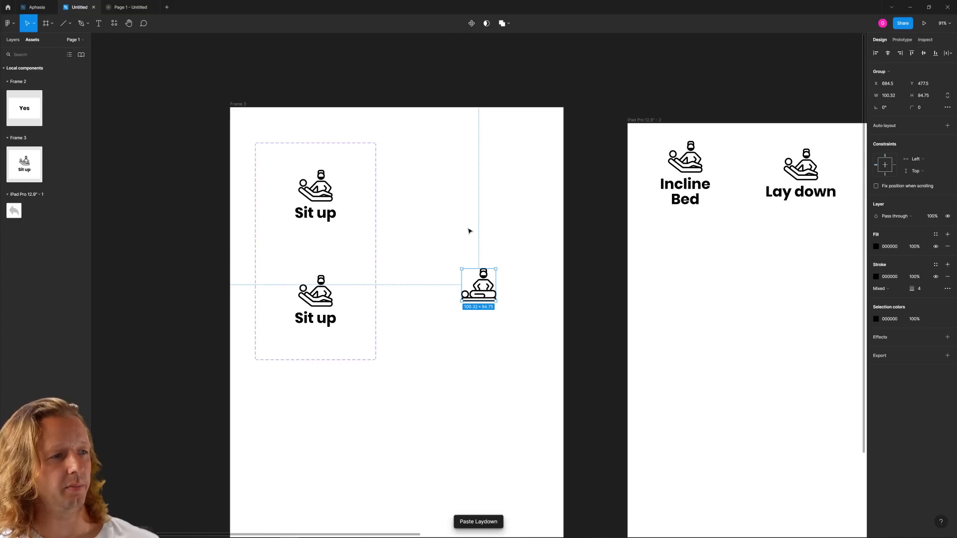
pyautogui.click(12, 39)
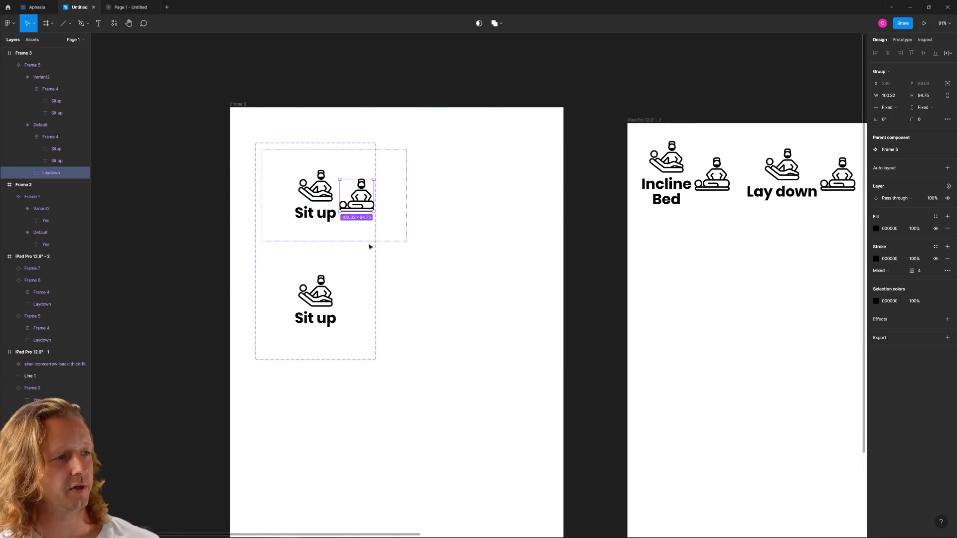
# Move the Lay down icon into the icon group and show it on the Lay down button
pyautogui.moveTo(356, 196); pyautogui.dragTo(315, 222)
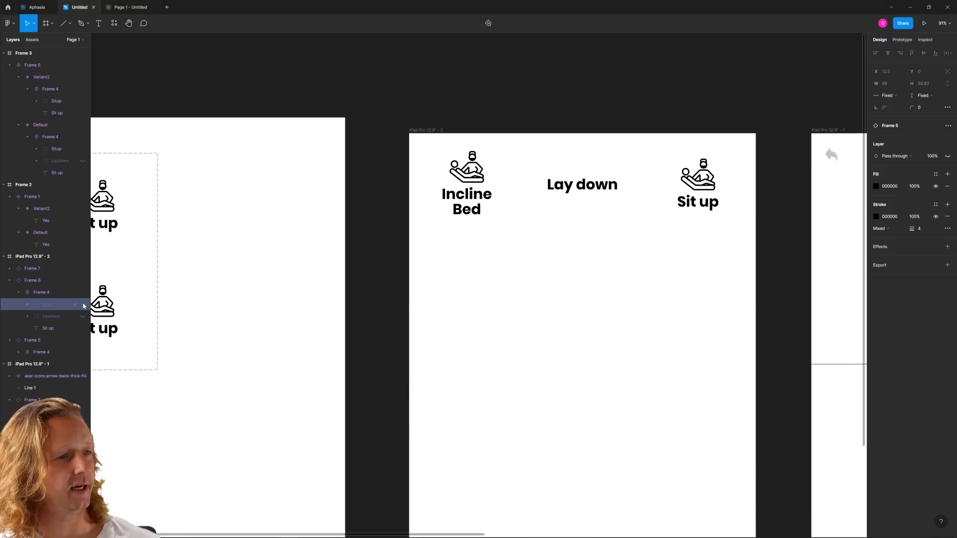
pyautogui.click(595, 283)
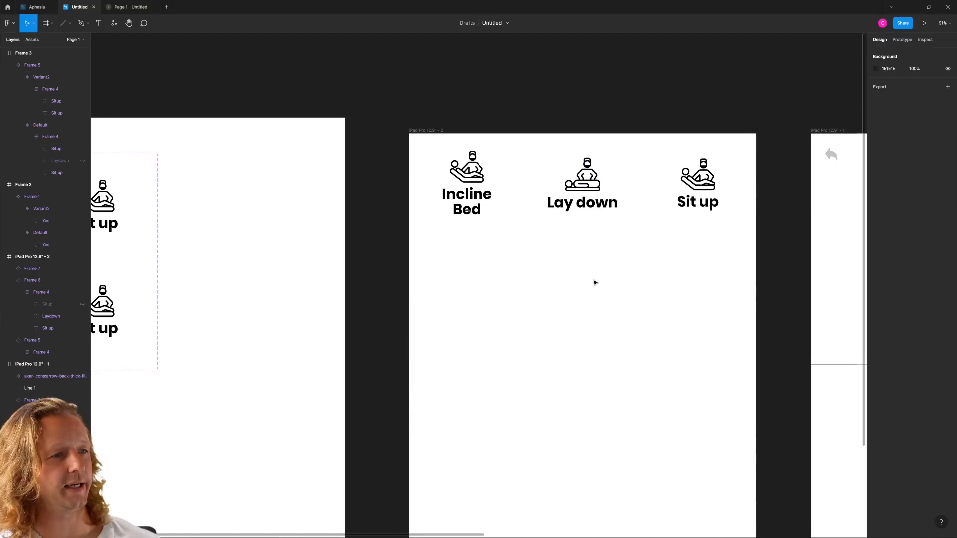
pyautogui.scroll(-3)
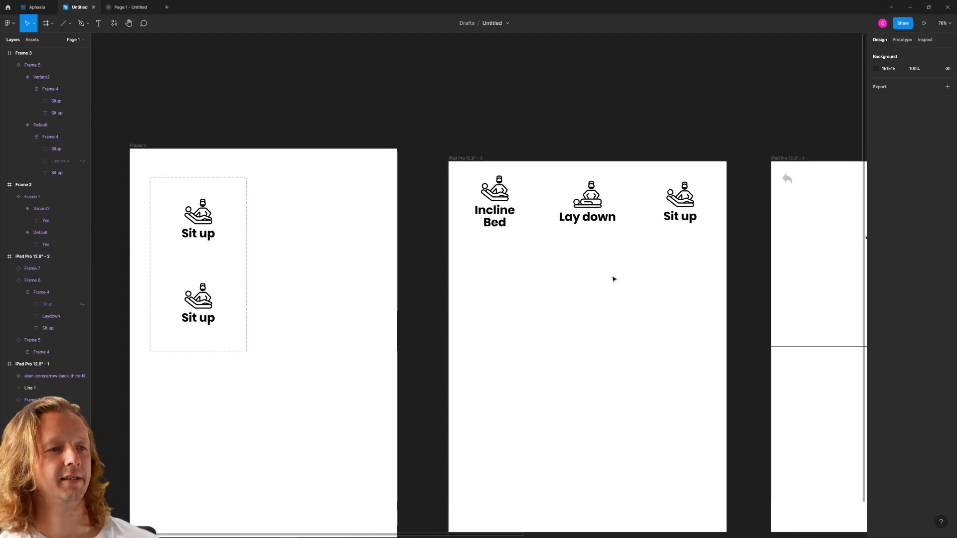
# Bring the seated-person icon from Aphesia and show it on the Sit up button
pyautogui.click(679, 201)
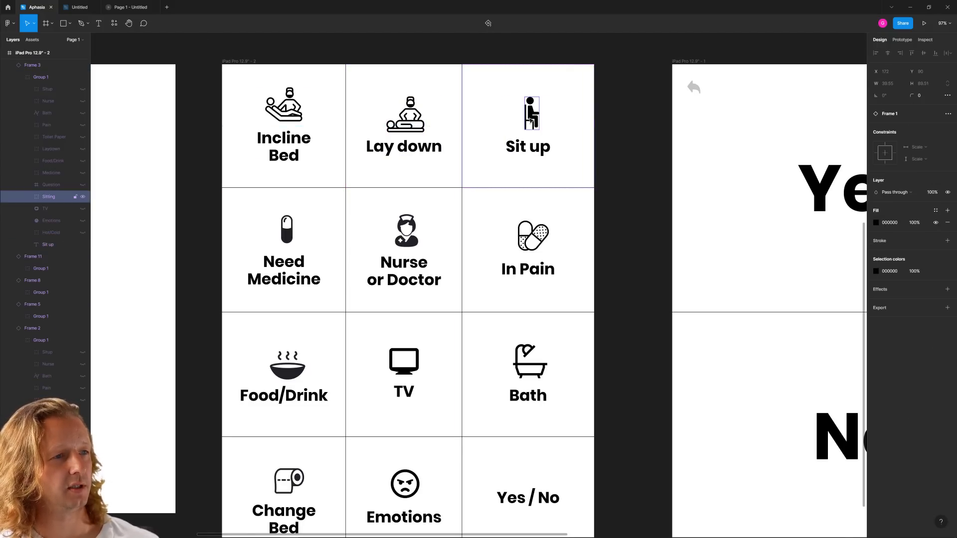
pyautogui.click(528, 372)
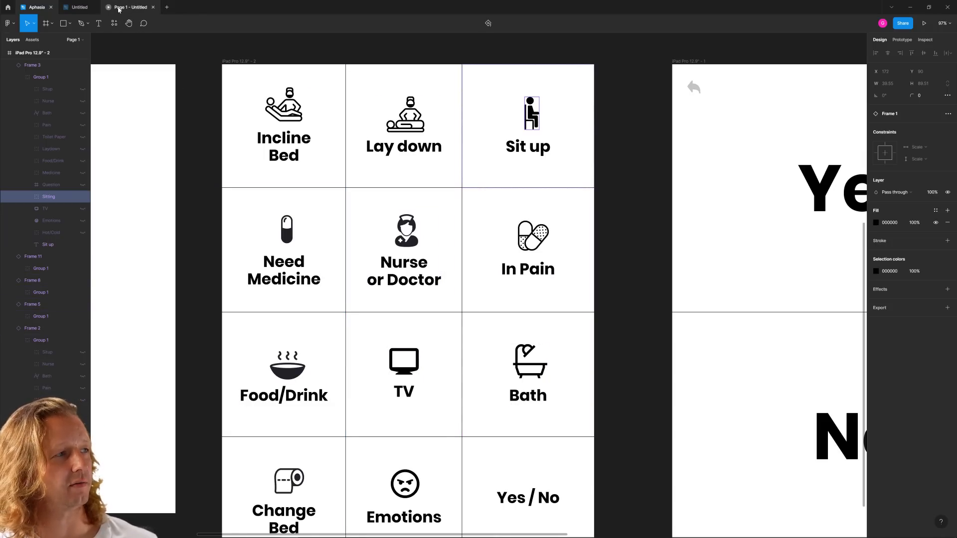
pyautogui.click(78, 7)
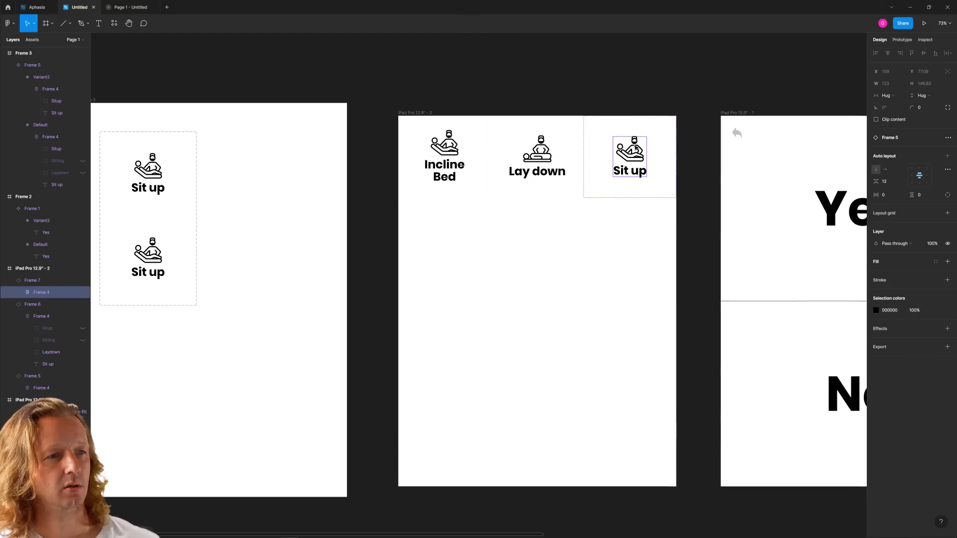
pyautogui.click(47, 304)
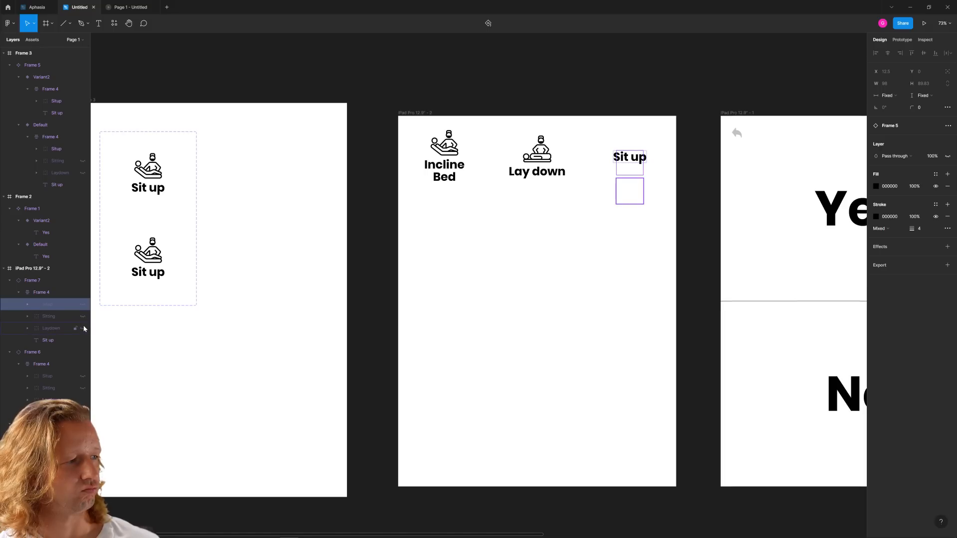
pyautogui.click(82, 316)
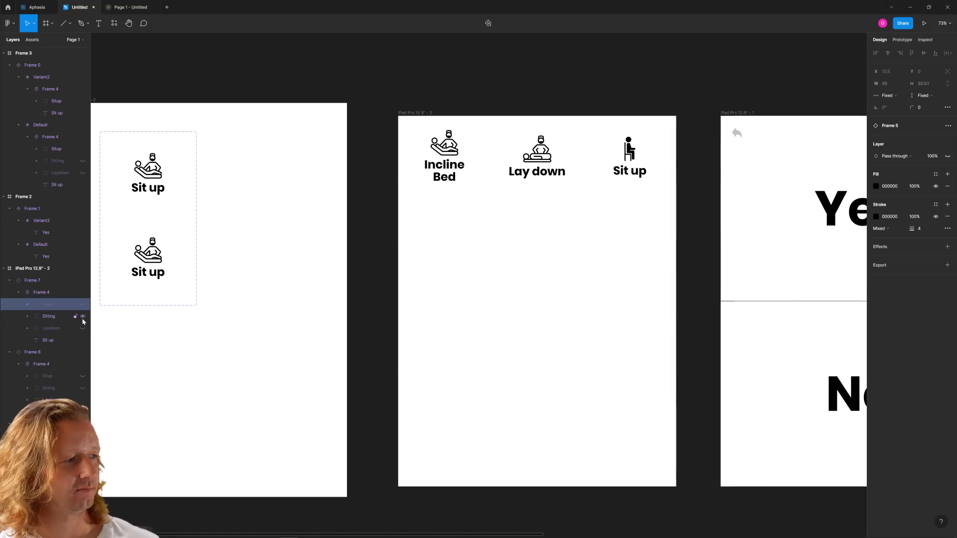
pyautogui.click(619, 228)
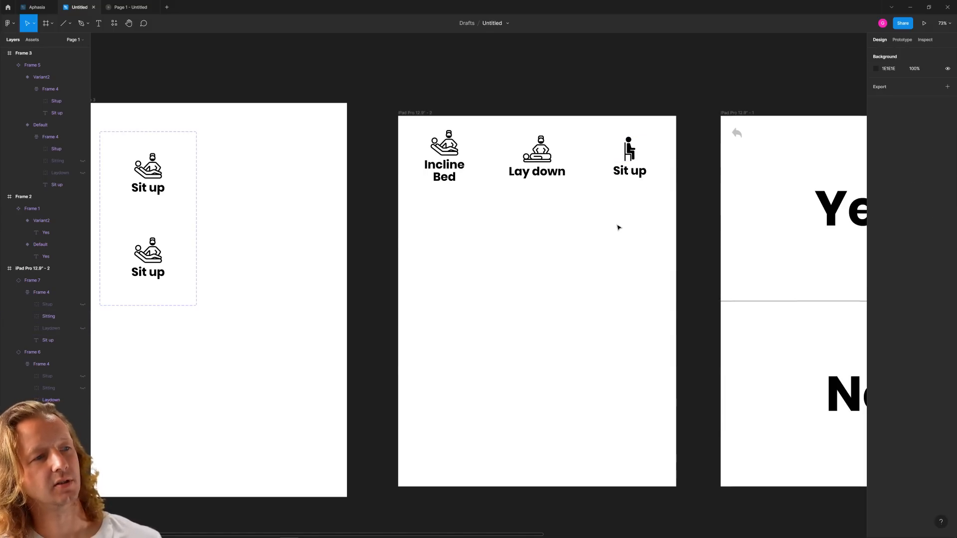
pyautogui.click(444, 155)
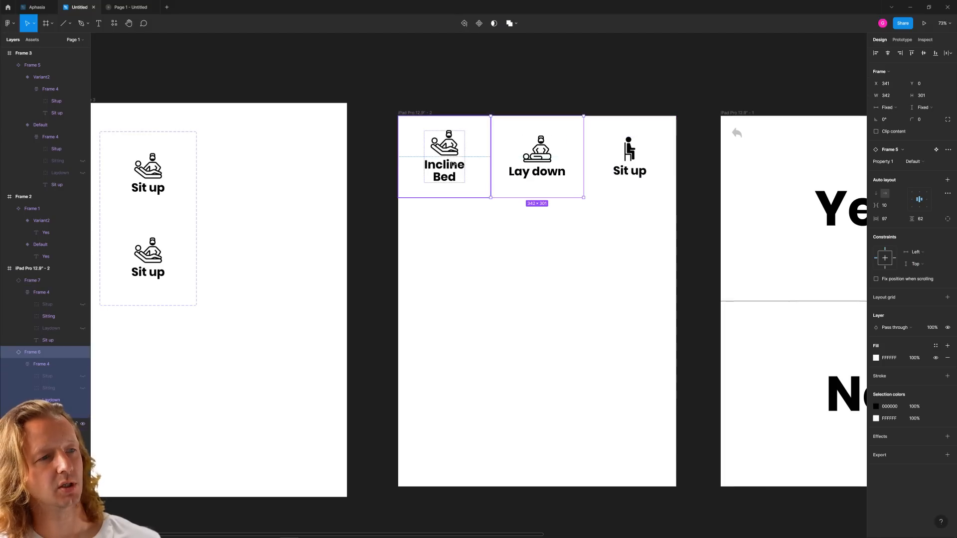
# Give the bottom Sit up variant a black 000000 fill
pyautogui.click(293, 221)
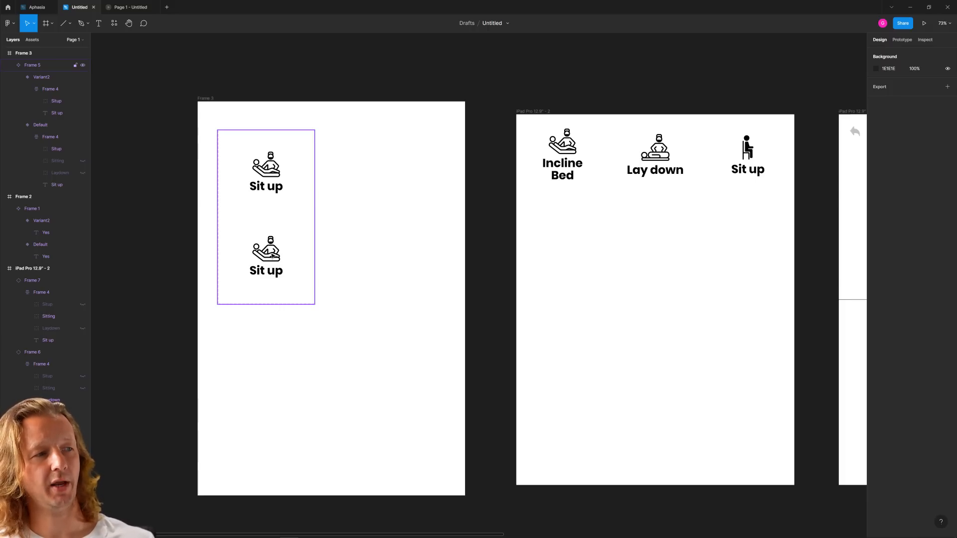
pyautogui.click(57, 161)
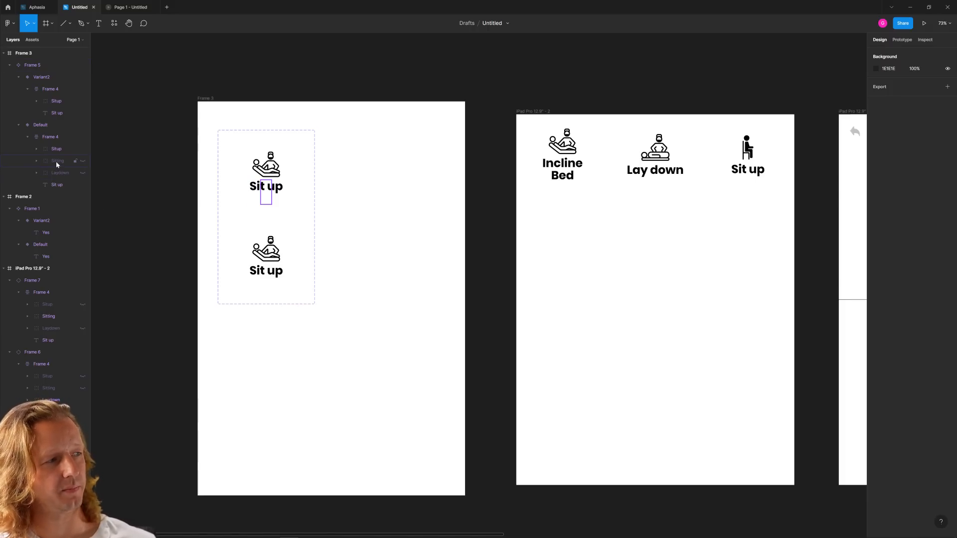
pyautogui.click(59, 173)
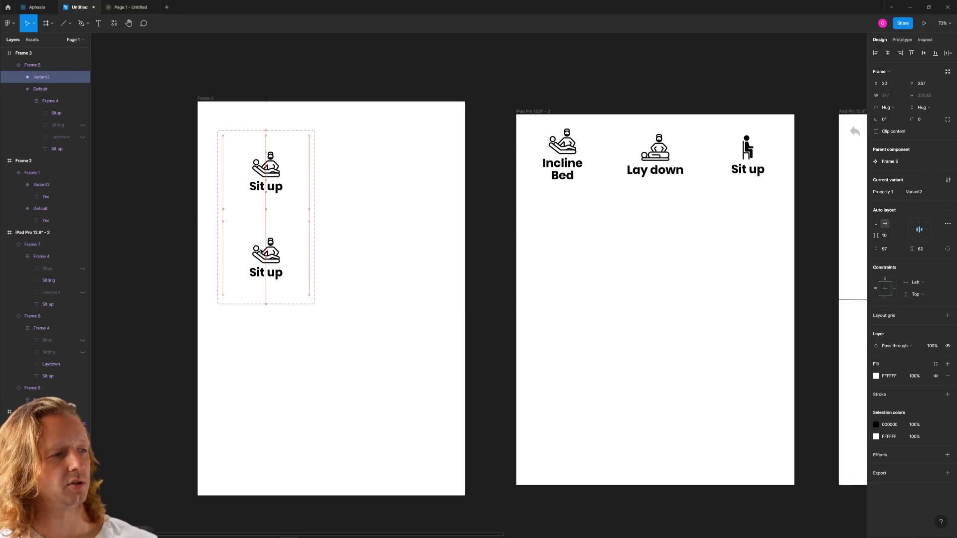
pyautogui.click(266, 262)
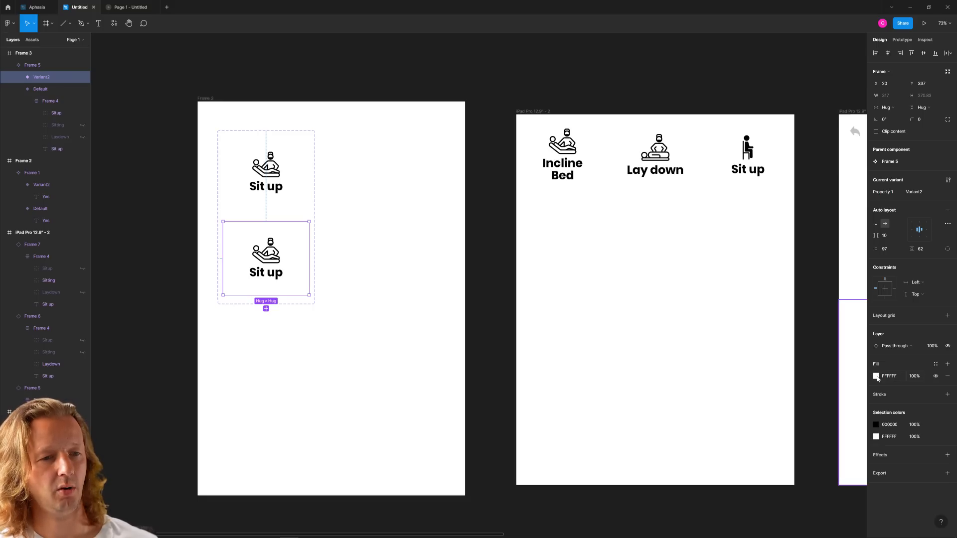
pyautogui.click(876, 376)
pyautogui.write('000000')
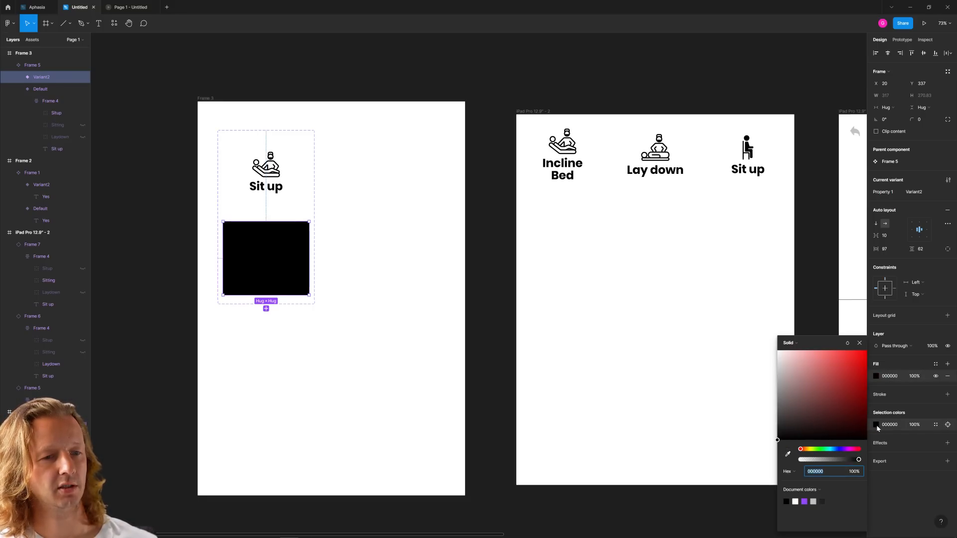
pyautogui.click(350, 331)
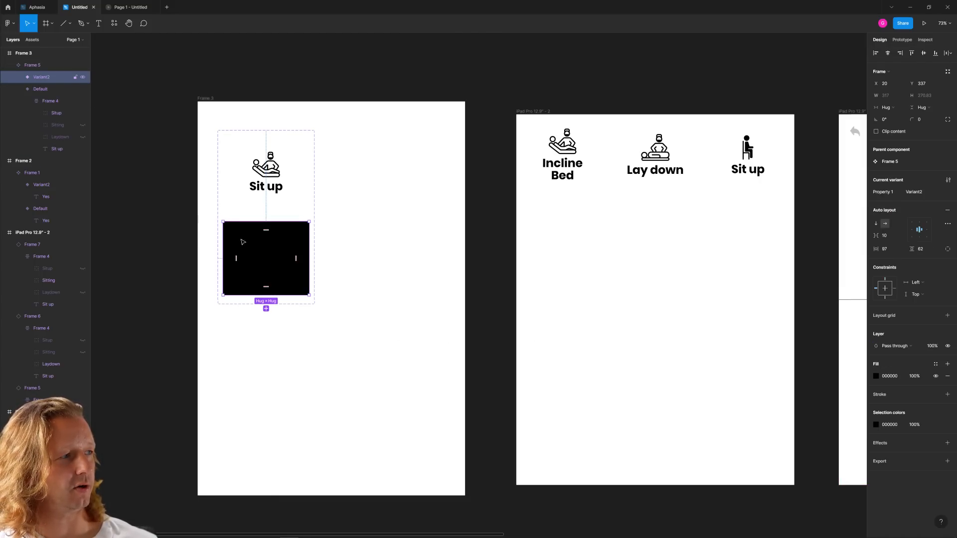
pyautogui.click(19, 89)
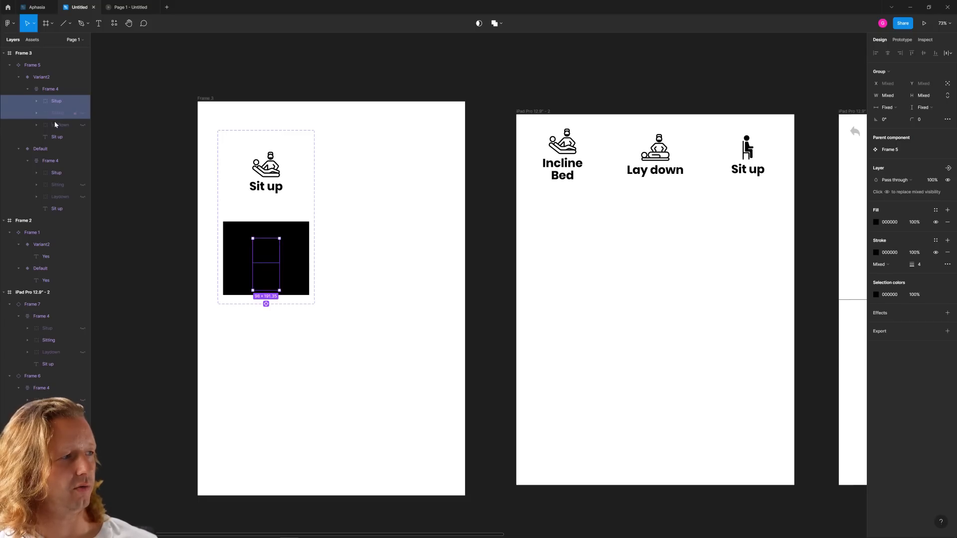
# Make the sit-up and Sitting icons in the black variant white (FFFFFF)
pyautogui.click(55, 101)
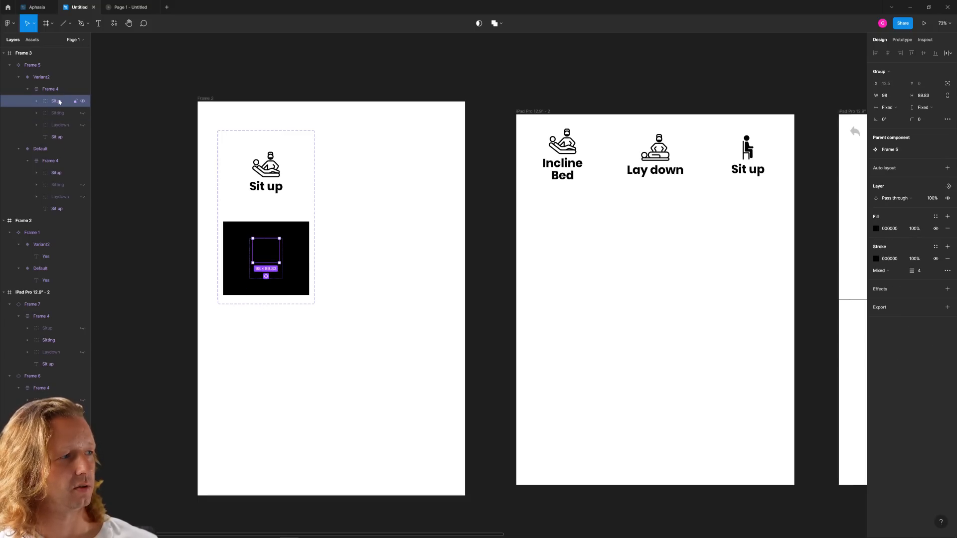
pyautogui.click(56, 100)
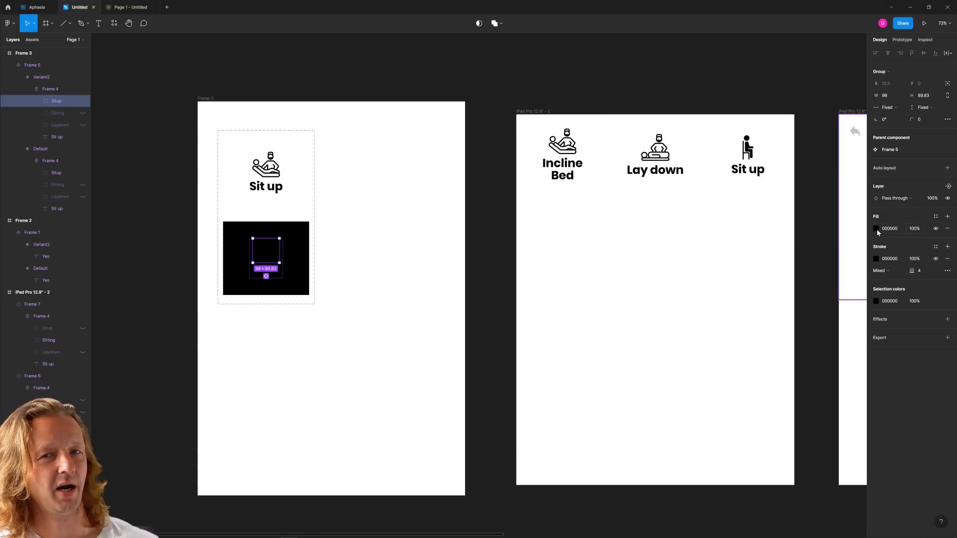
pyautogui.click(876, 229)
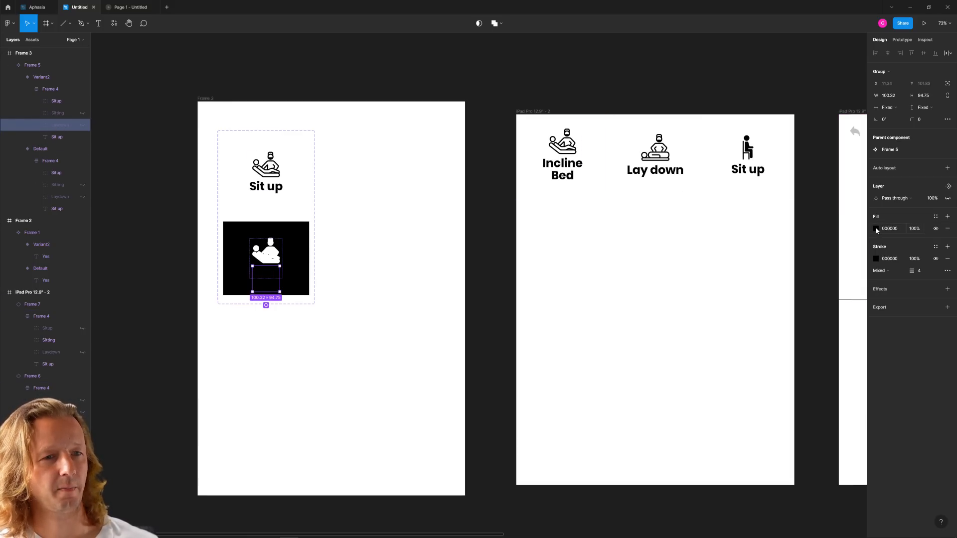
pyautogui.click(58, 113)
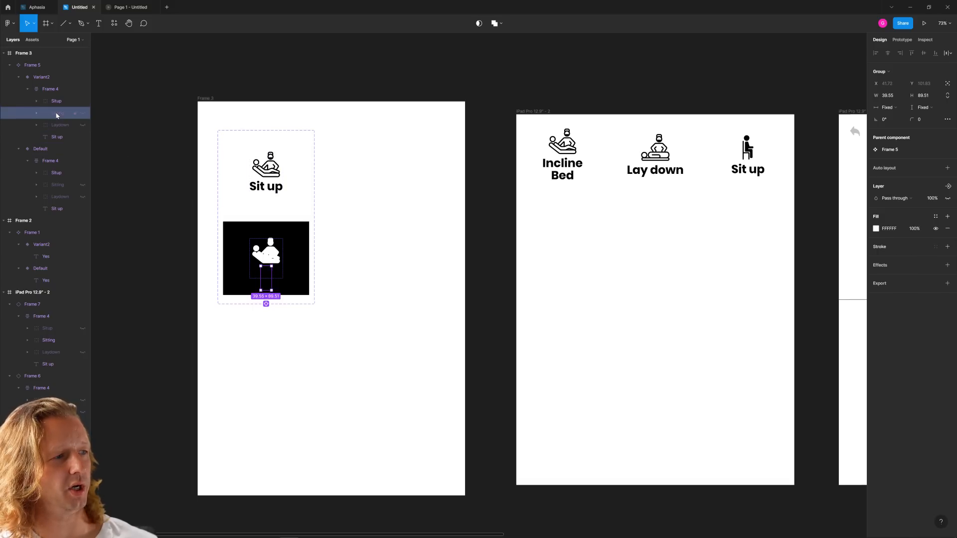
pyautogui.click(57, 114)
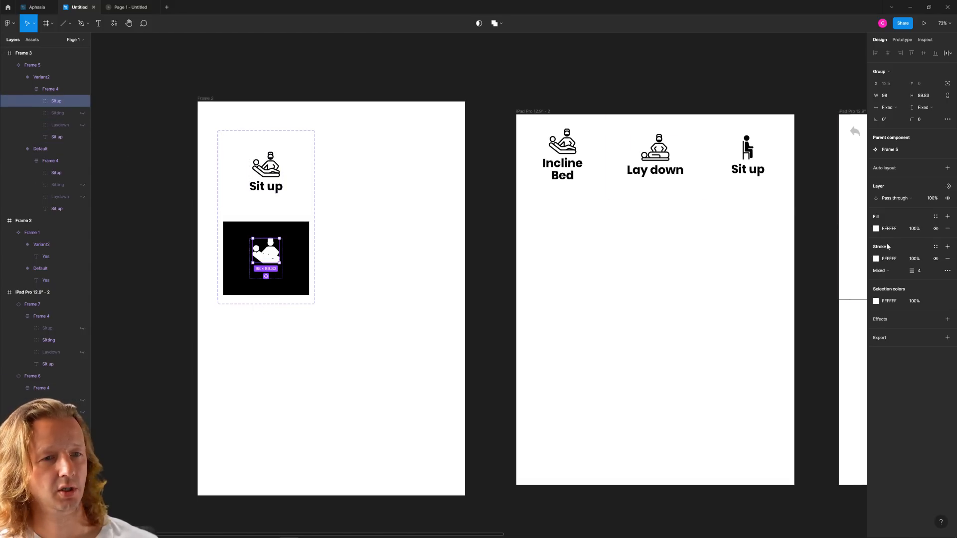
pyautogui.click(876, 229)
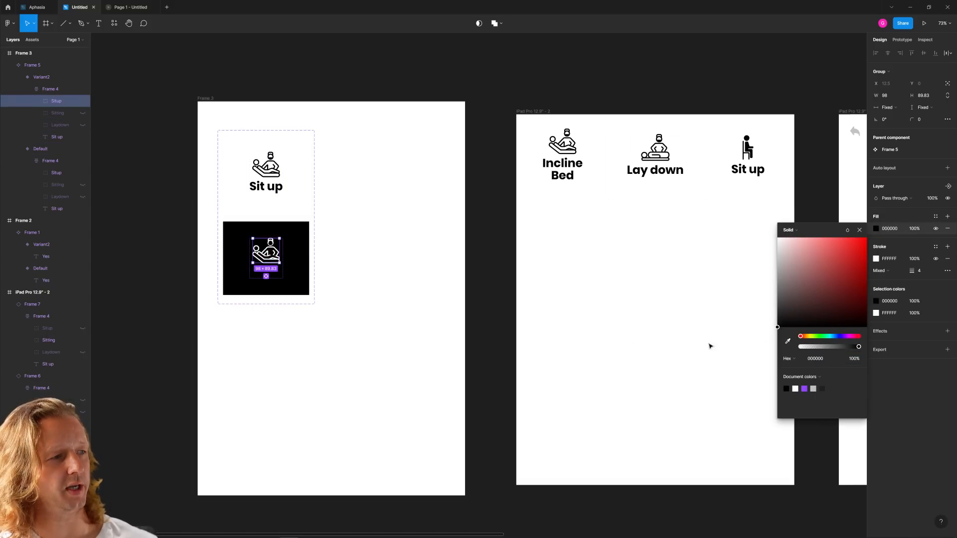
pyautogui.click(58, 113)
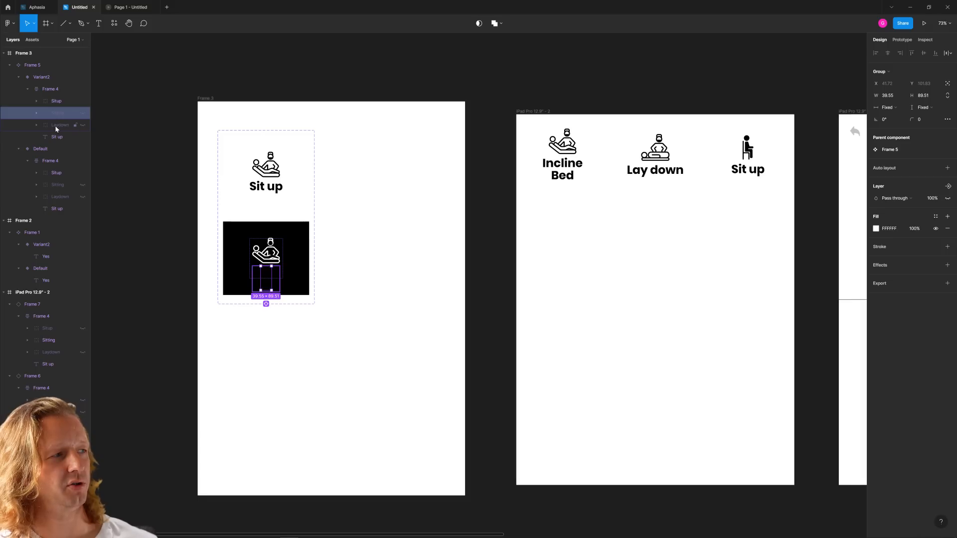
pyautogui.click(82, 113)
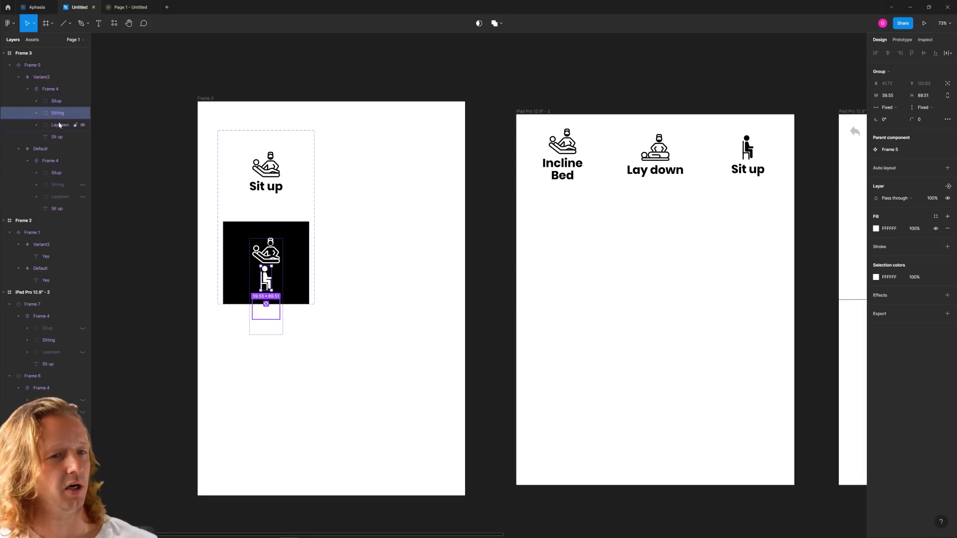
# Make the Sit up label in the black variant white
pyautogui.click(60, 125)
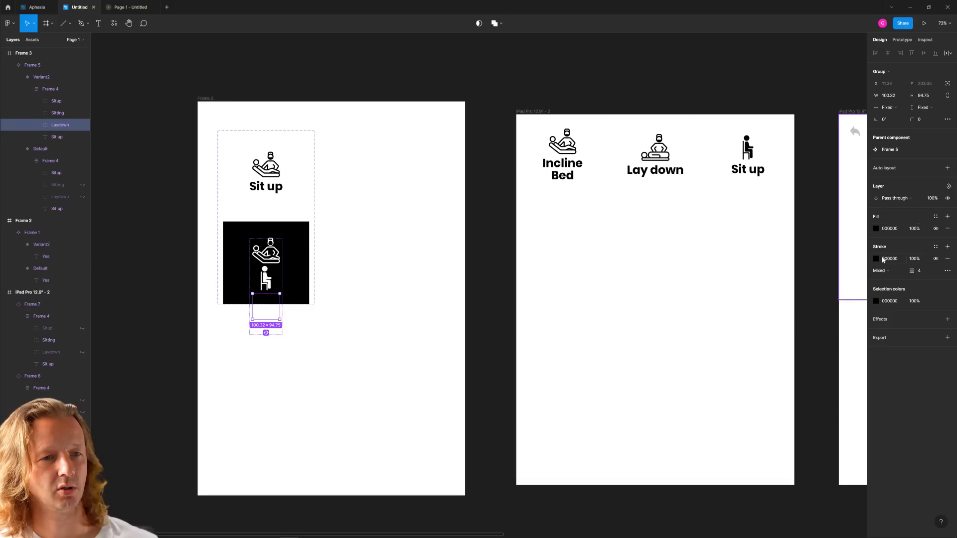
pyautogui.click(56, 137)
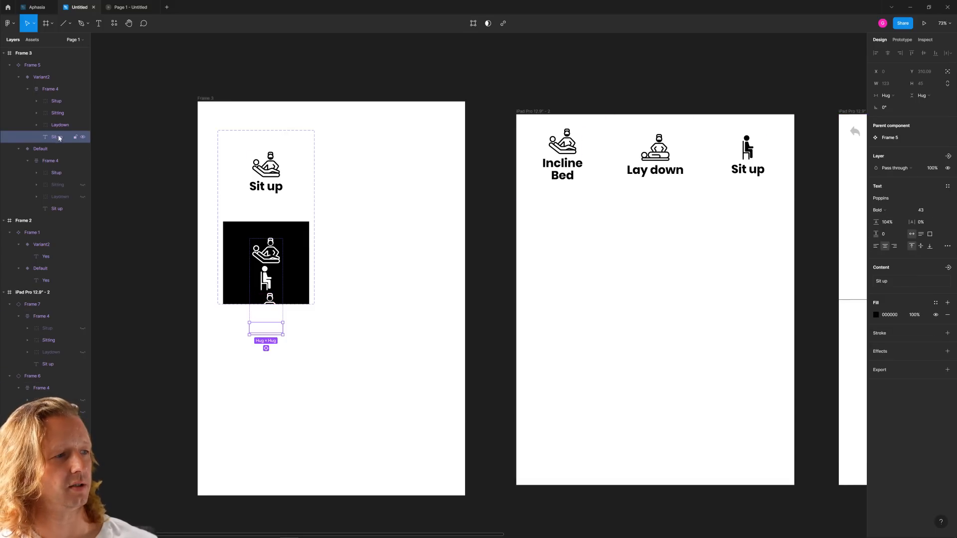
pyautogui.click(877, 315)
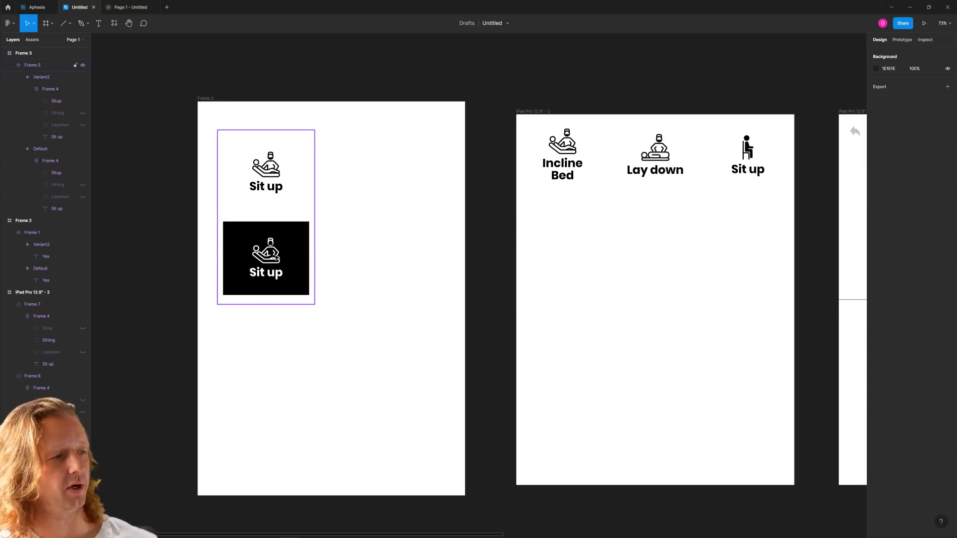
# Add an On tap → Variant2 interaction, reverting to Default after 800 ms
pyautogui.click(901, 40)
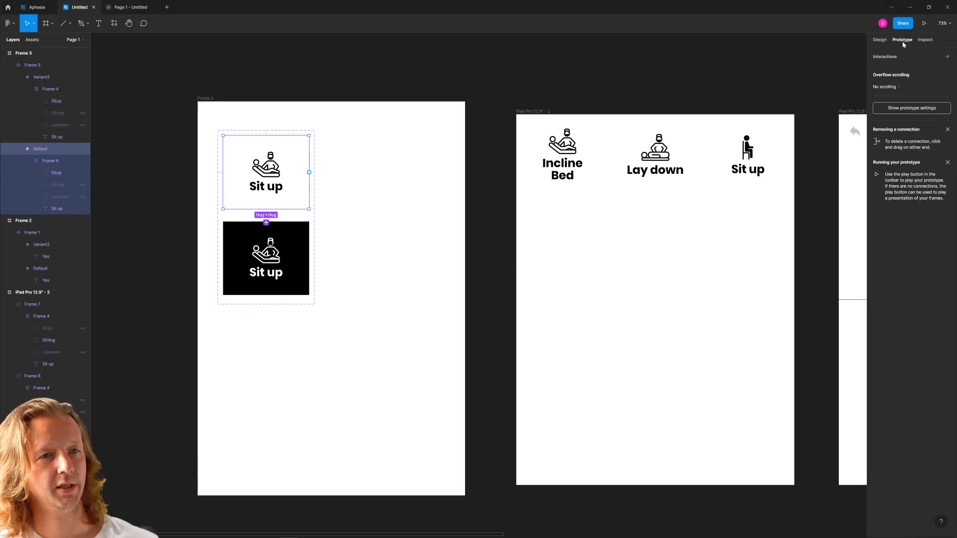
pyautogui.click(910, 69)
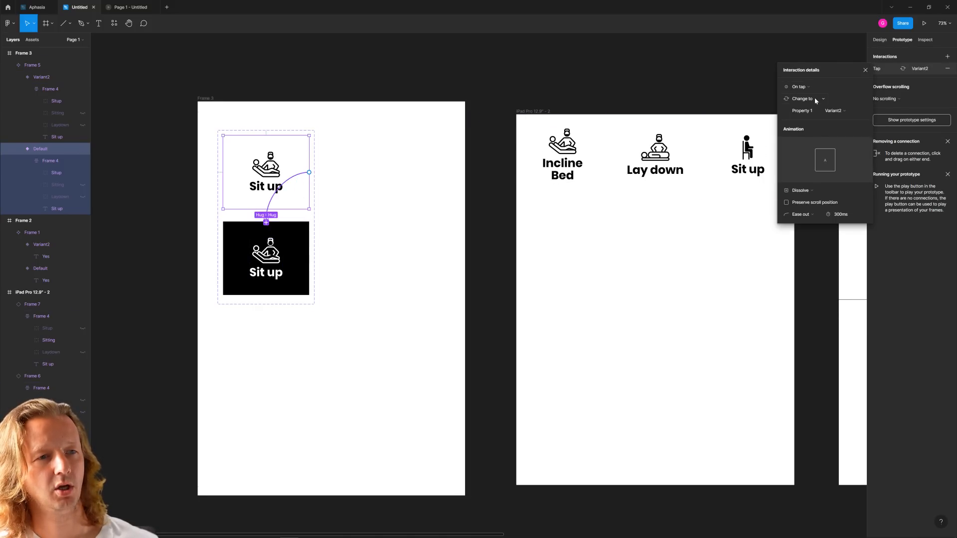
pyautogui.moveTo(847, 220)
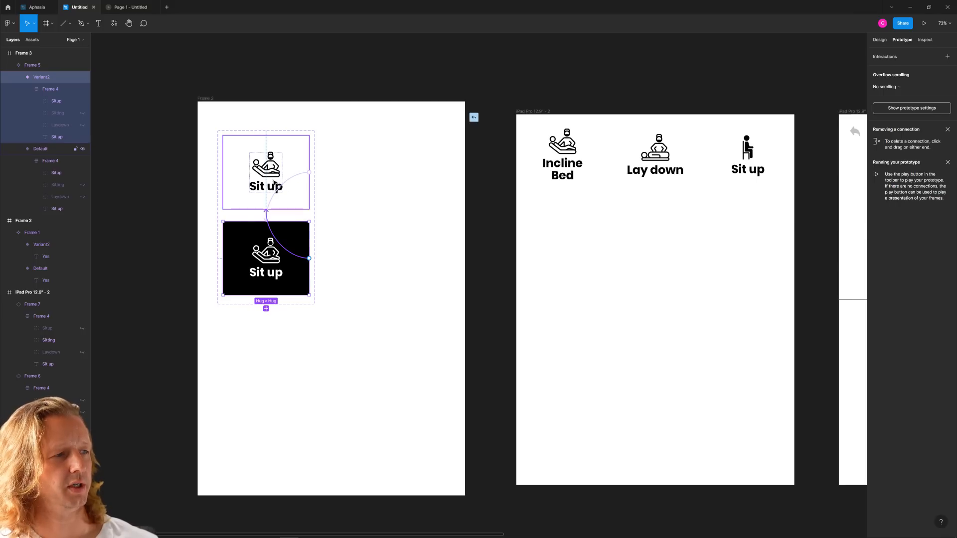
pyautogui.click(878, 68)
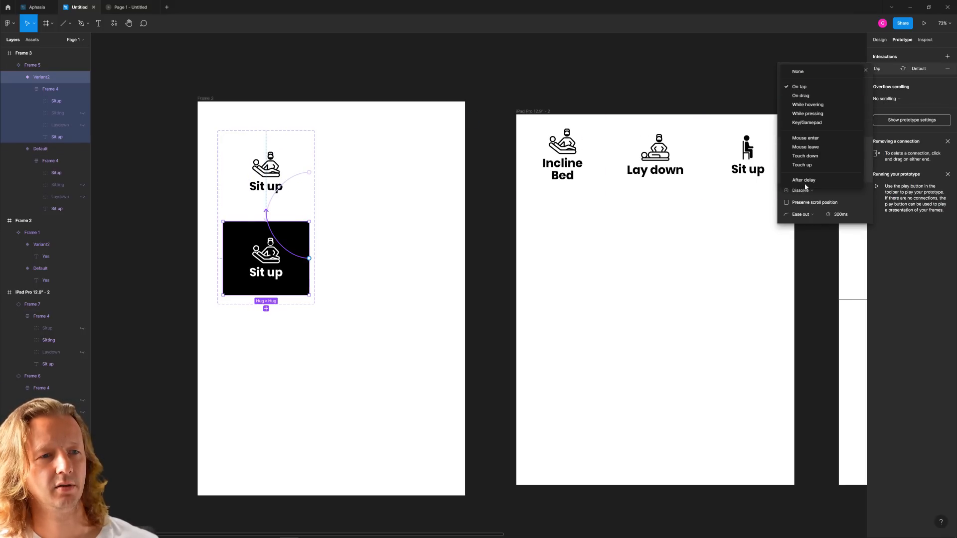
pyautogui.click(805, 180)
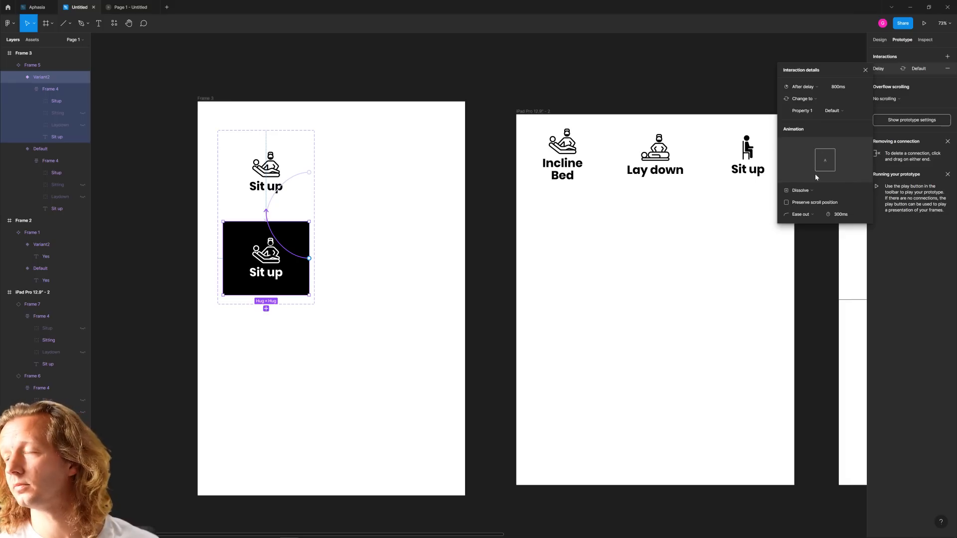
pyautogui.moveTo(848, 212)
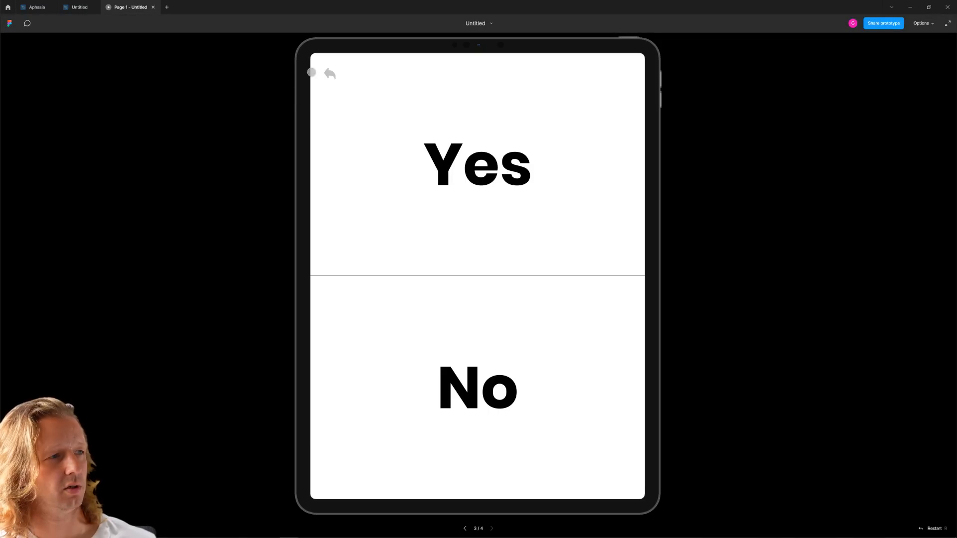
# Delete the back arrow's Tap → None interaction, keeping the drag one, and play the prototype
pyautogui.click(78, 6)
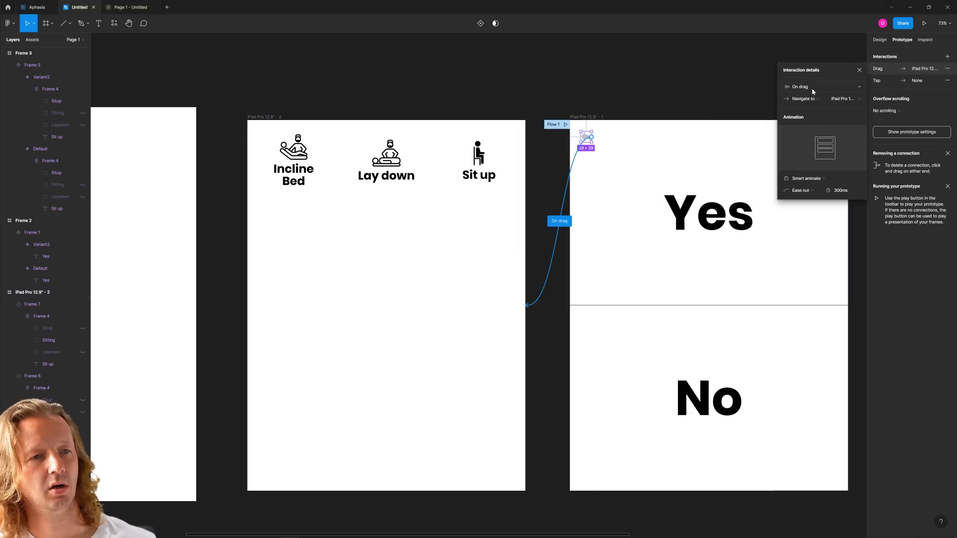
pyautogui.click(800, 87)
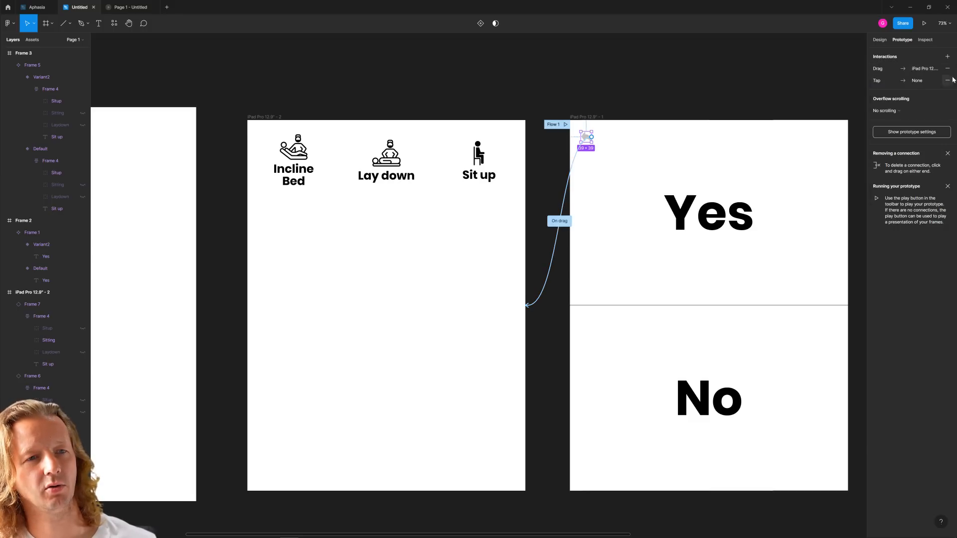
pyautogui.click(948, 68)
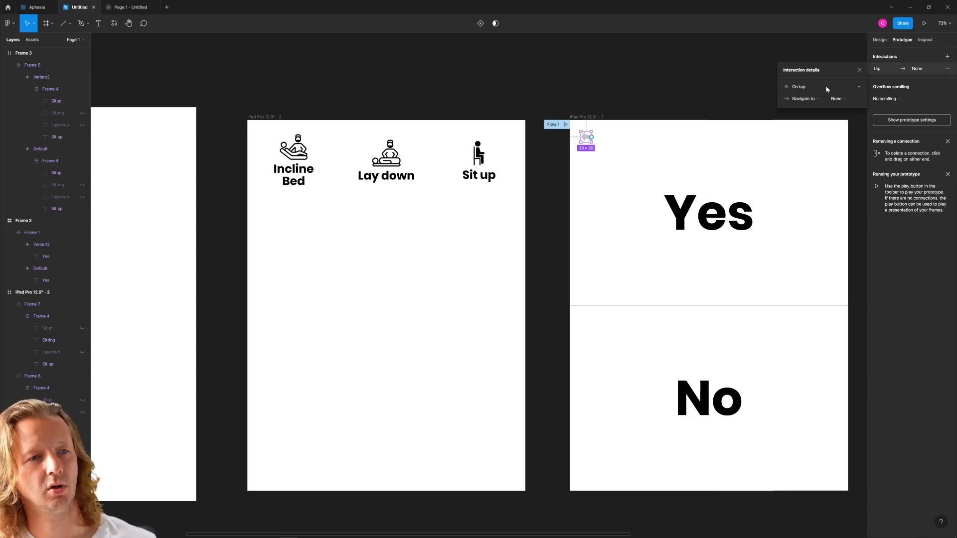
pyautogui.click(842, 98)
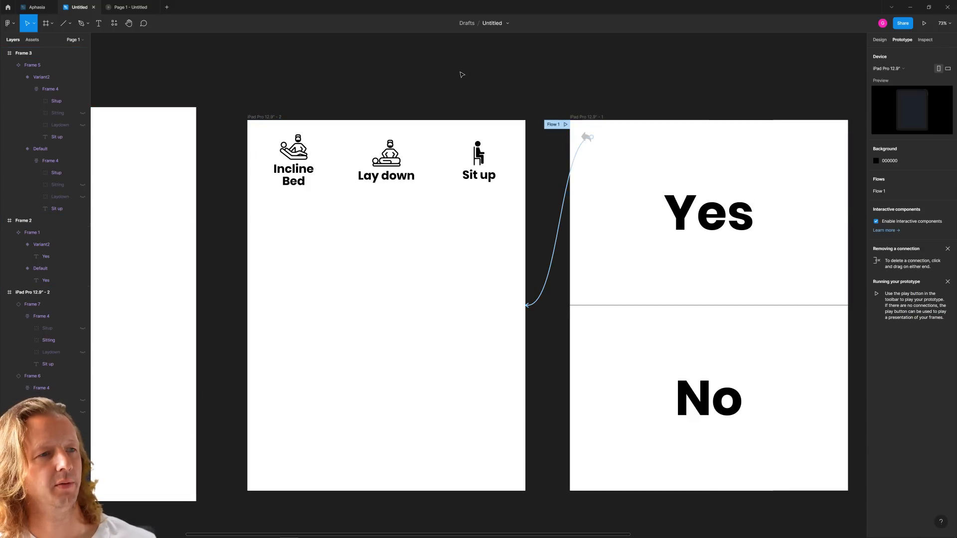
pyautogui.click(924, 22)
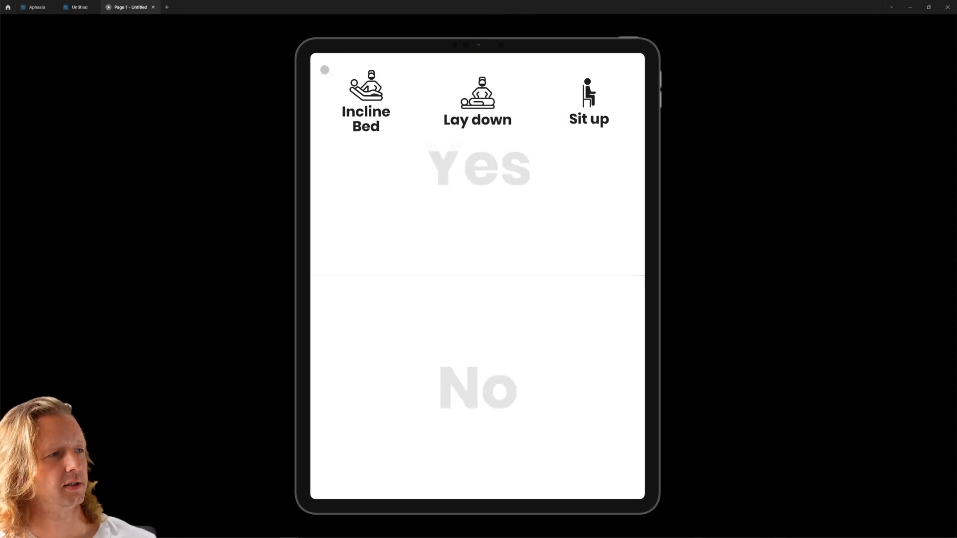
# Tap Incline Bed in the preview to see it turn black, then switch to the Aphesia file
pyautogui.click(365, 102)
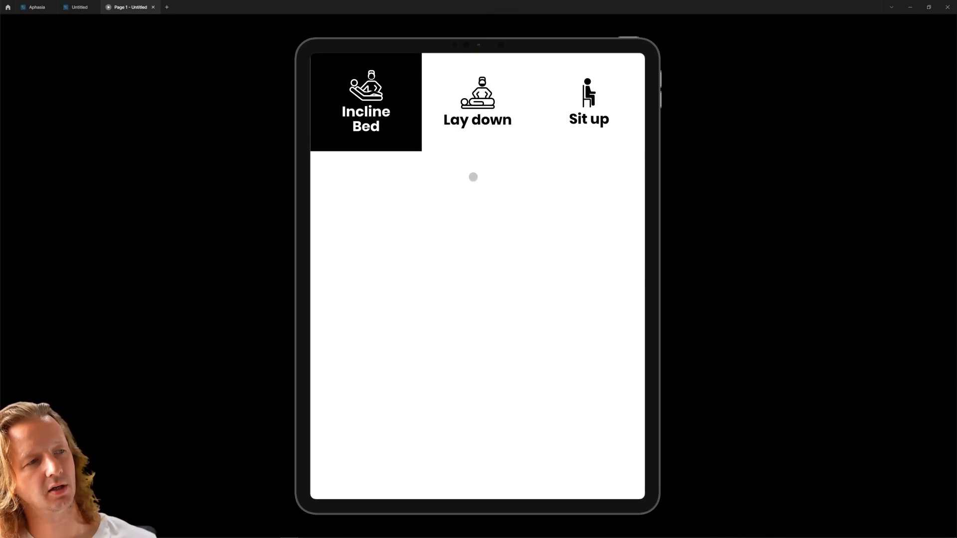
pyautogui.click(477, 102)
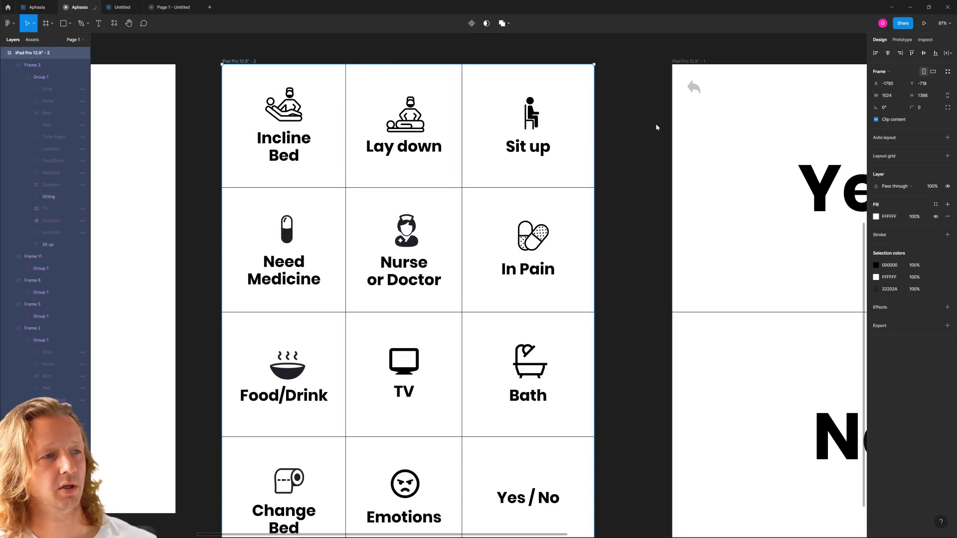
# Play Aphesia, try the Yes/No screen's answers, return to the grid and tap Change Bed
pyautogui.click(925, 23)
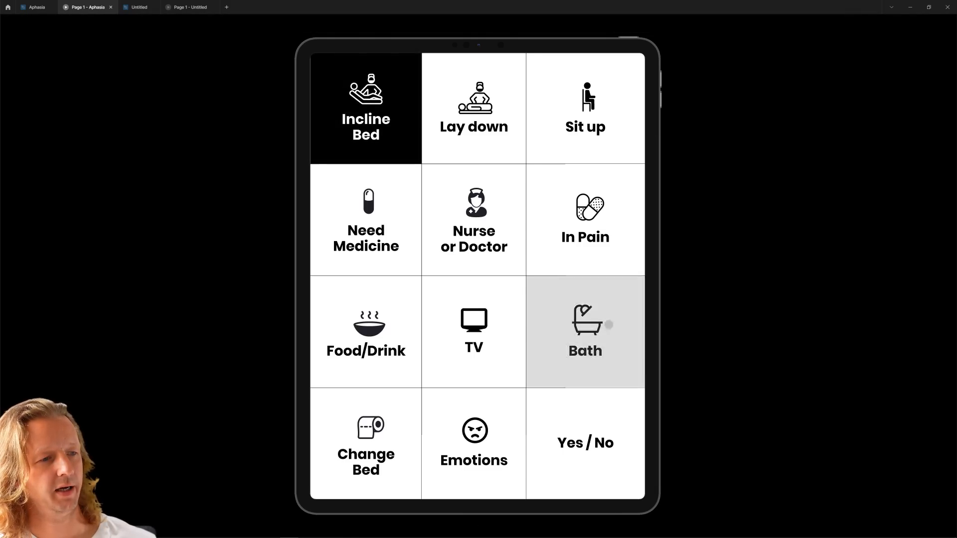
pyautogui.click(585, 443)
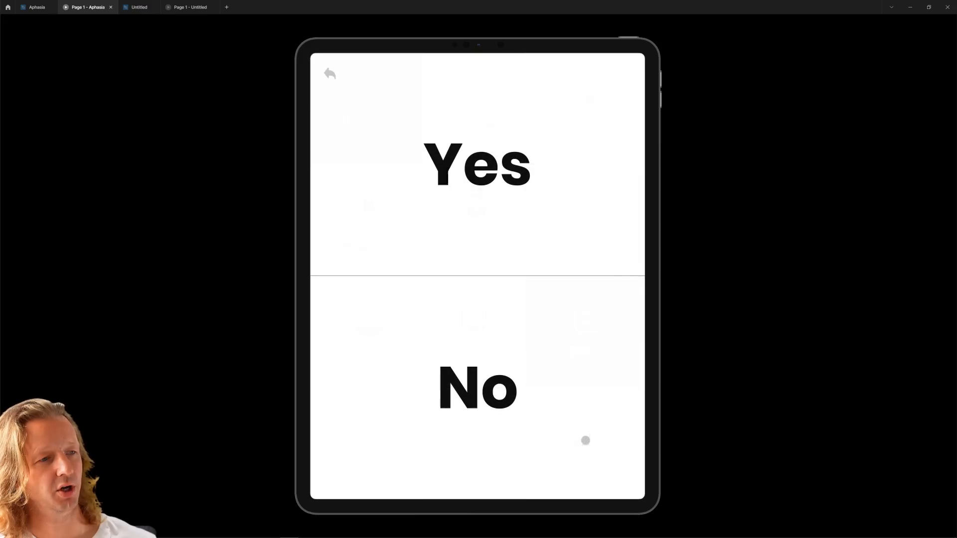
pyautogui.click(478, 166)
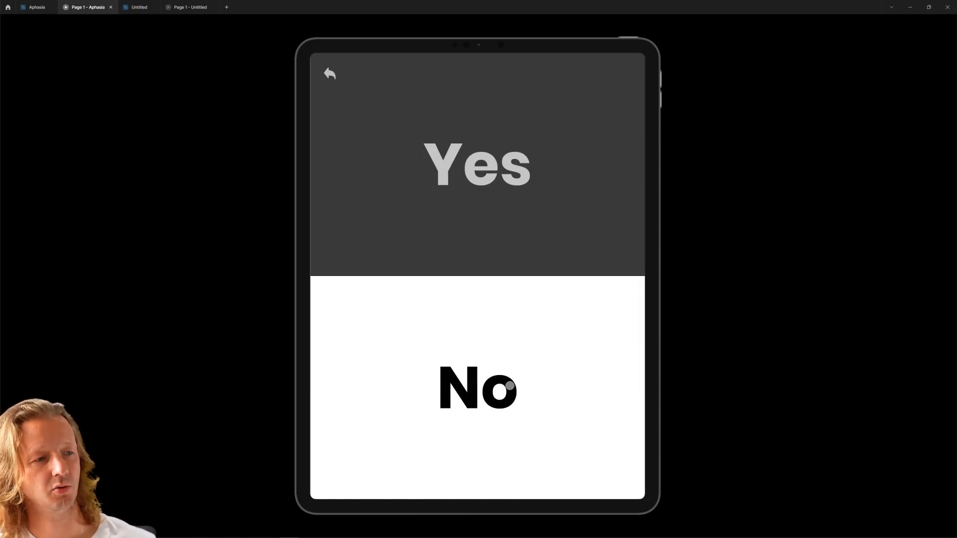
pyautogui.click(330, 73)
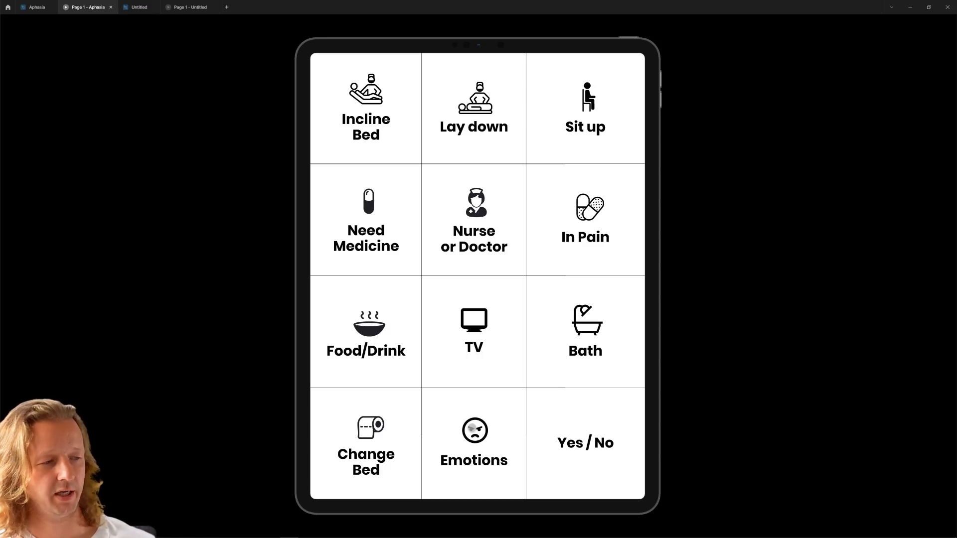
pyautogui.click(366, 444)
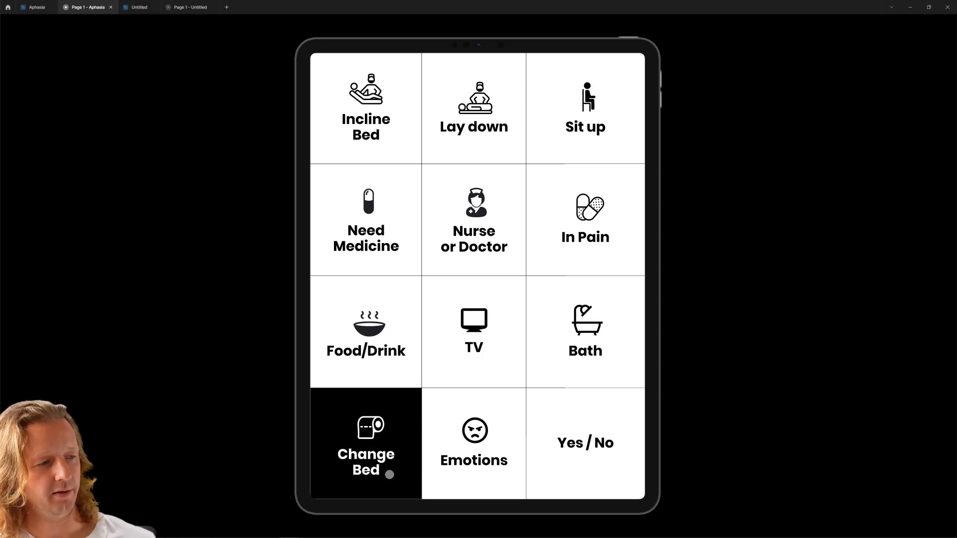